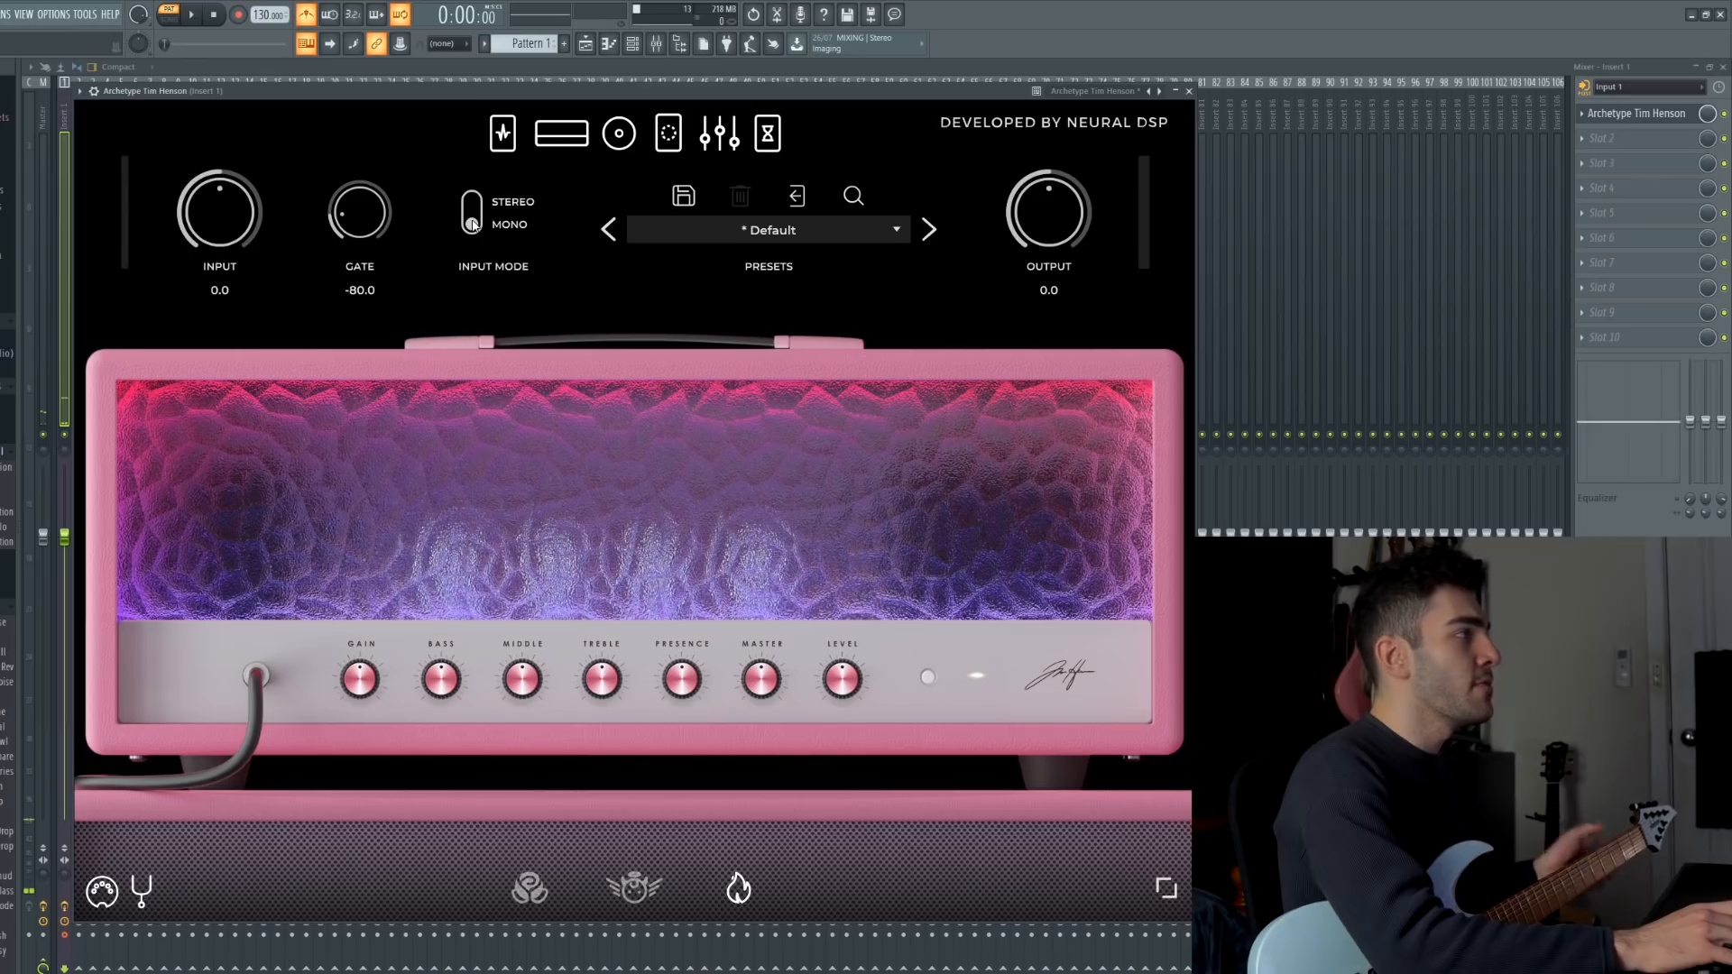
Glance at the preset list, then load the black floral amp model from the bottom bar.
left_click(769, 231)
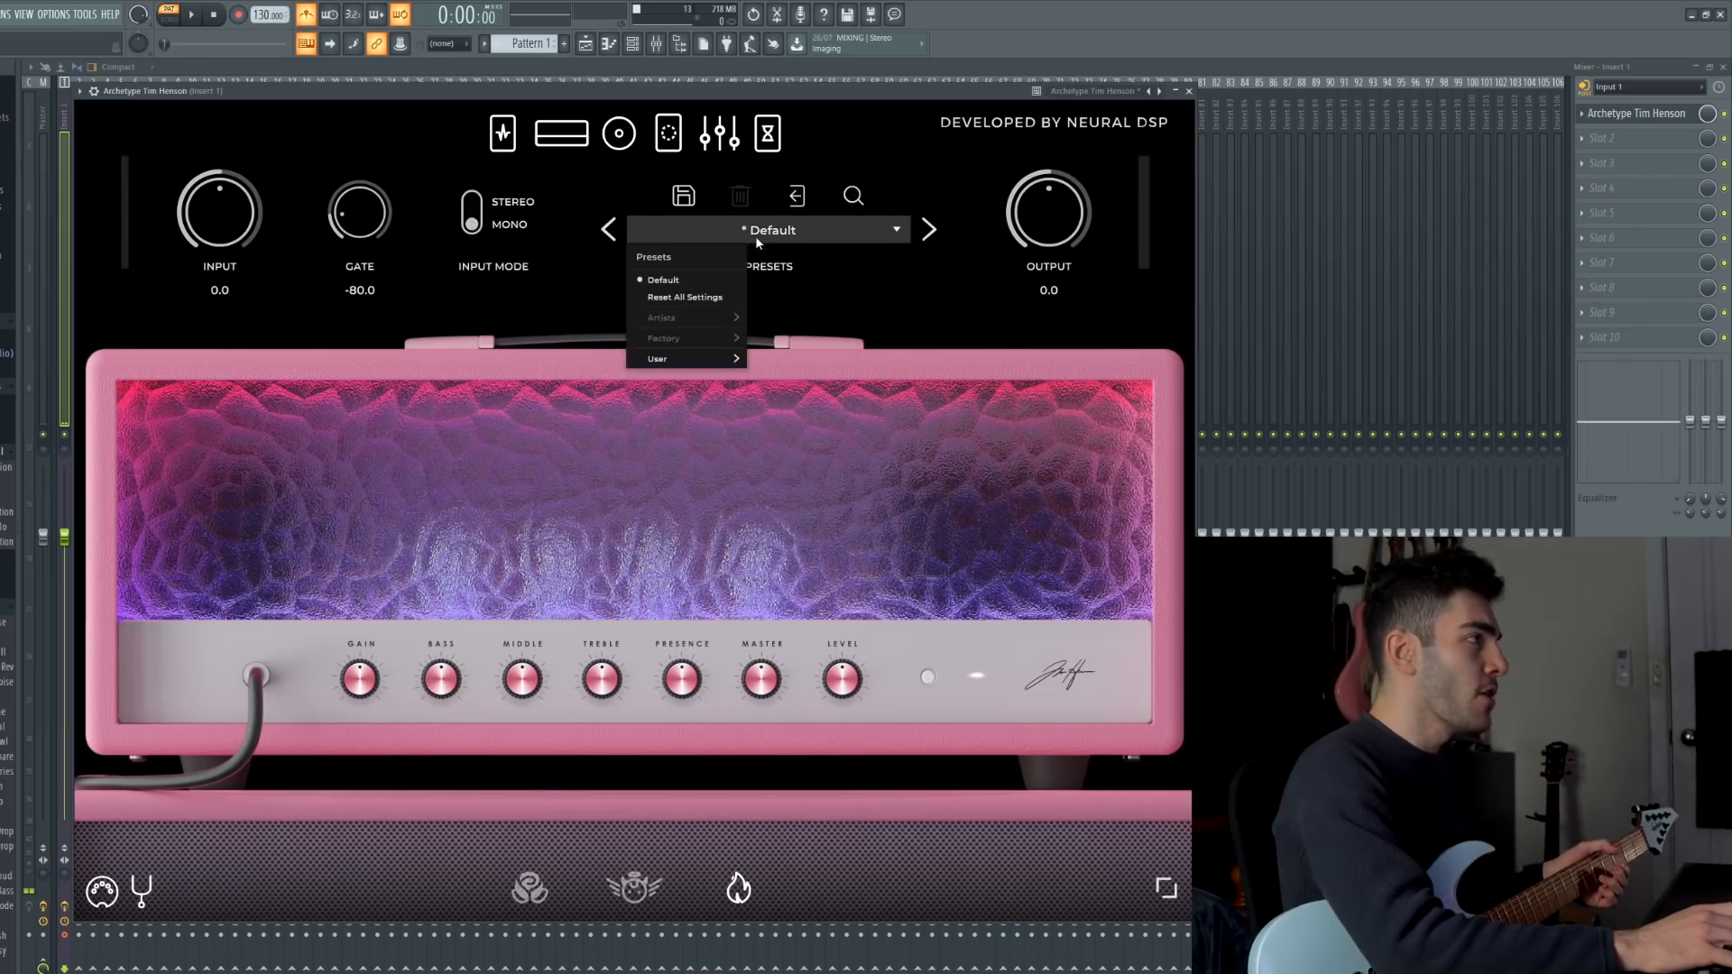
mouse_move(686, 357)
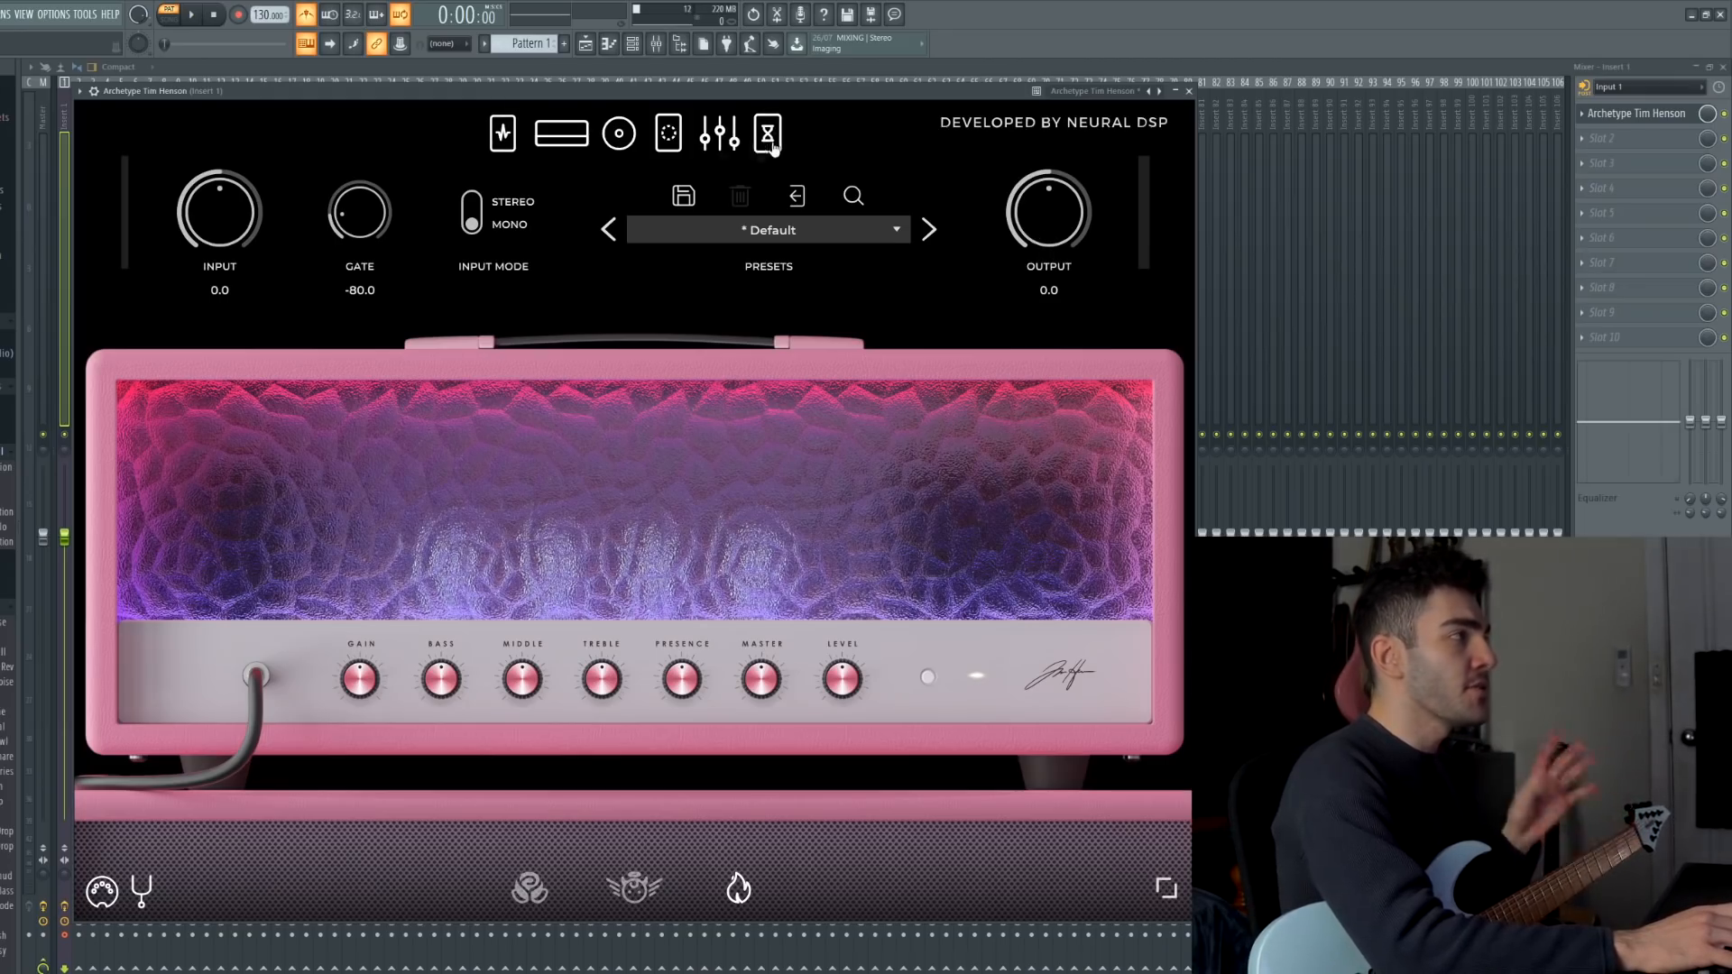
left_click(766, 134)
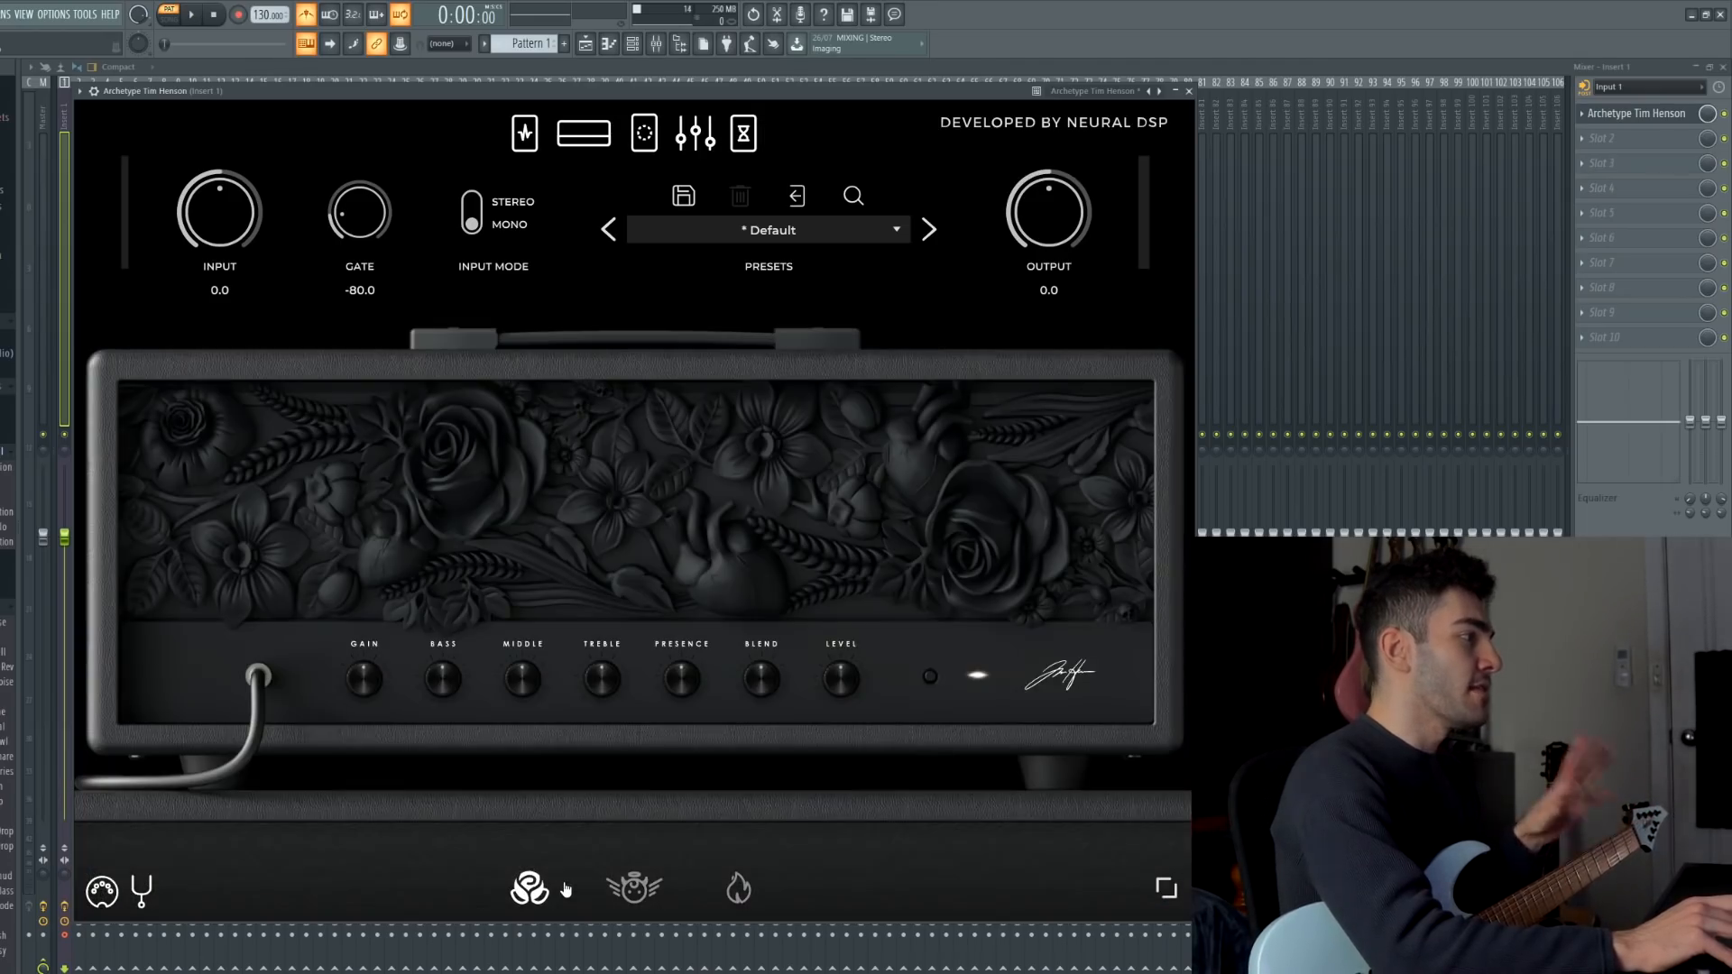
Show the pink amp's cabinet with its two Ribbon microphones.
left_click(619, 134)
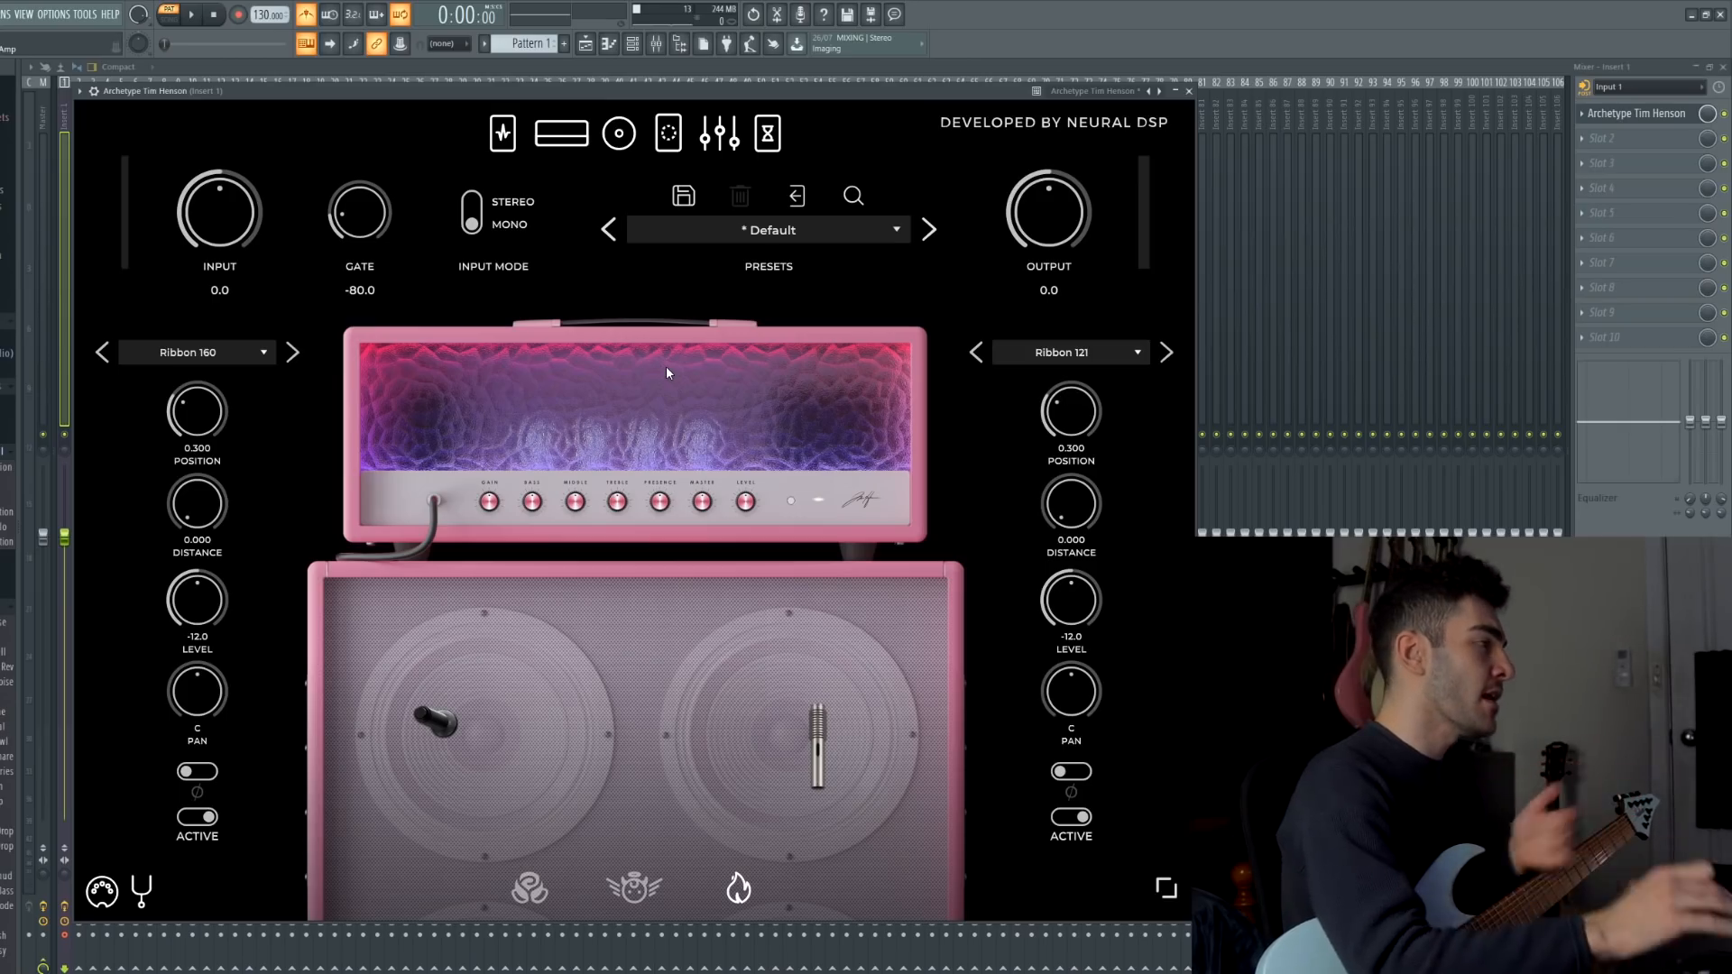
mouse_move(523, 907)
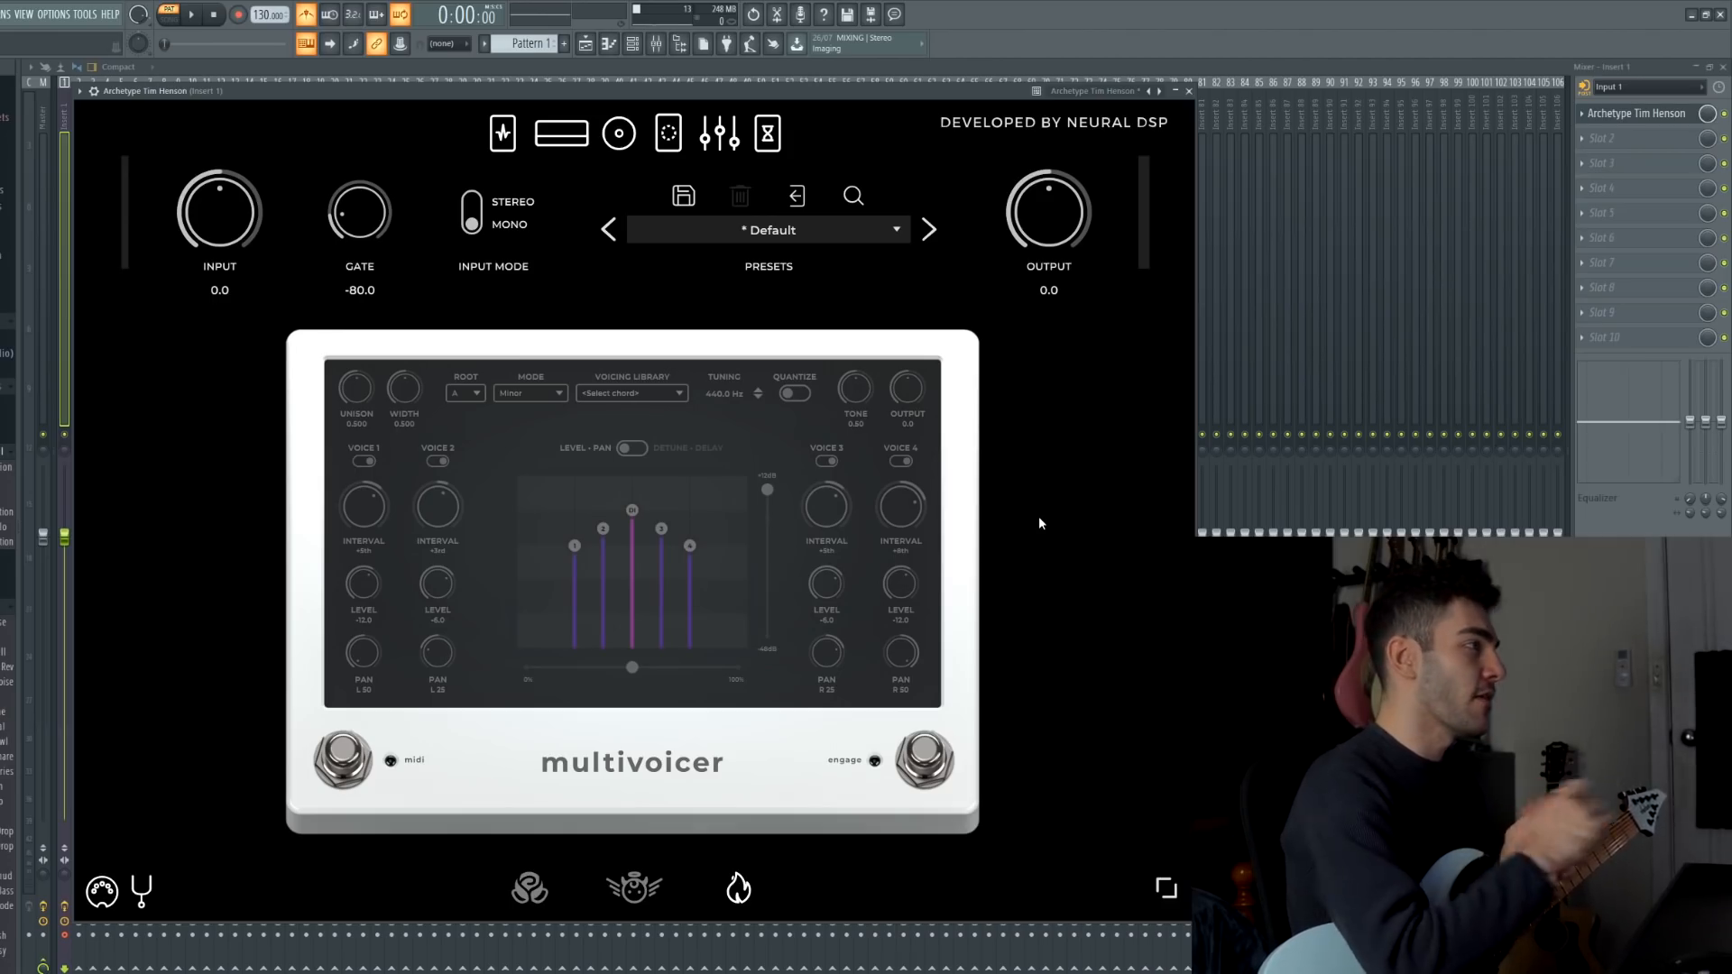
left_click(718, 133)
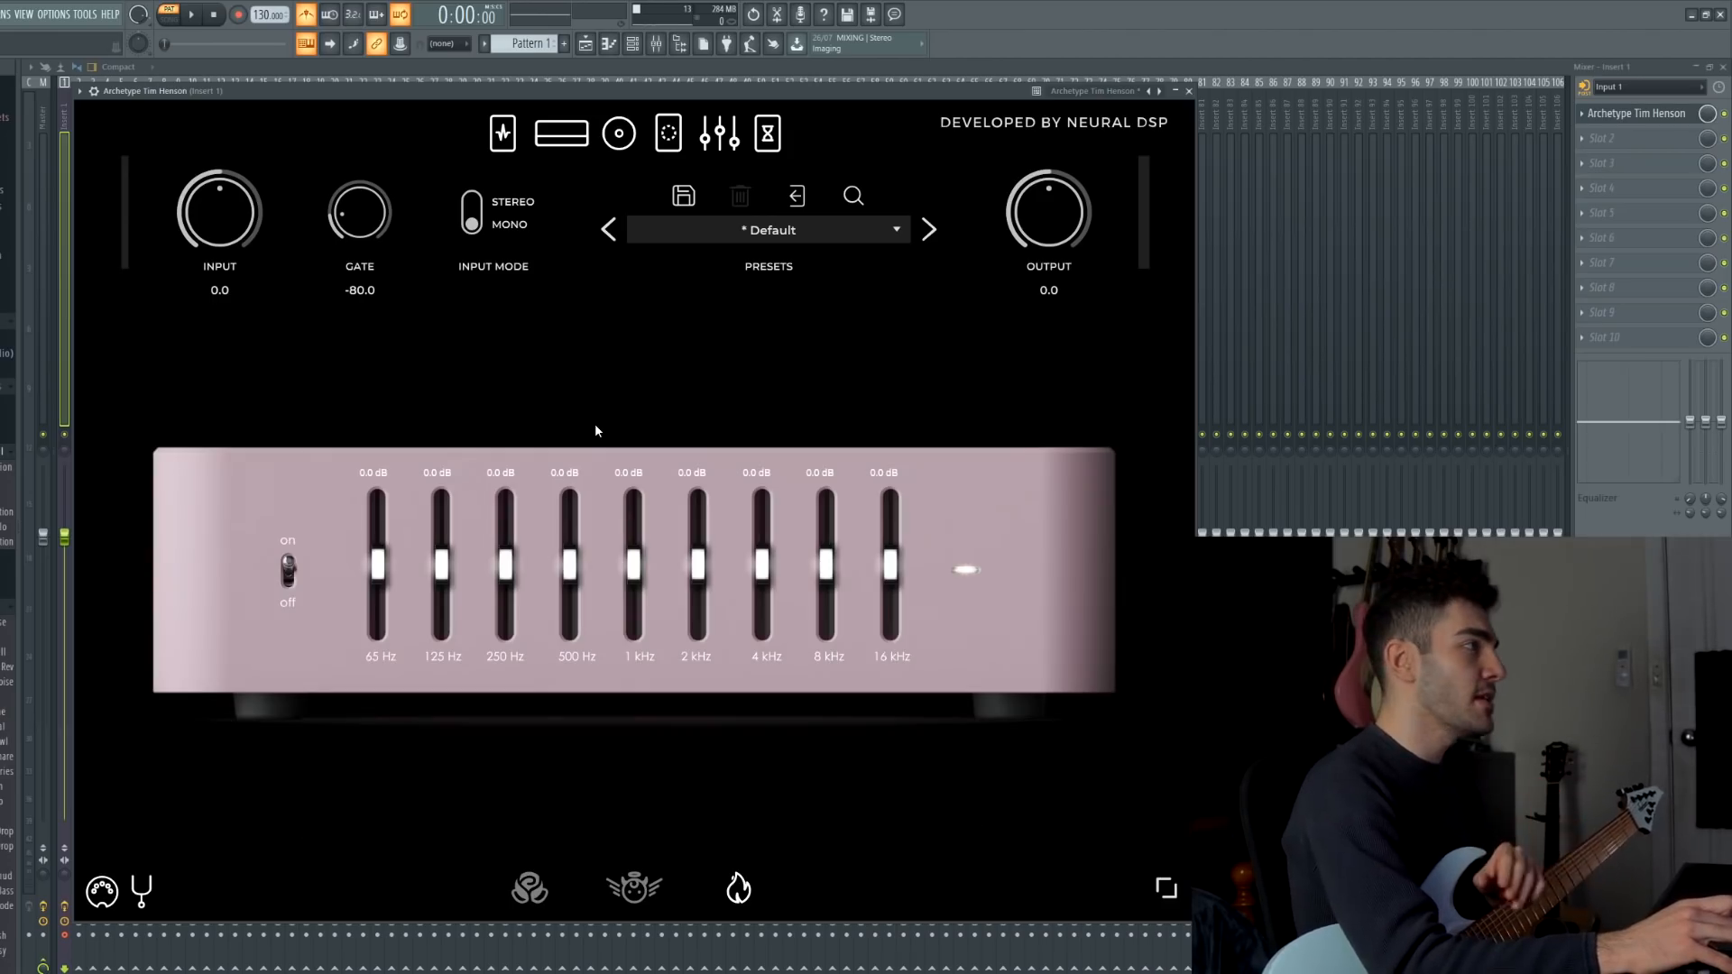
left_click(716, 133)
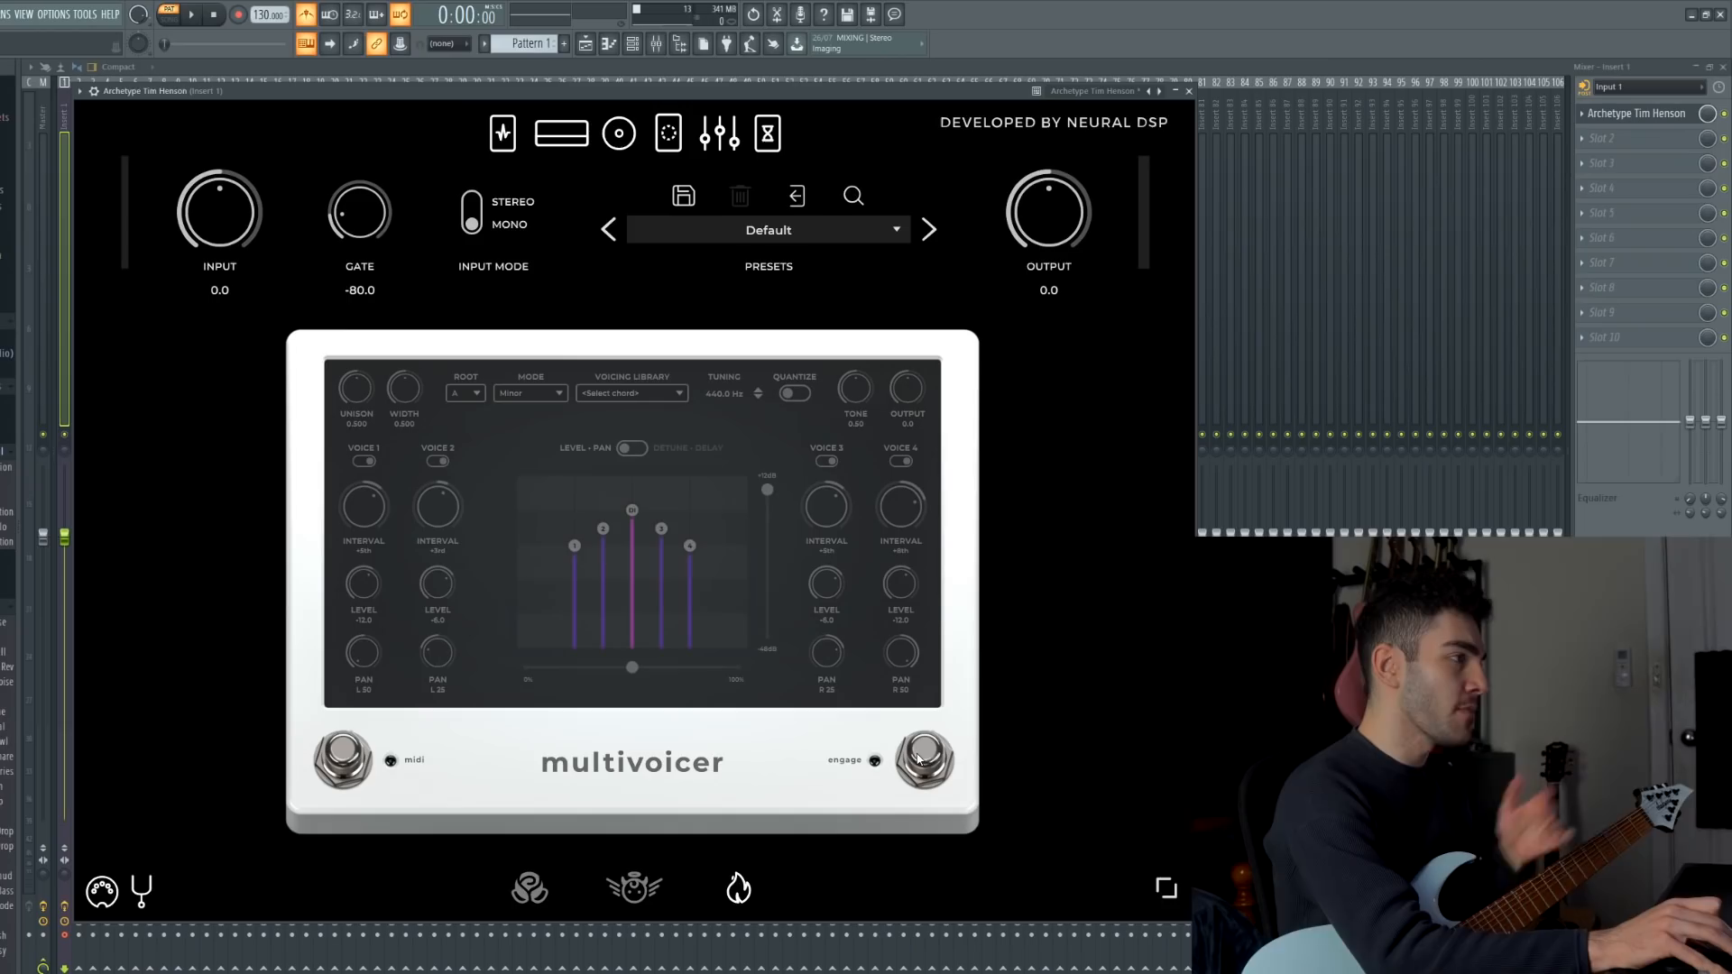
Engage the multivoicer, try Chromatic mode, then settle on Minor harmony.
left_click(922, 765)
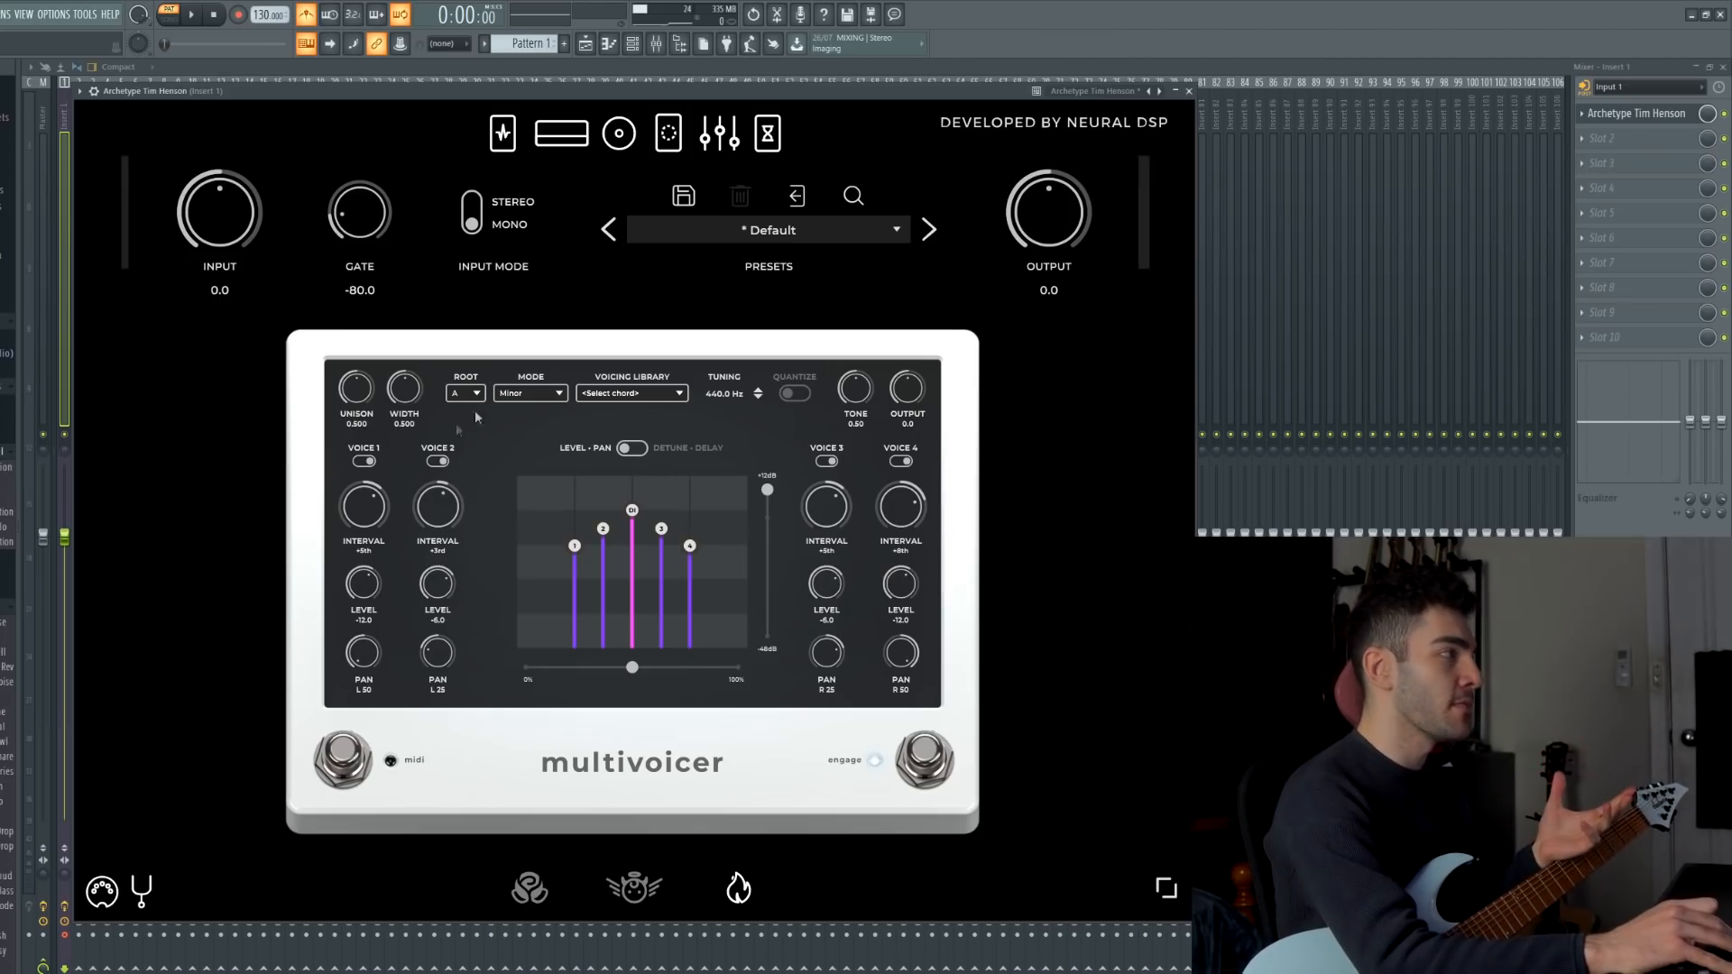
left_click(531, 393)
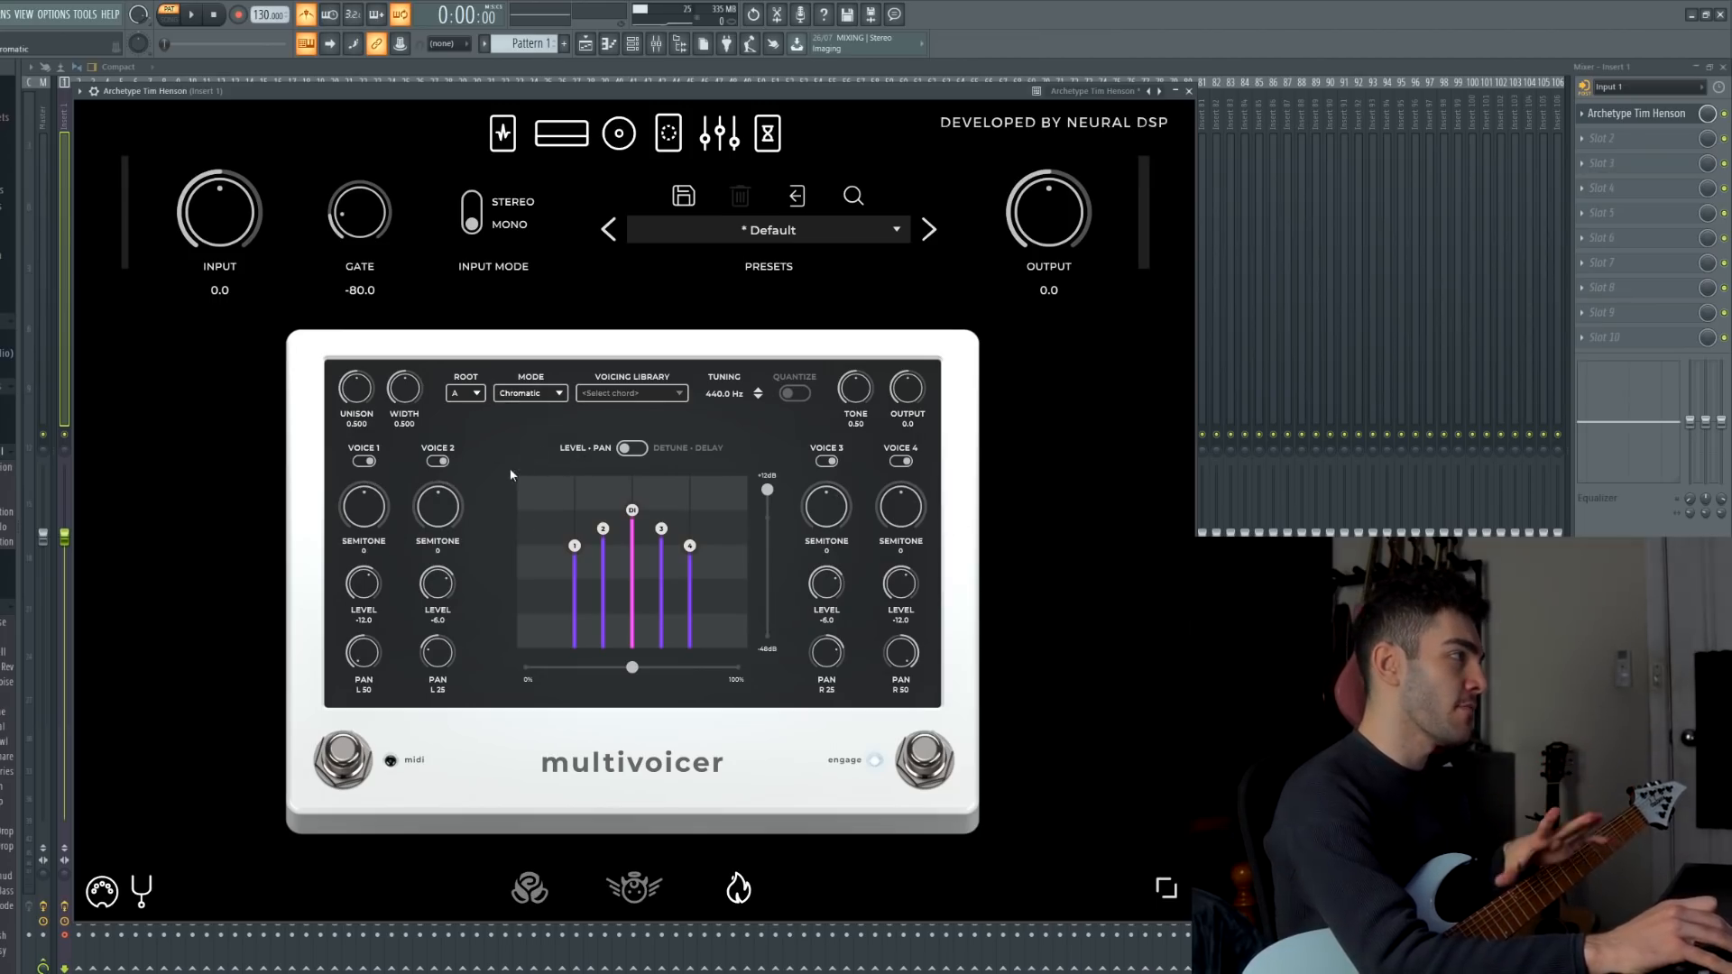
left_click(530, 393)
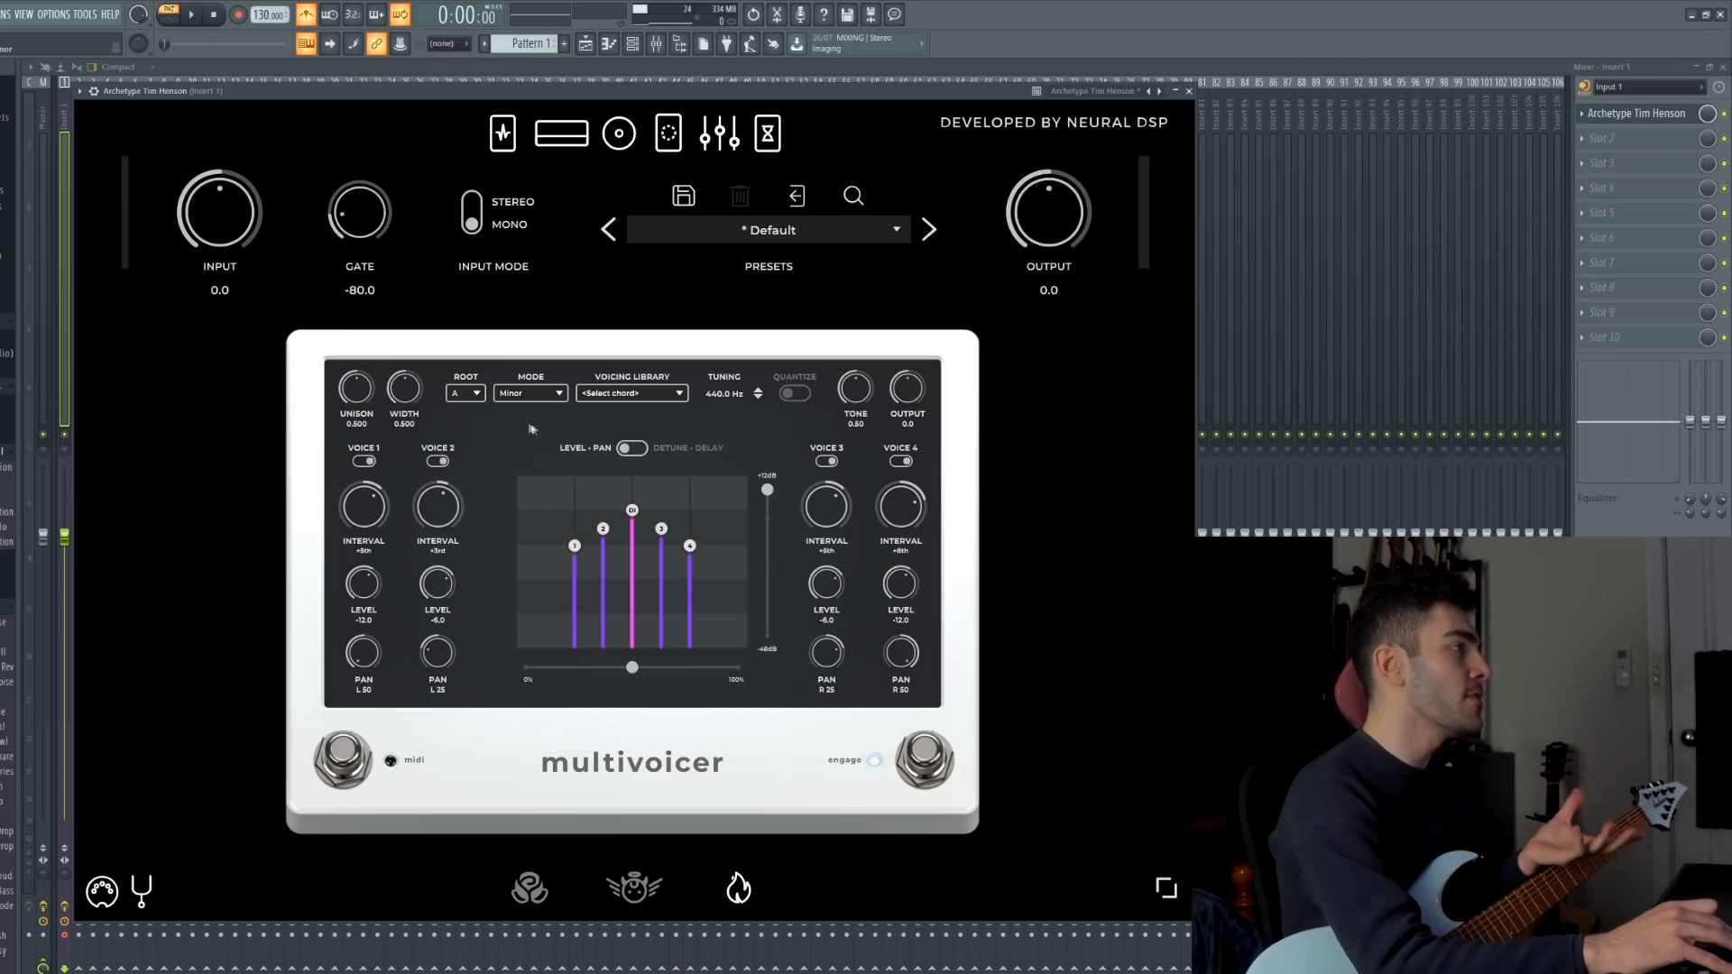
left_click(531, 394)
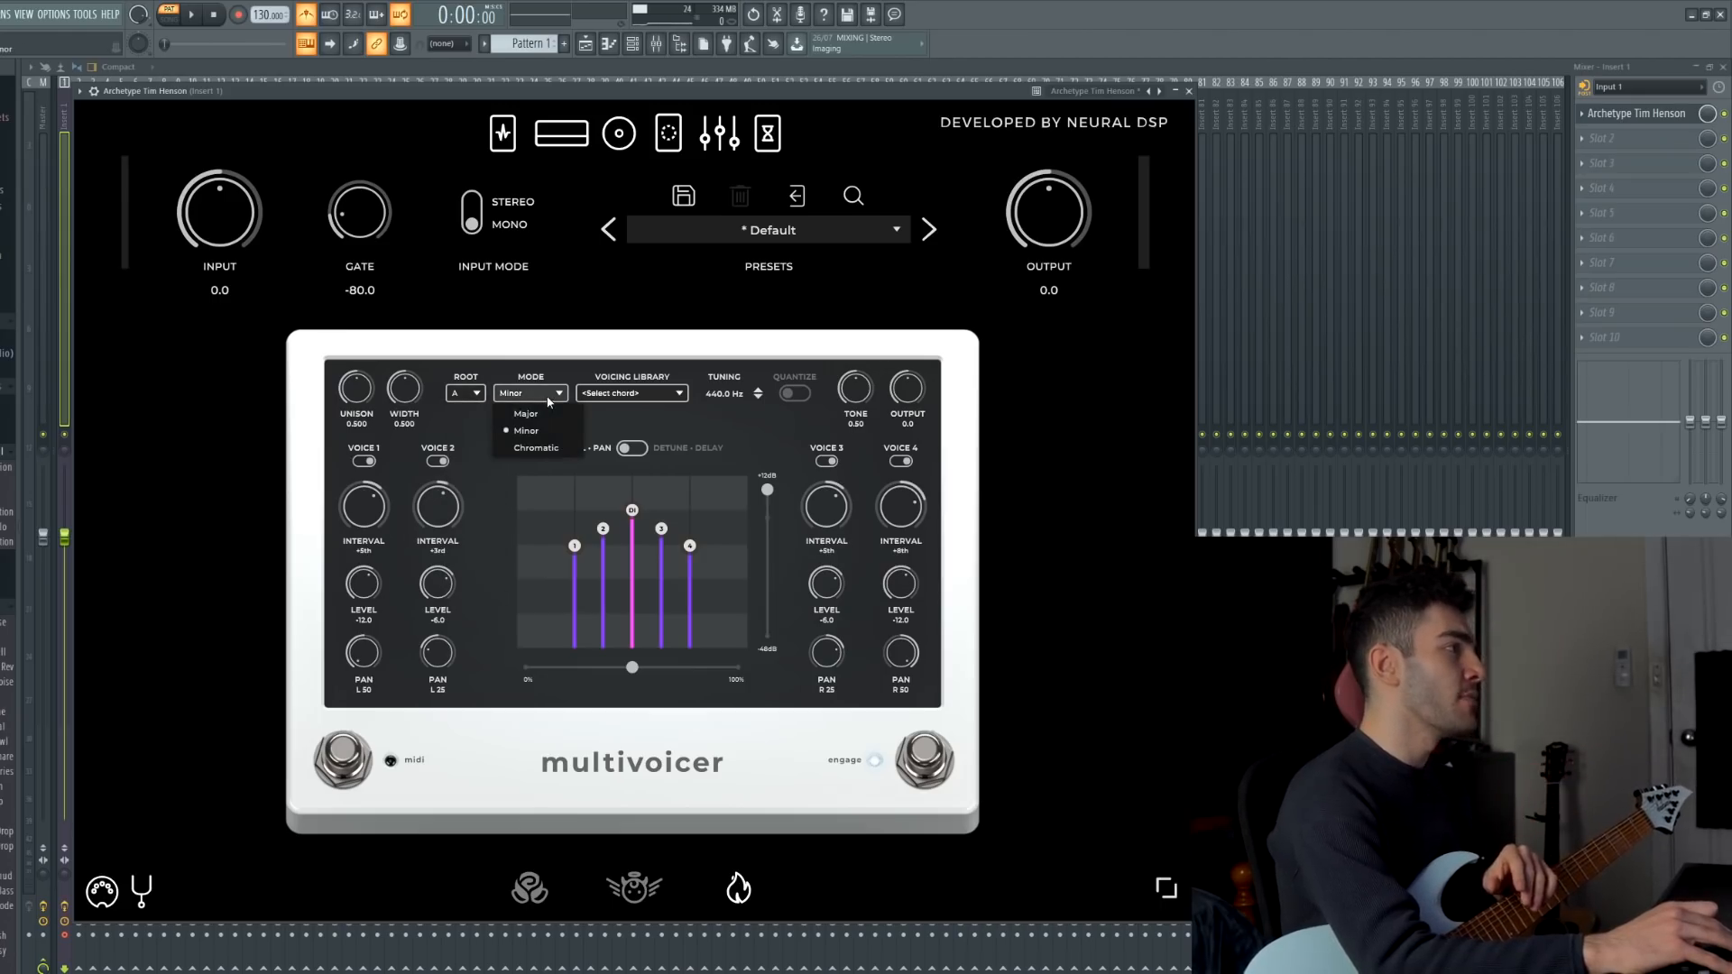
left_click(522, 429)
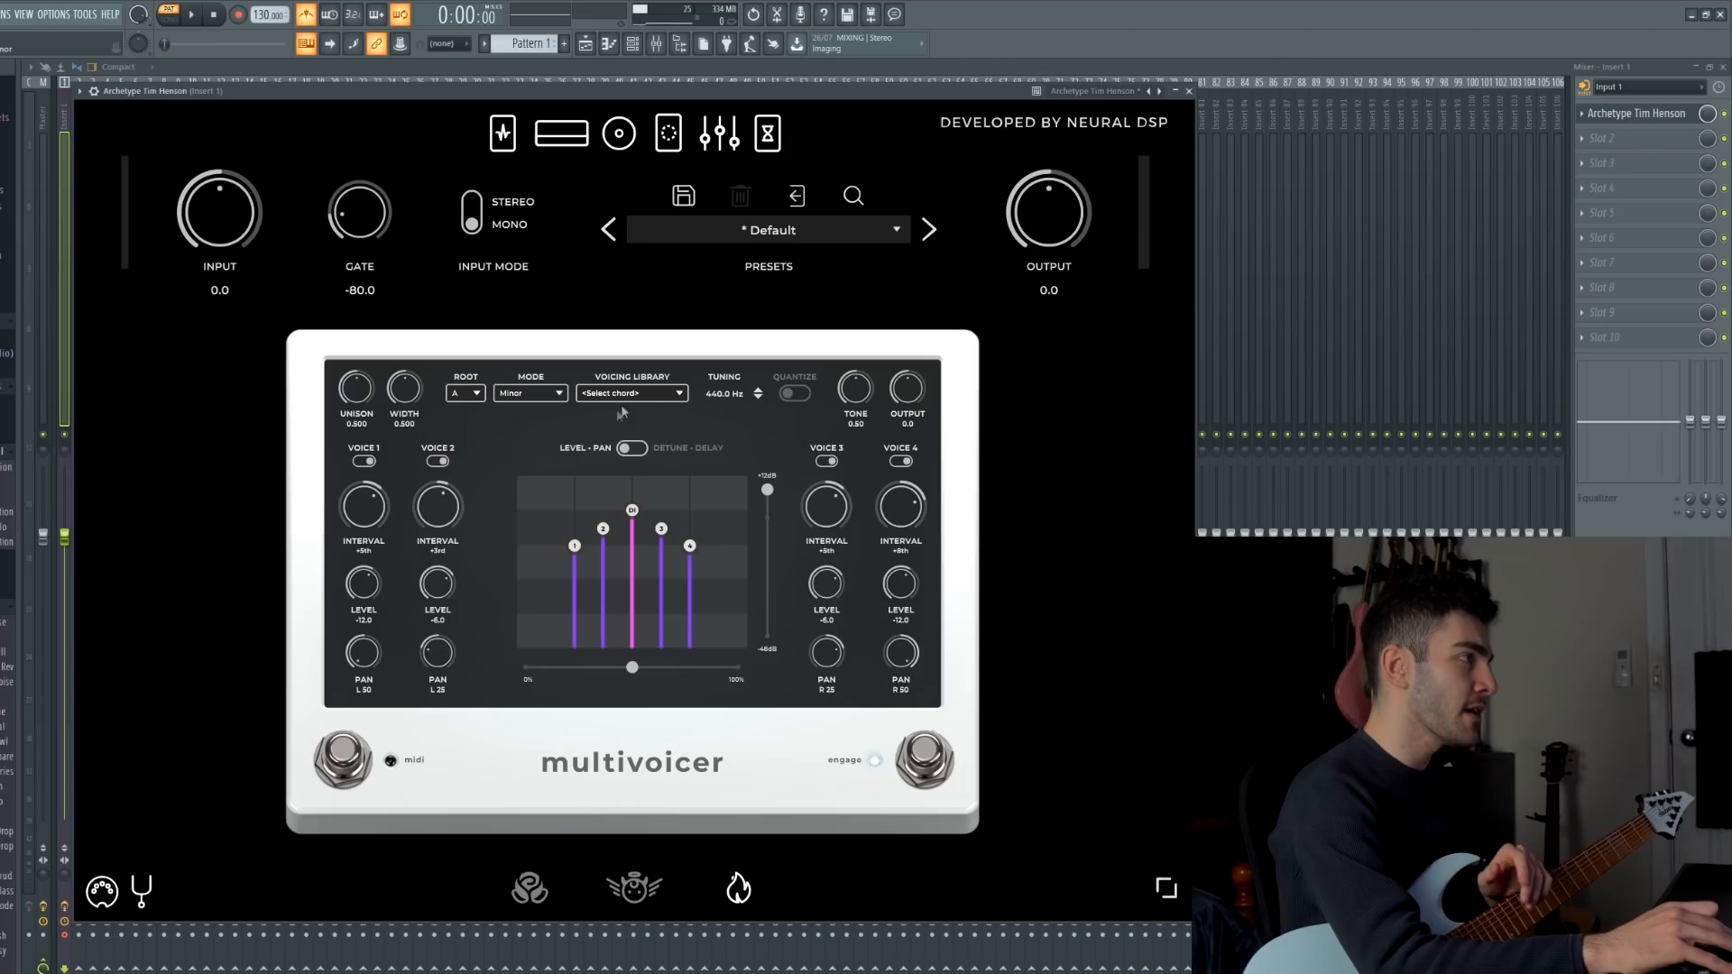
left_click(631, 393)
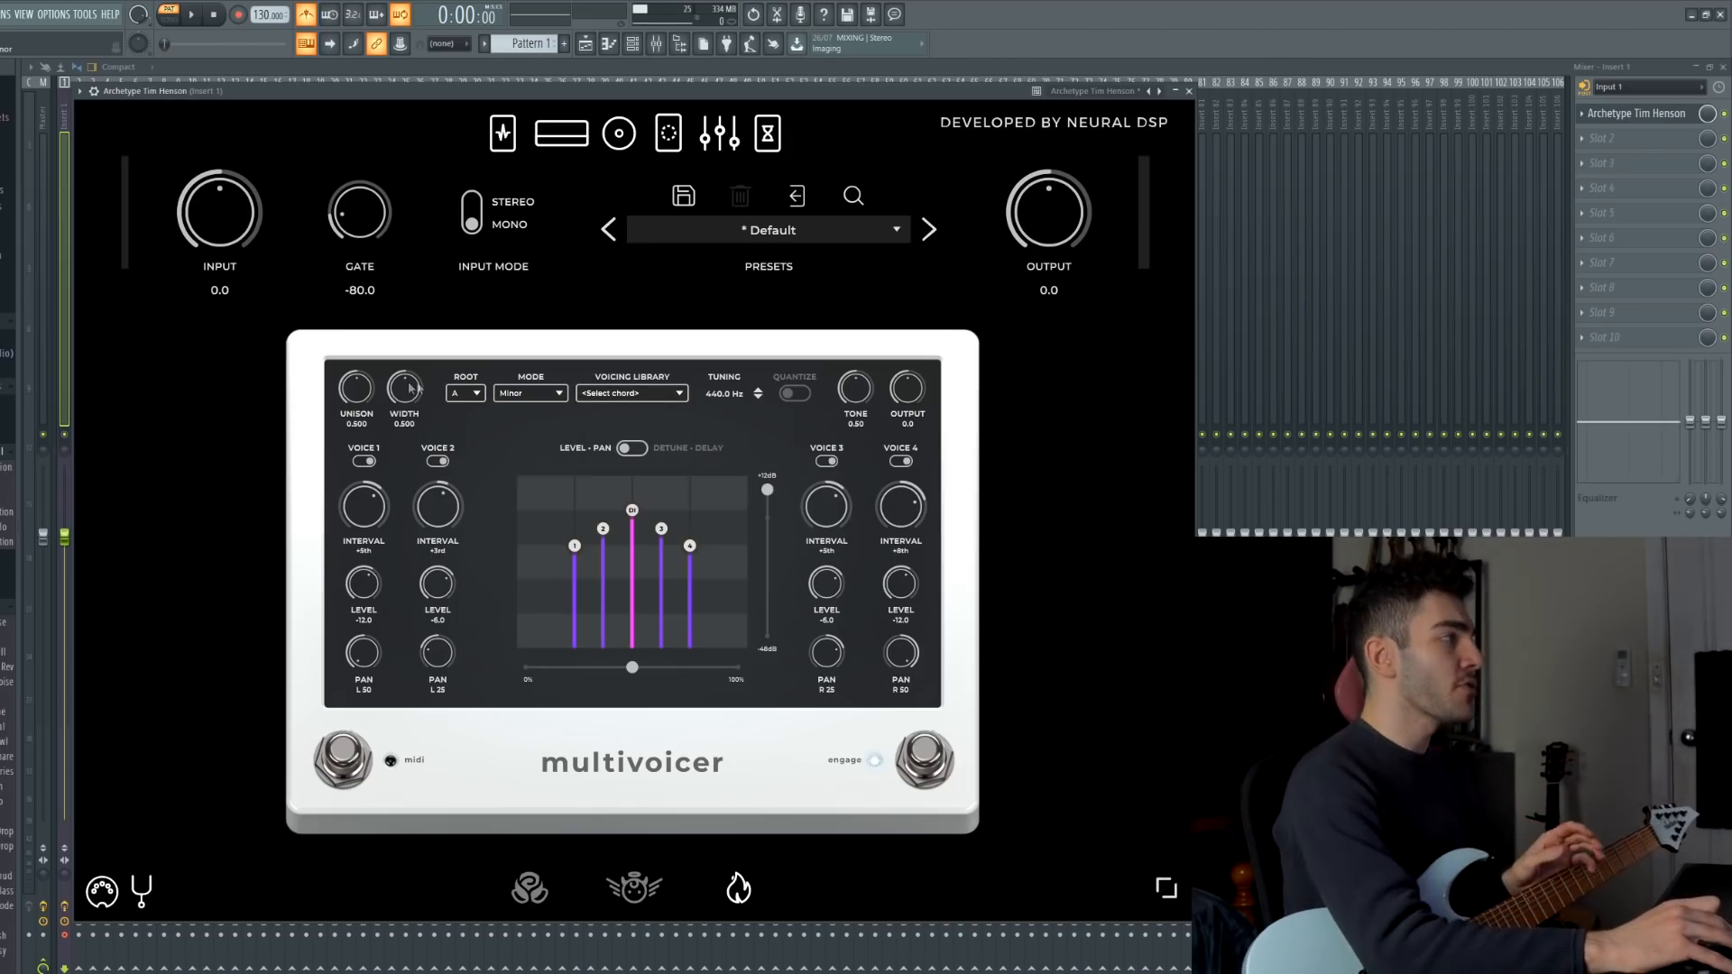
mouse_move(377, 407)
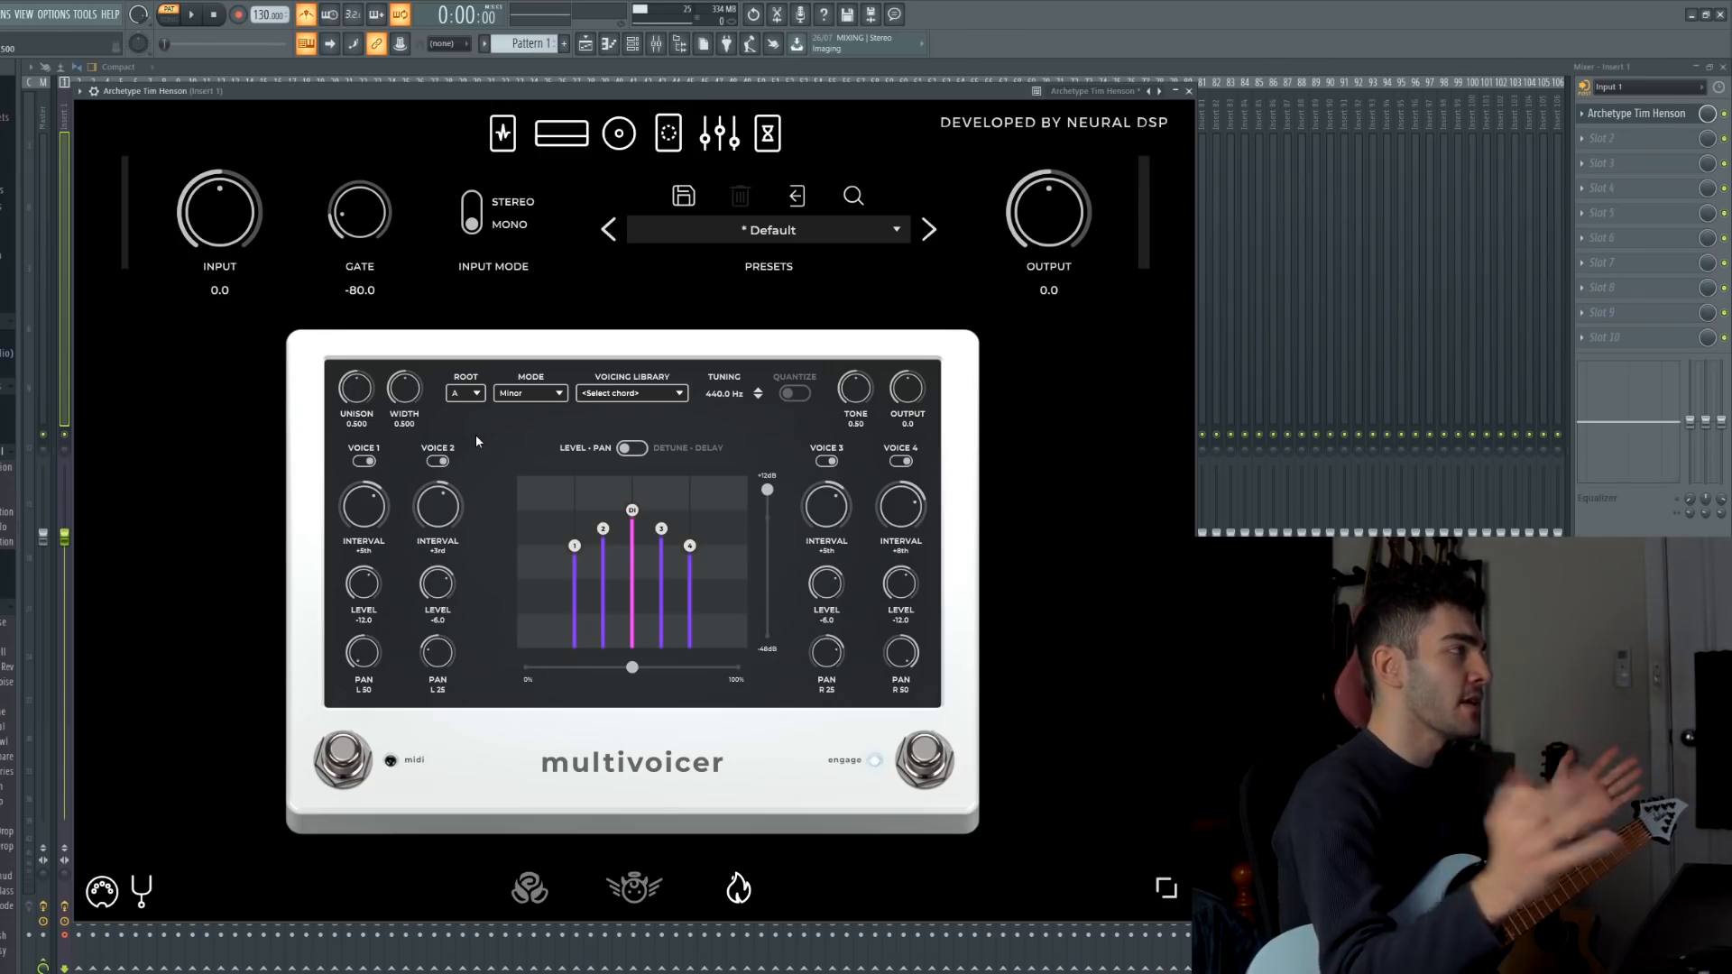
mouse_move(704, 355)
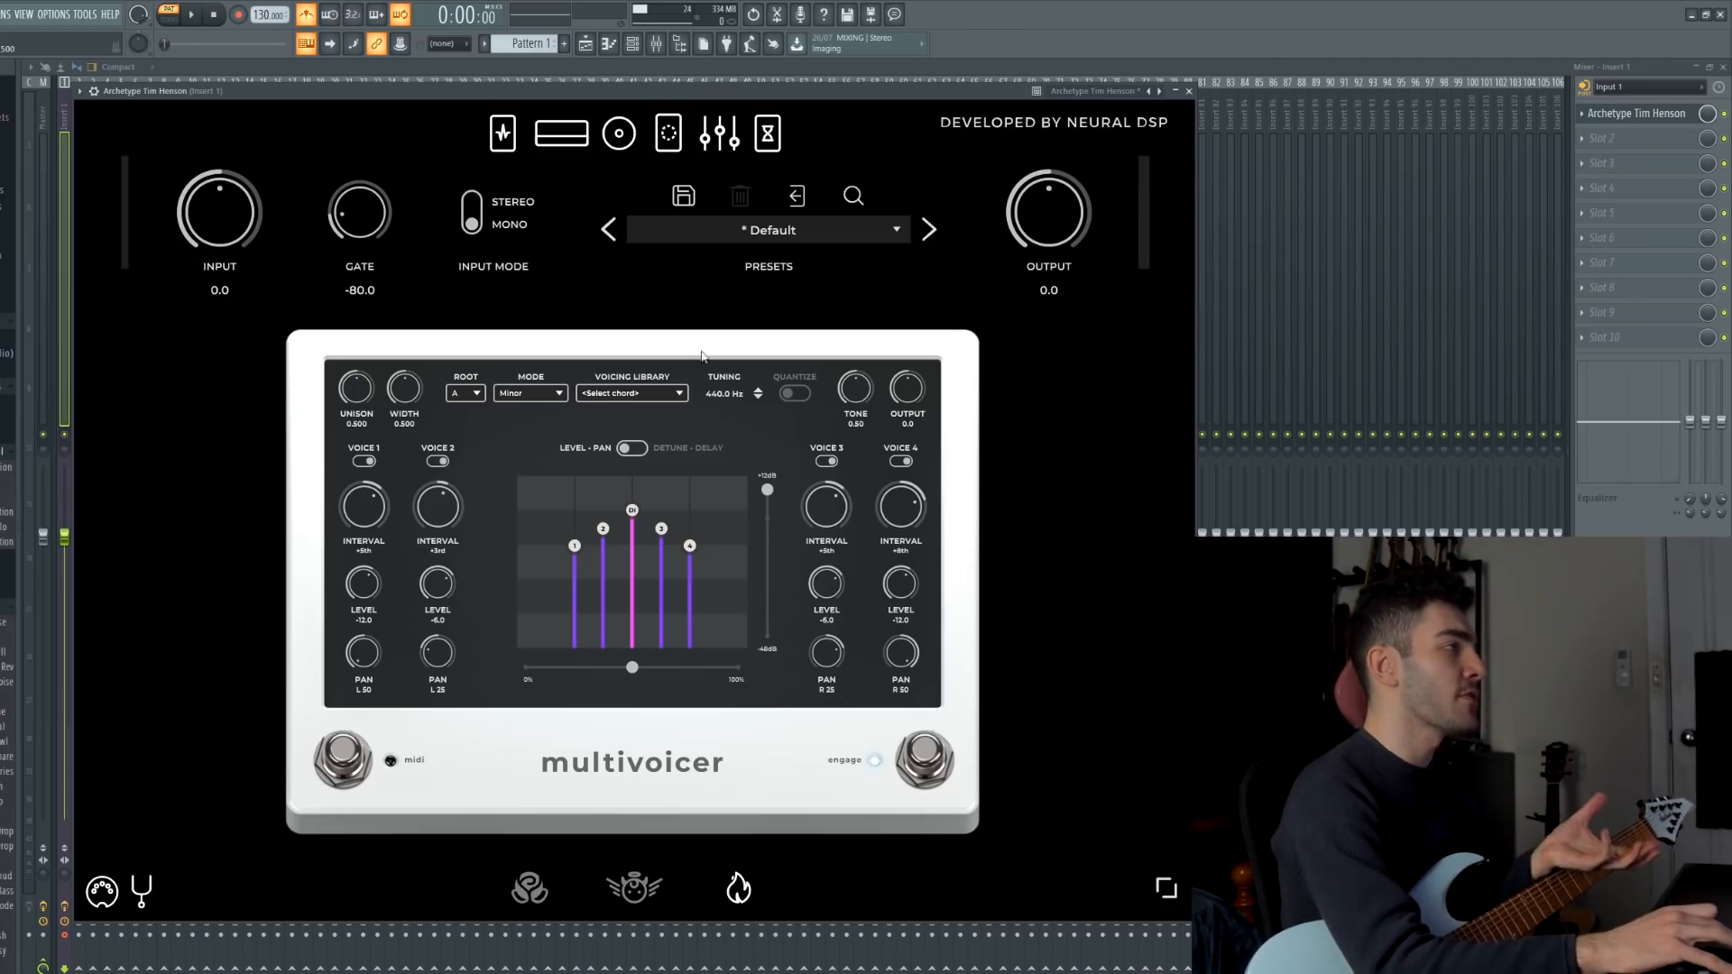
mouse_move(922, 404)
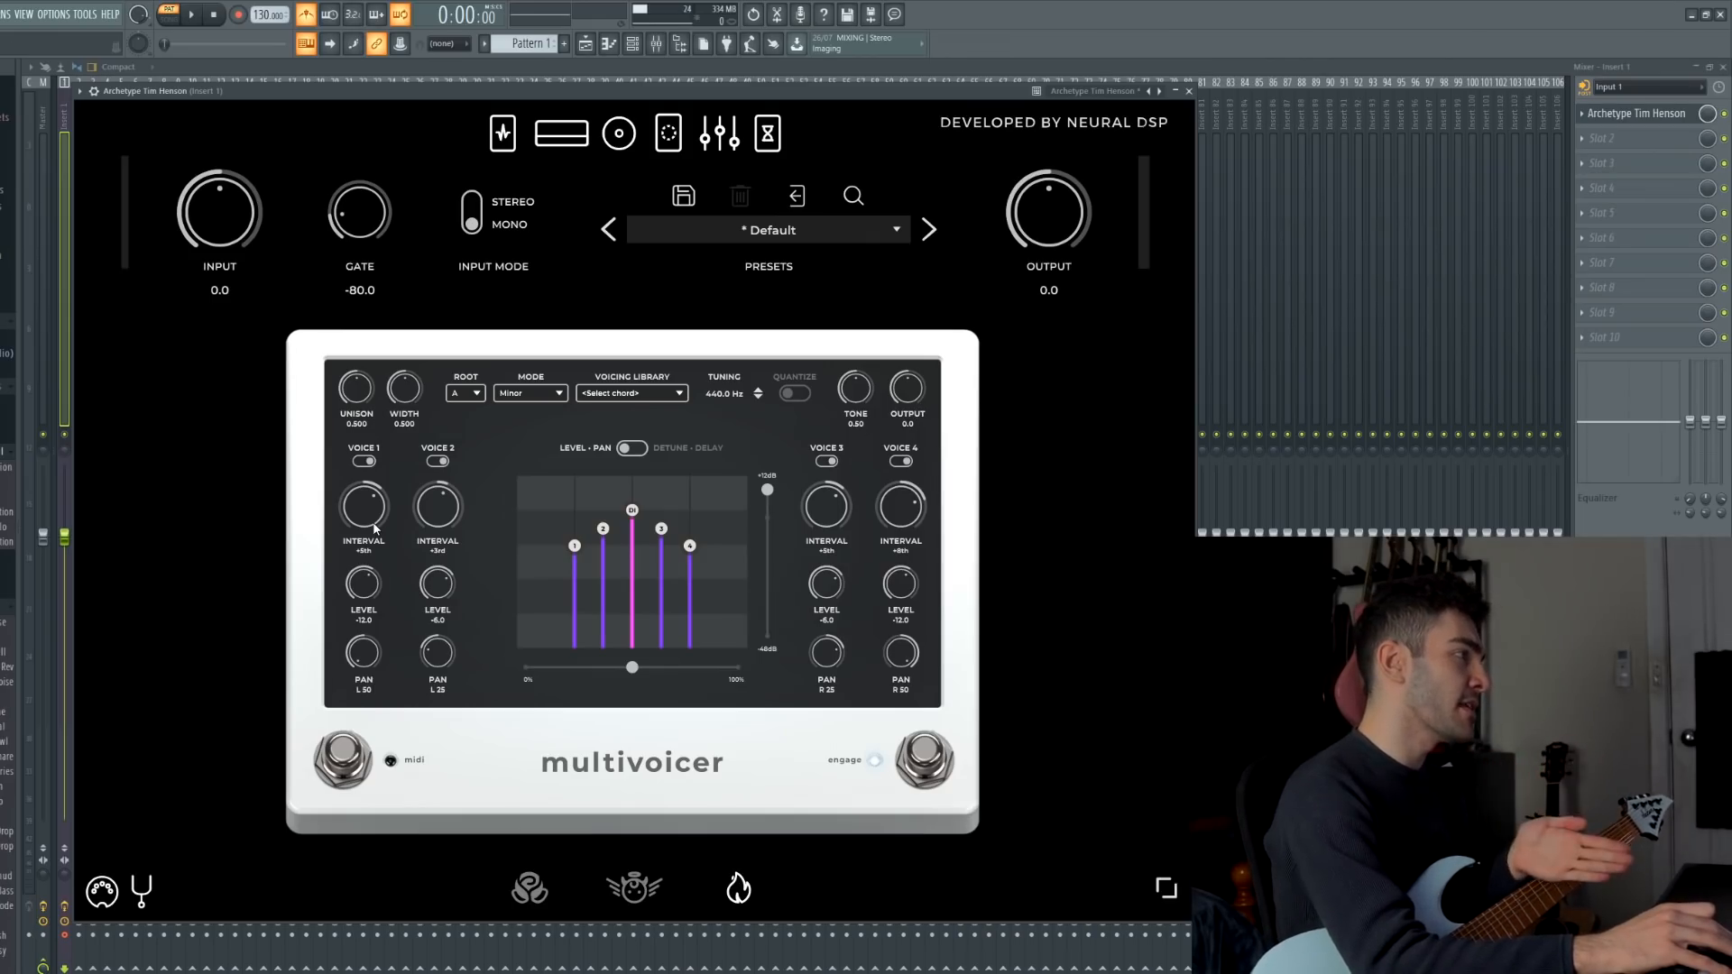
mouse_move(809, 578)
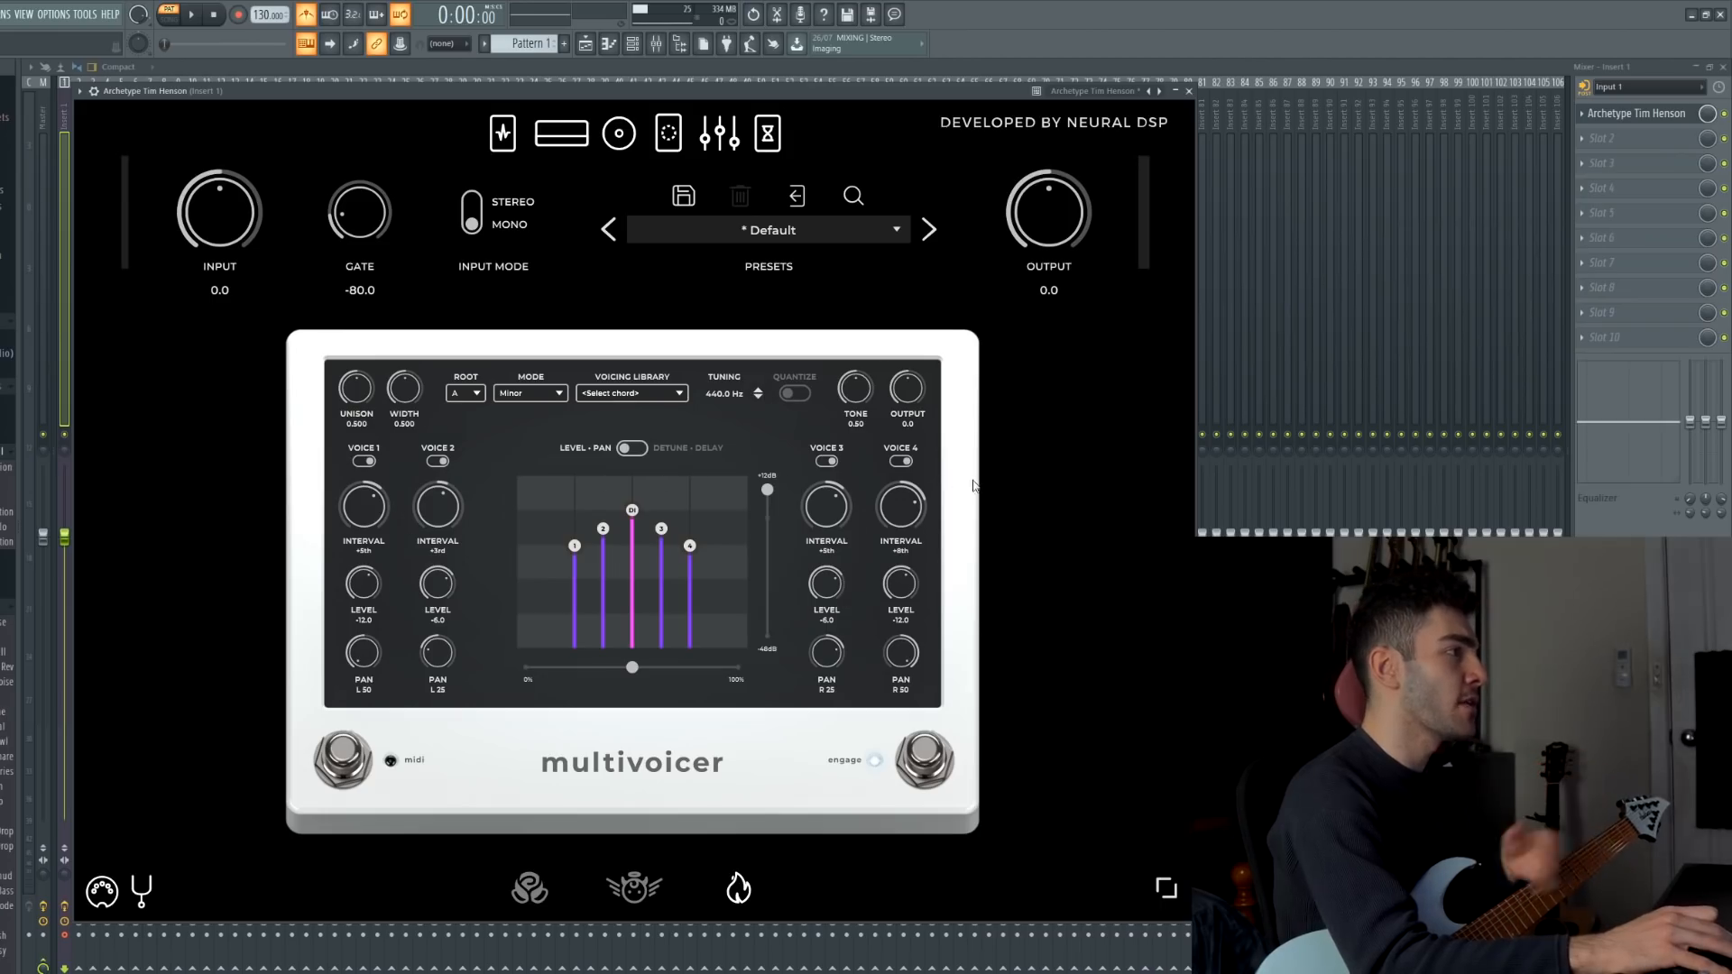
mouse_move(877, 639)
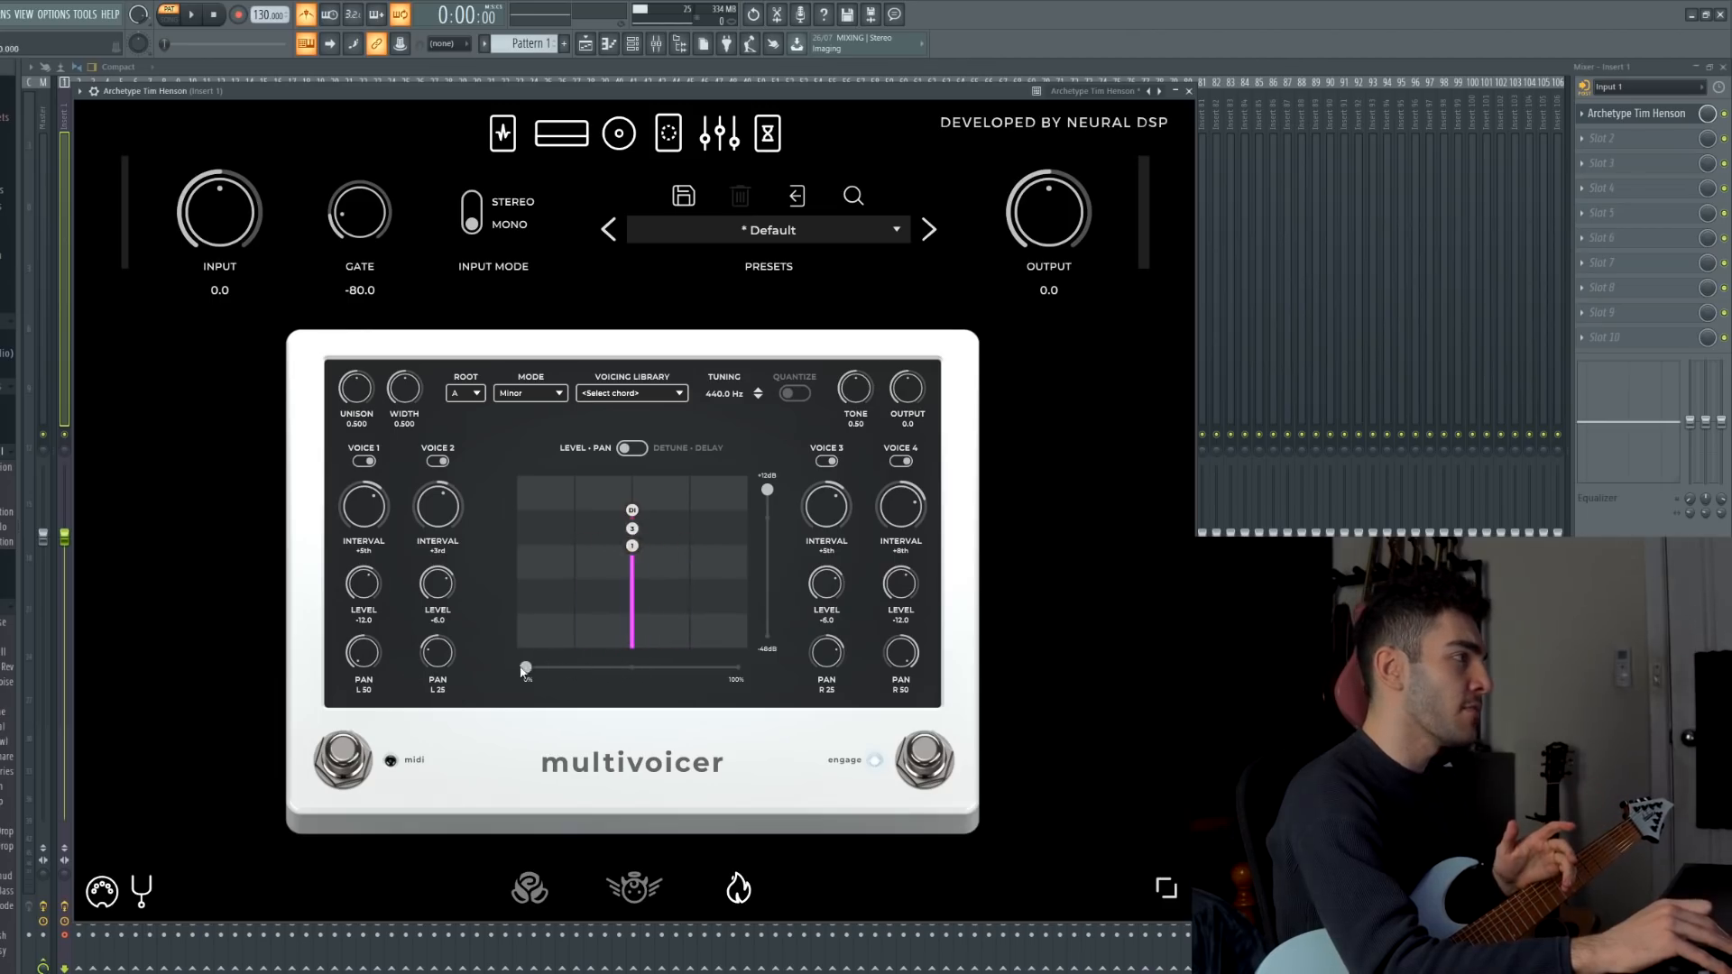
Blend the harmony voices back to about half and set the root note to C.
left_click_drag(525, 668, 634, 667)
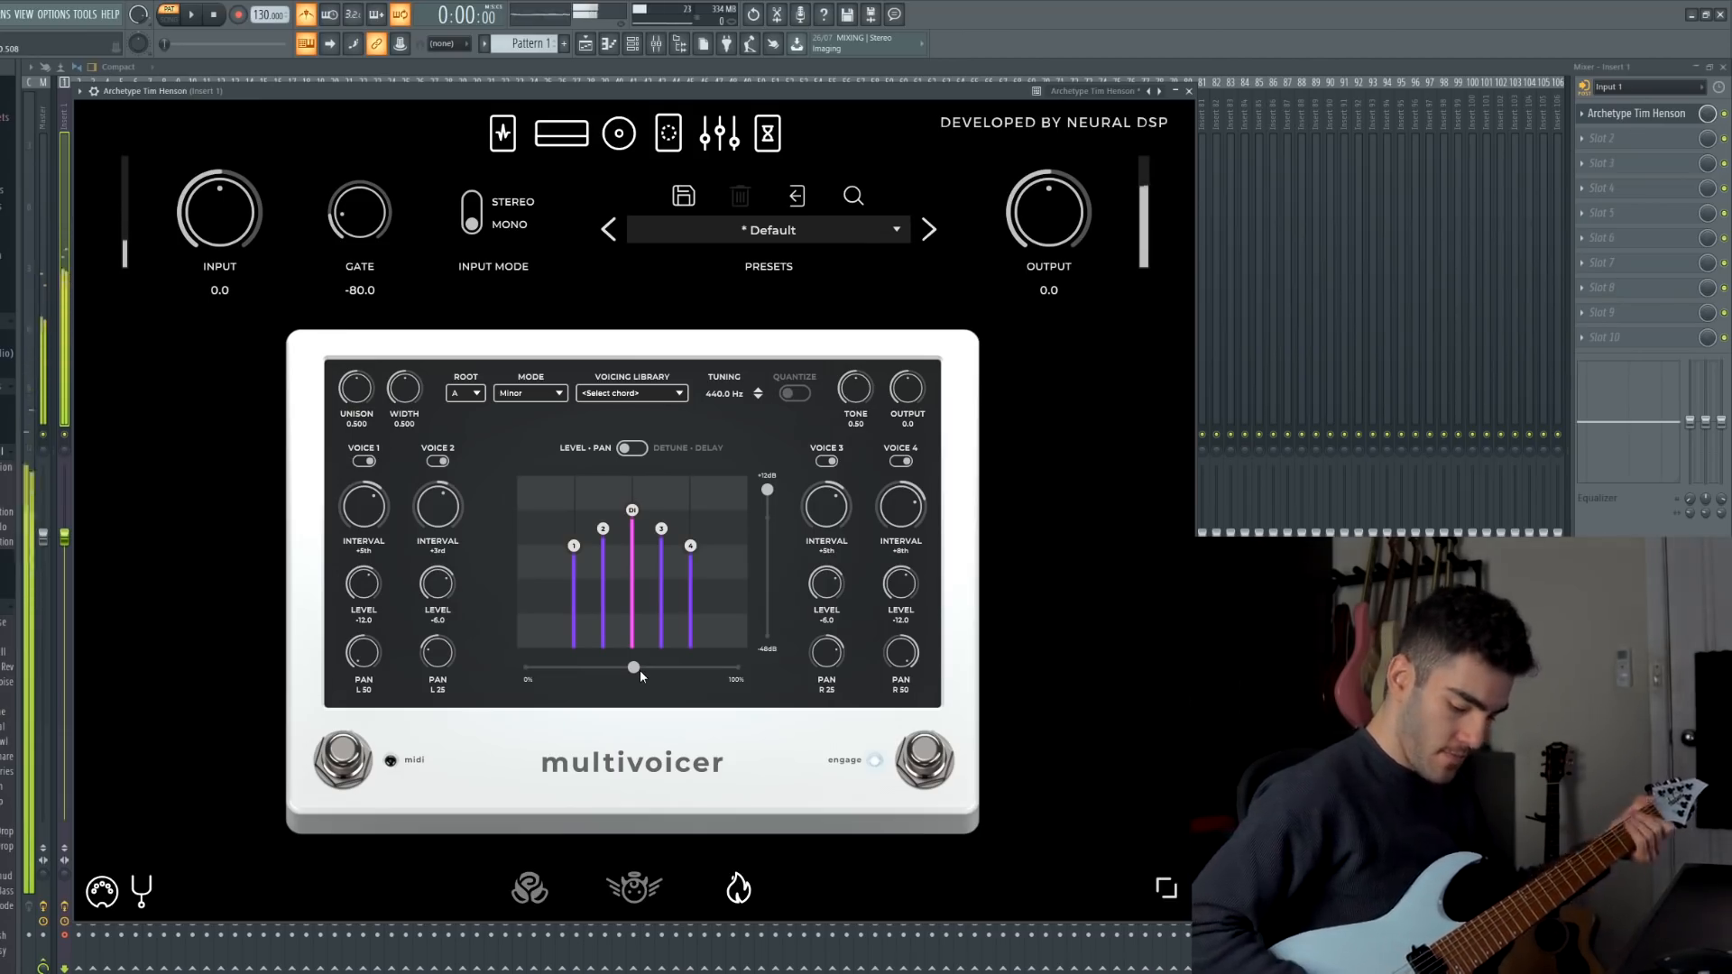
left_click(464, 394)
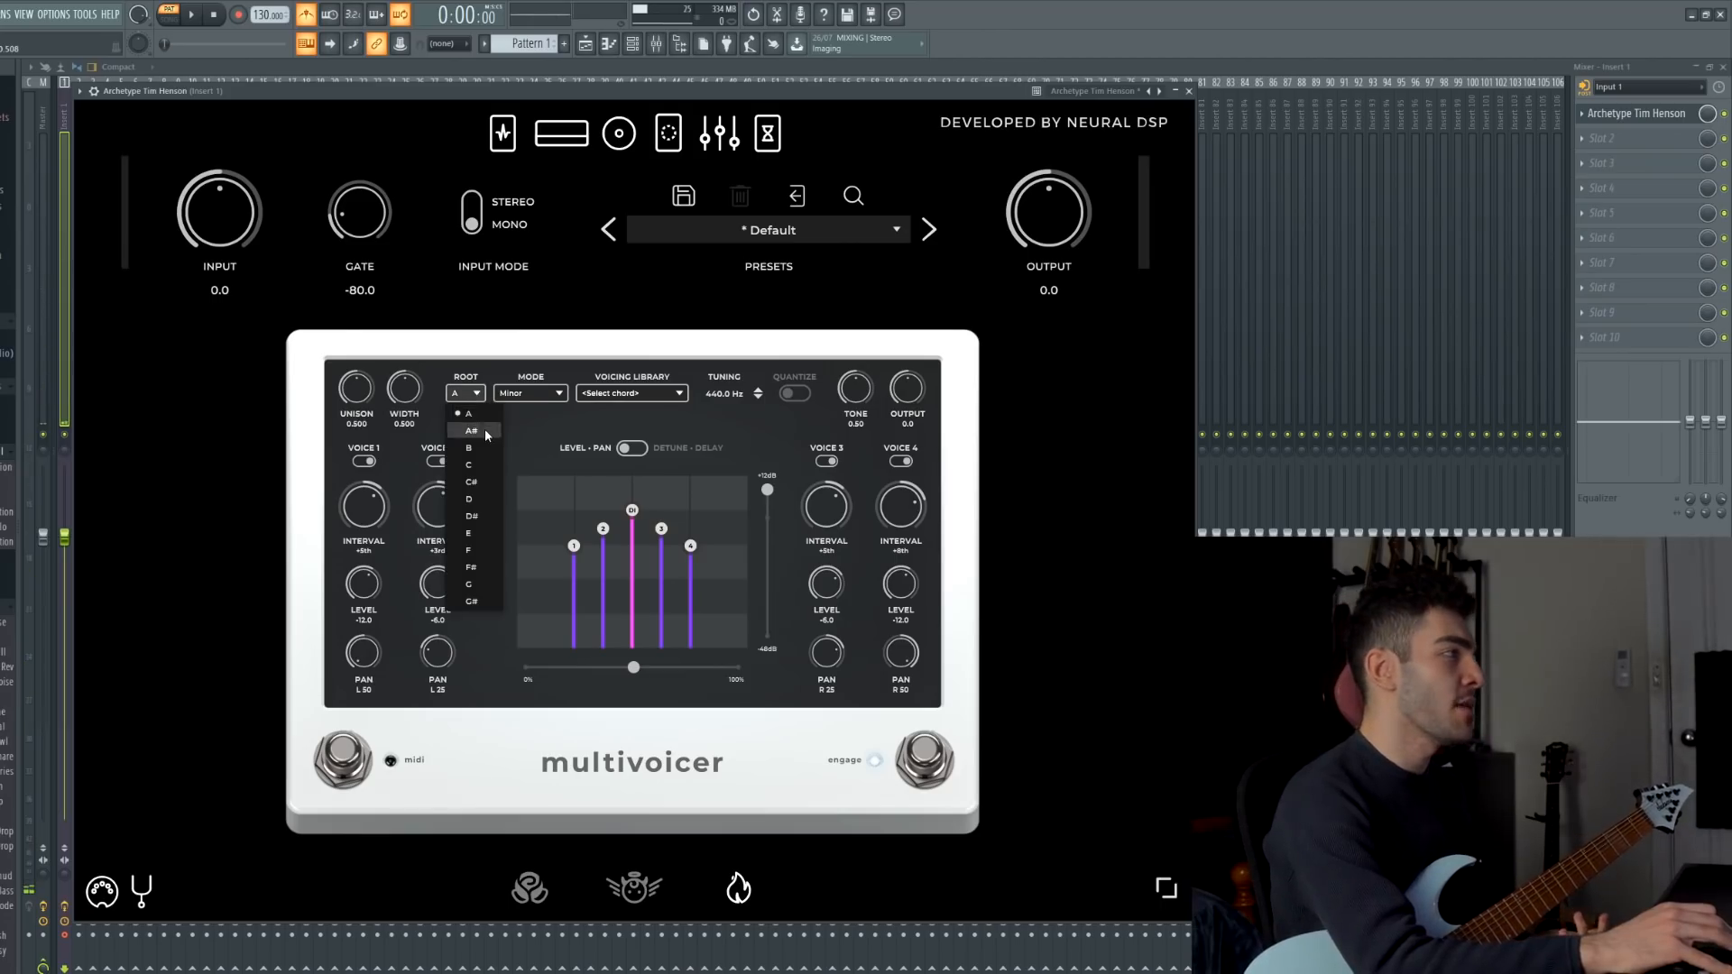
left_click(469, 429)
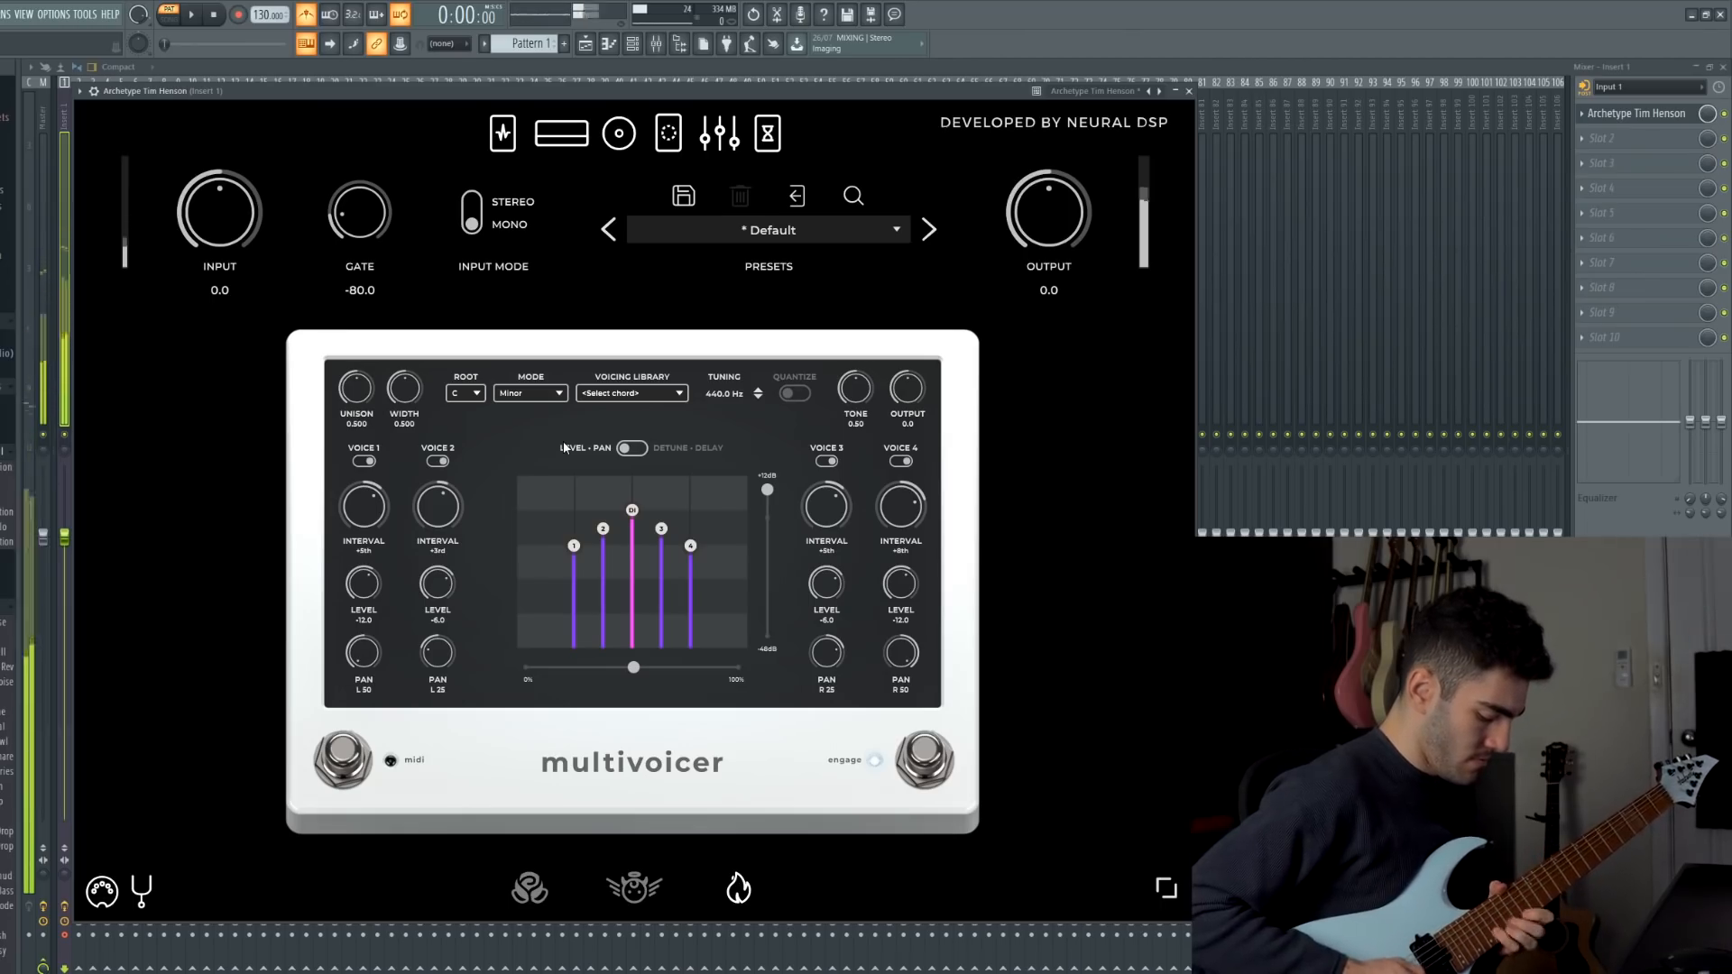
left_click(929, 229)
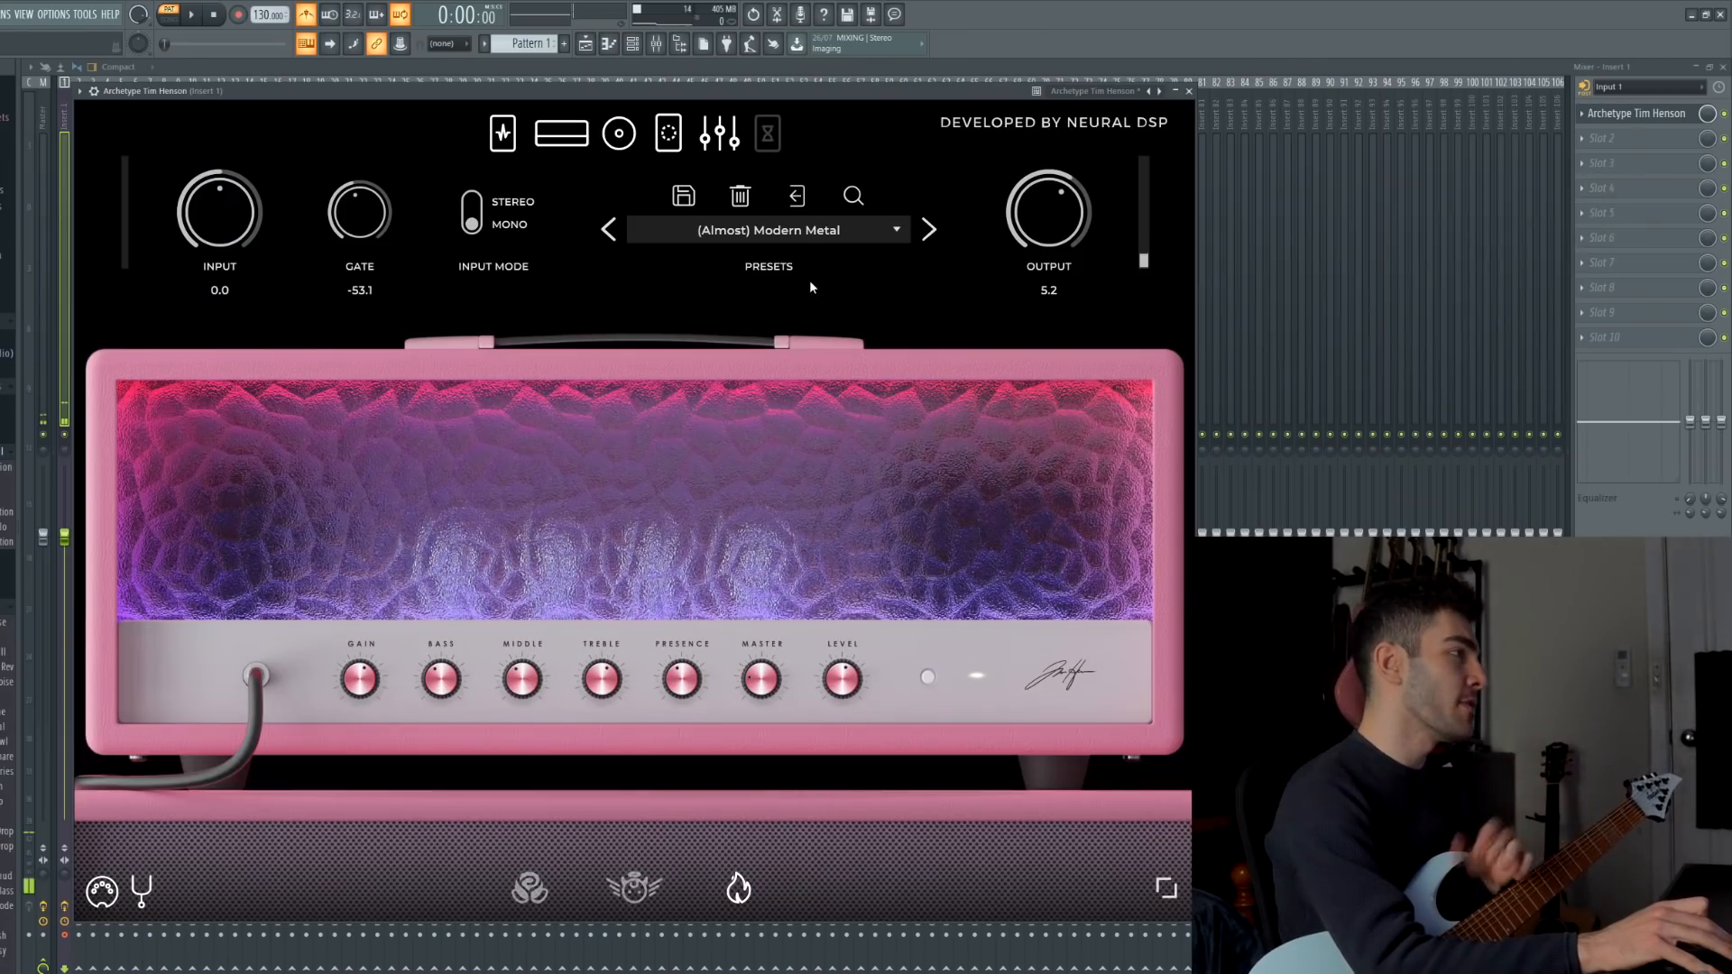
mouse_move(827, 290)
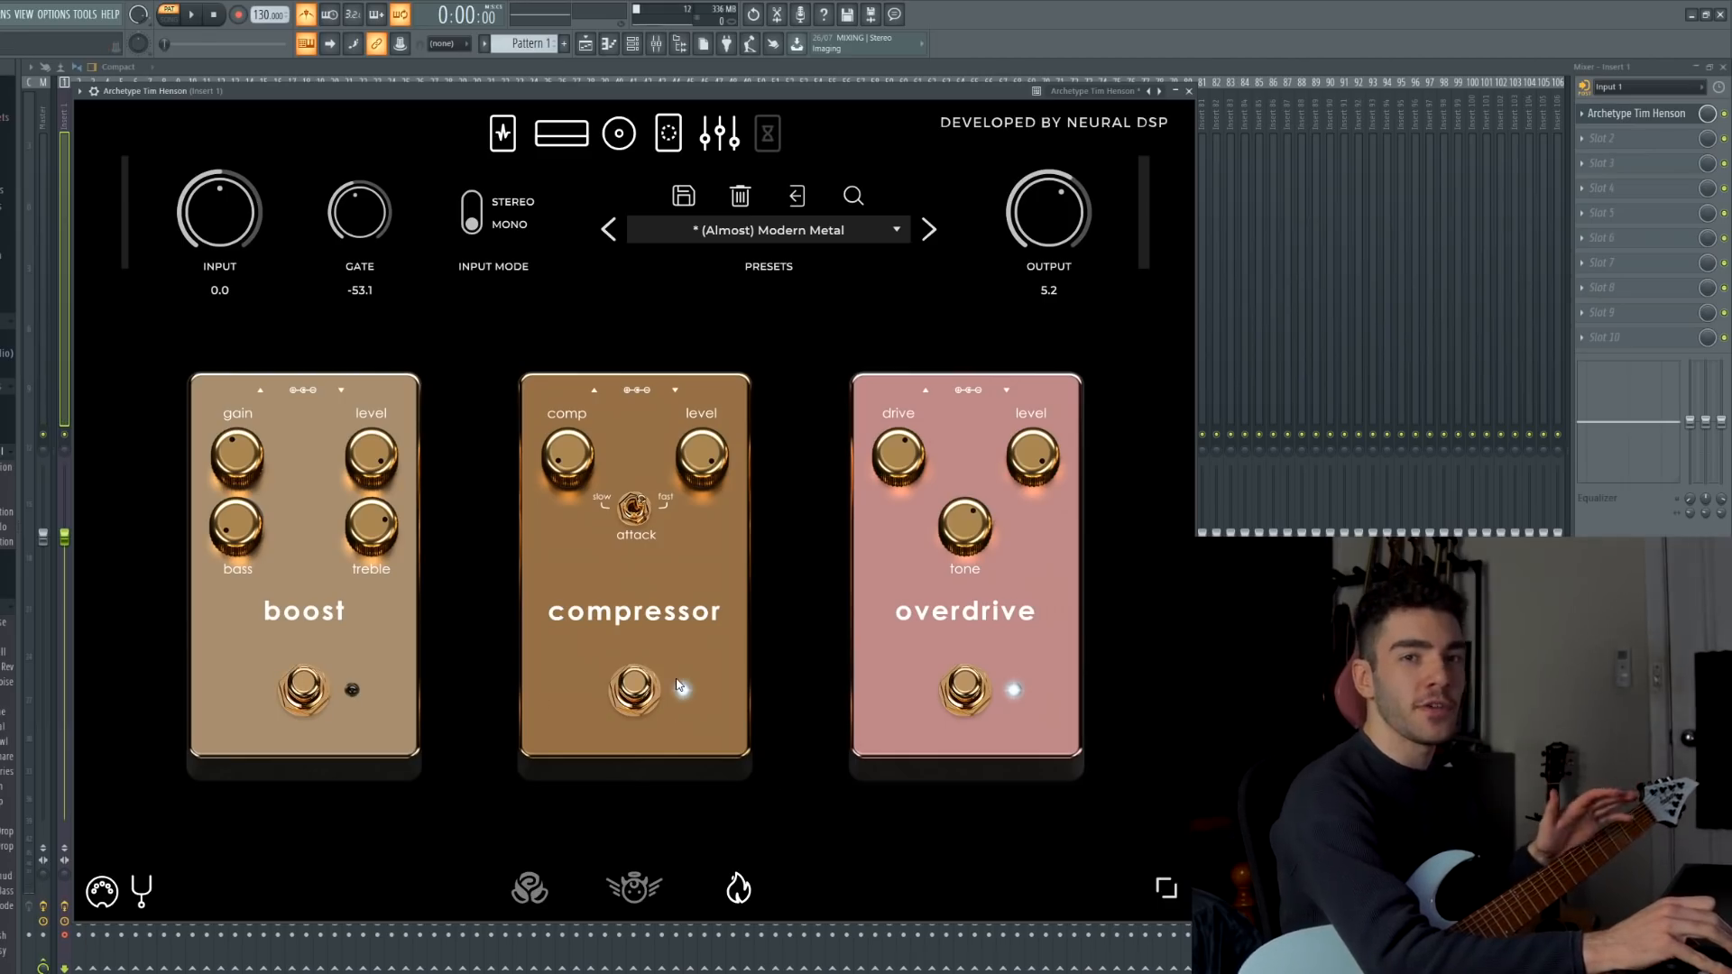
Engage the compressor pedal next to the overdrive, then leave the pre-effects view.
left_click(635, 691)
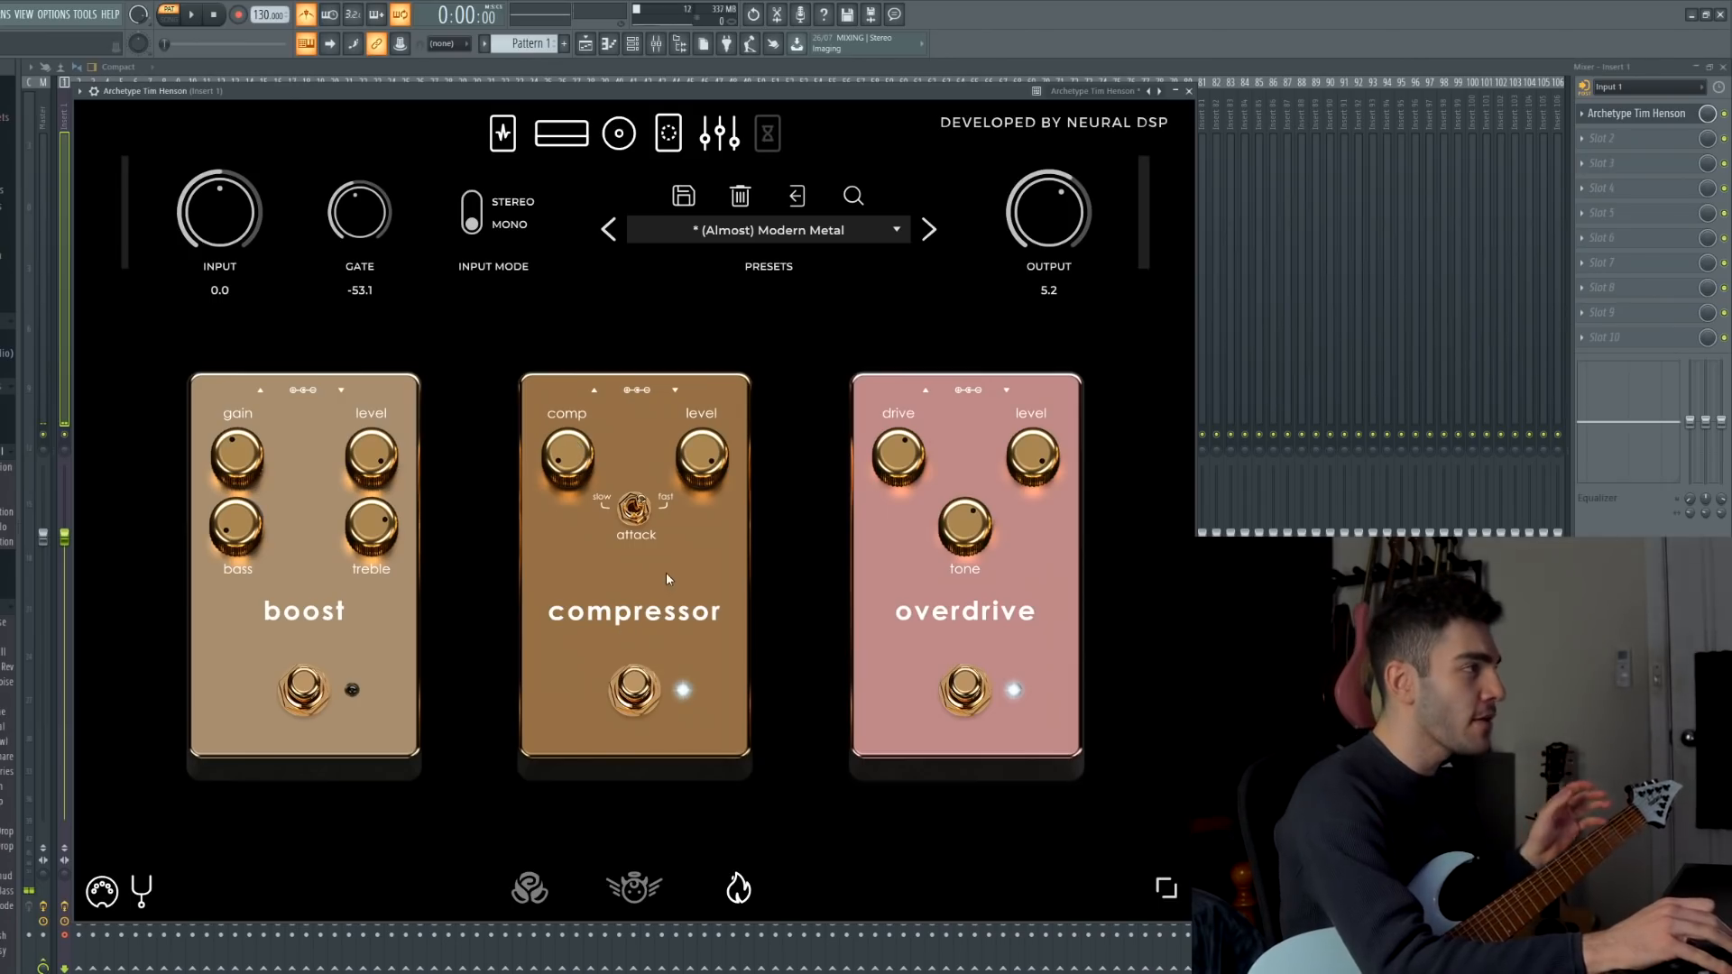
mouse_move(851, 537)
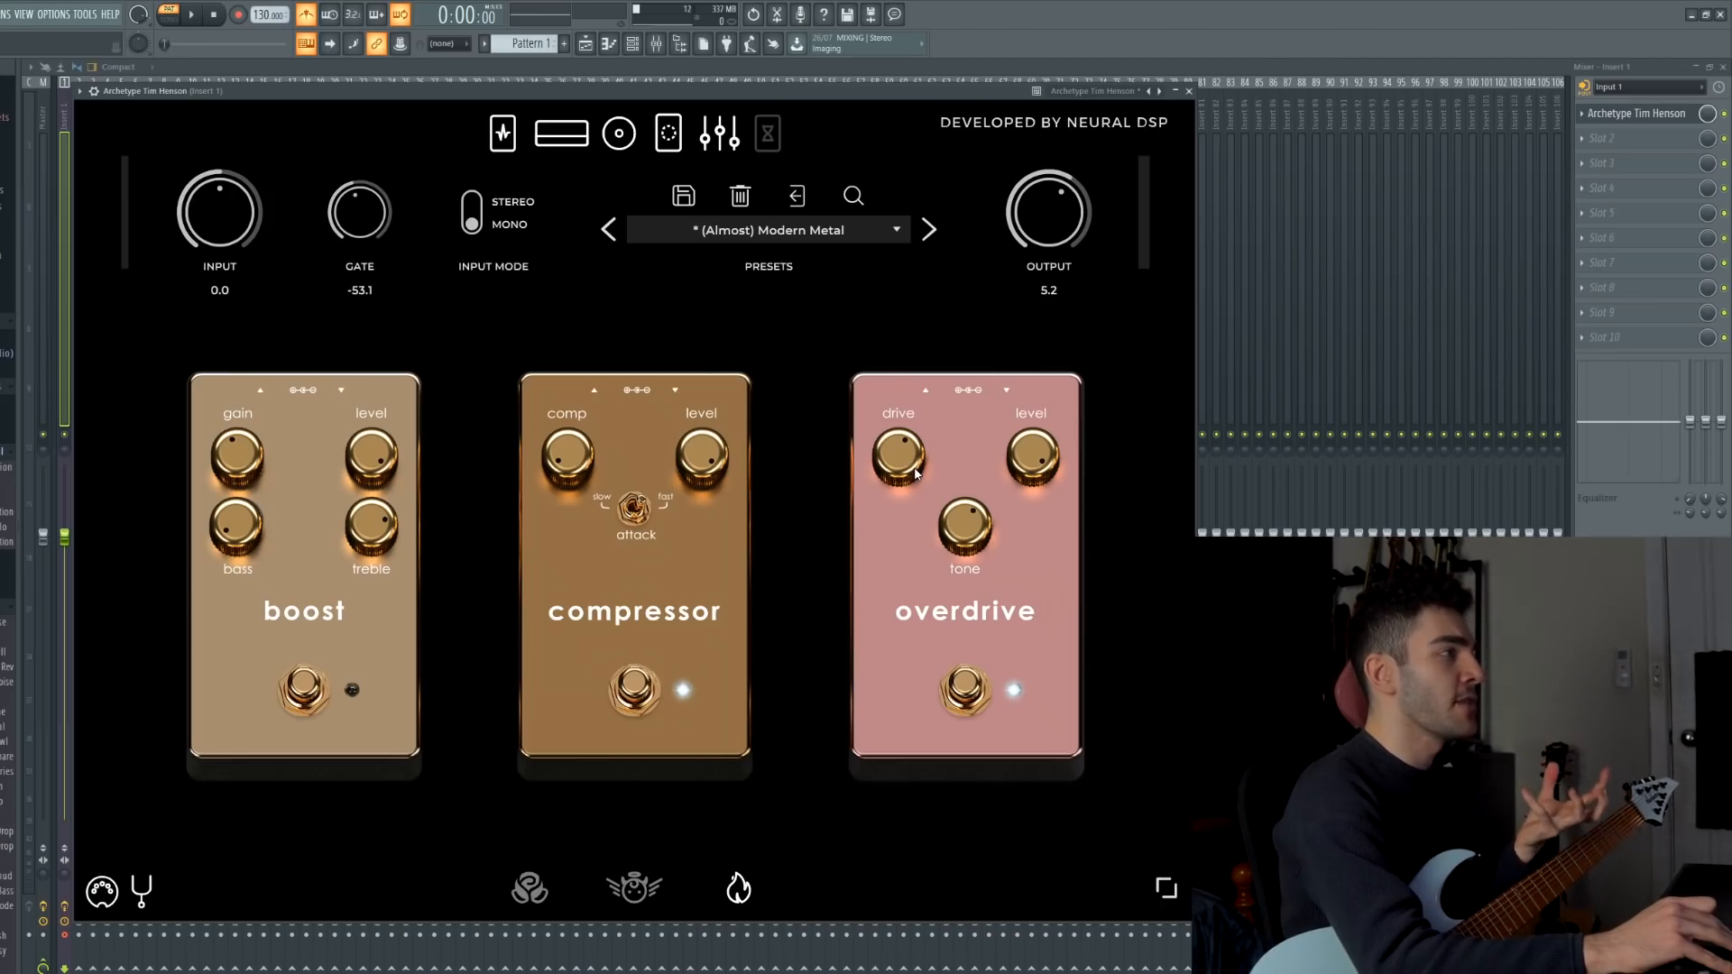
mouse_move(653, 285)
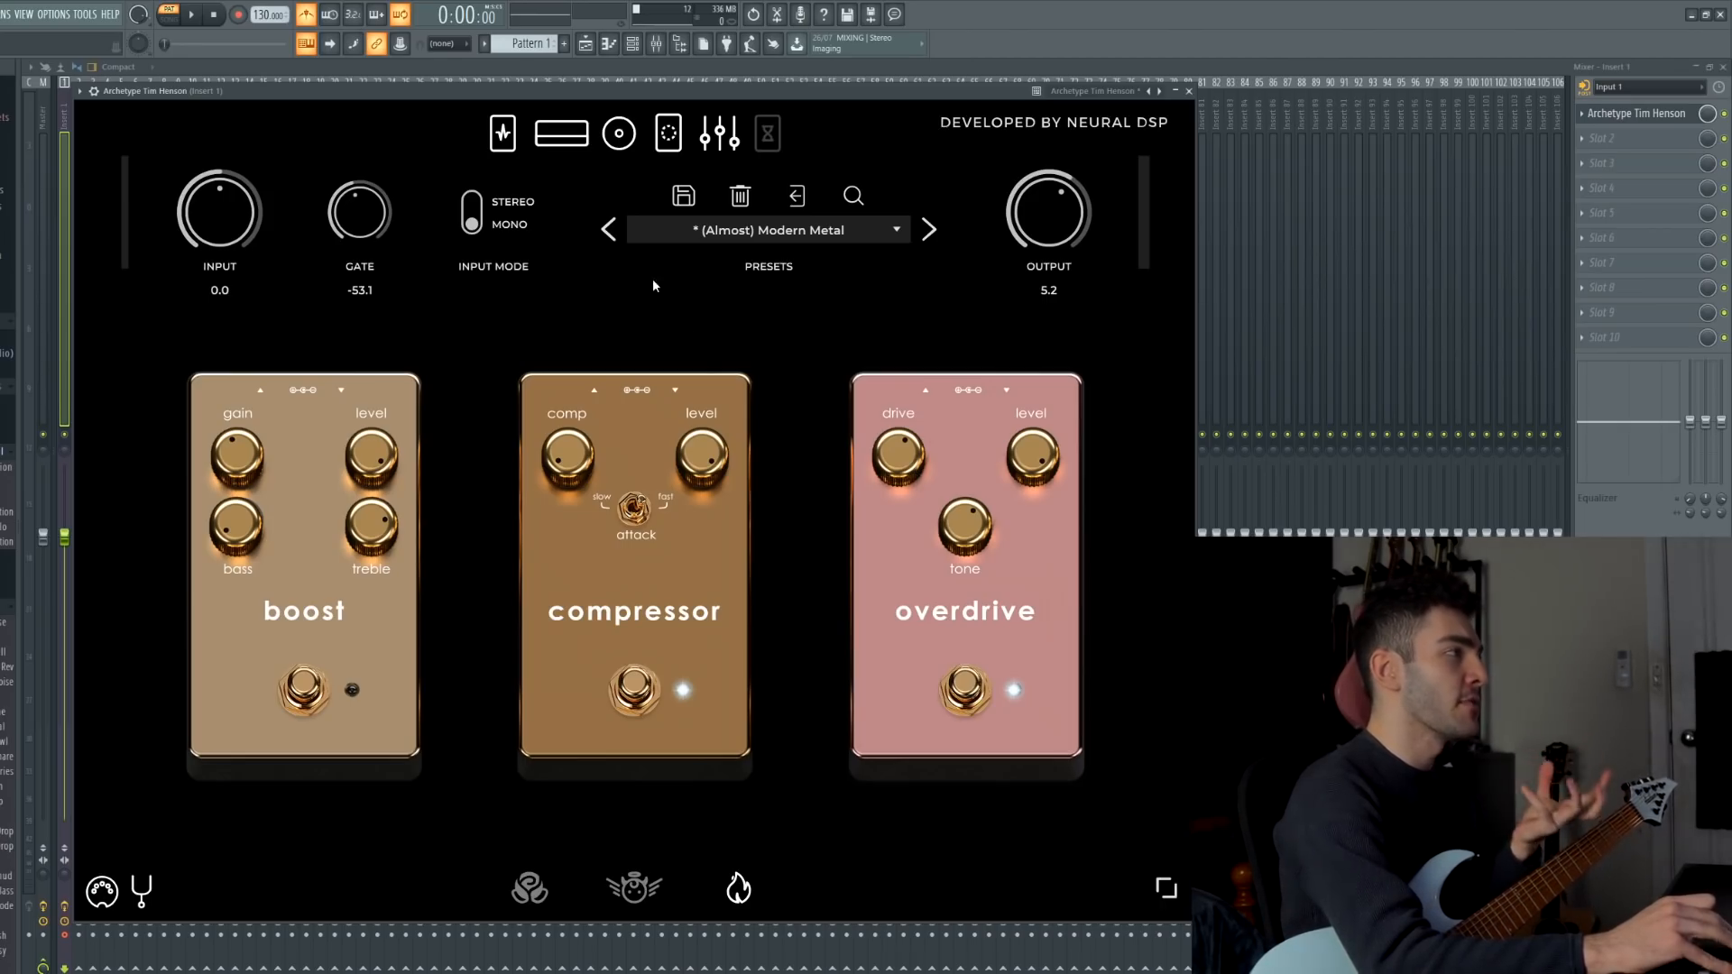
left_click(502, 133)
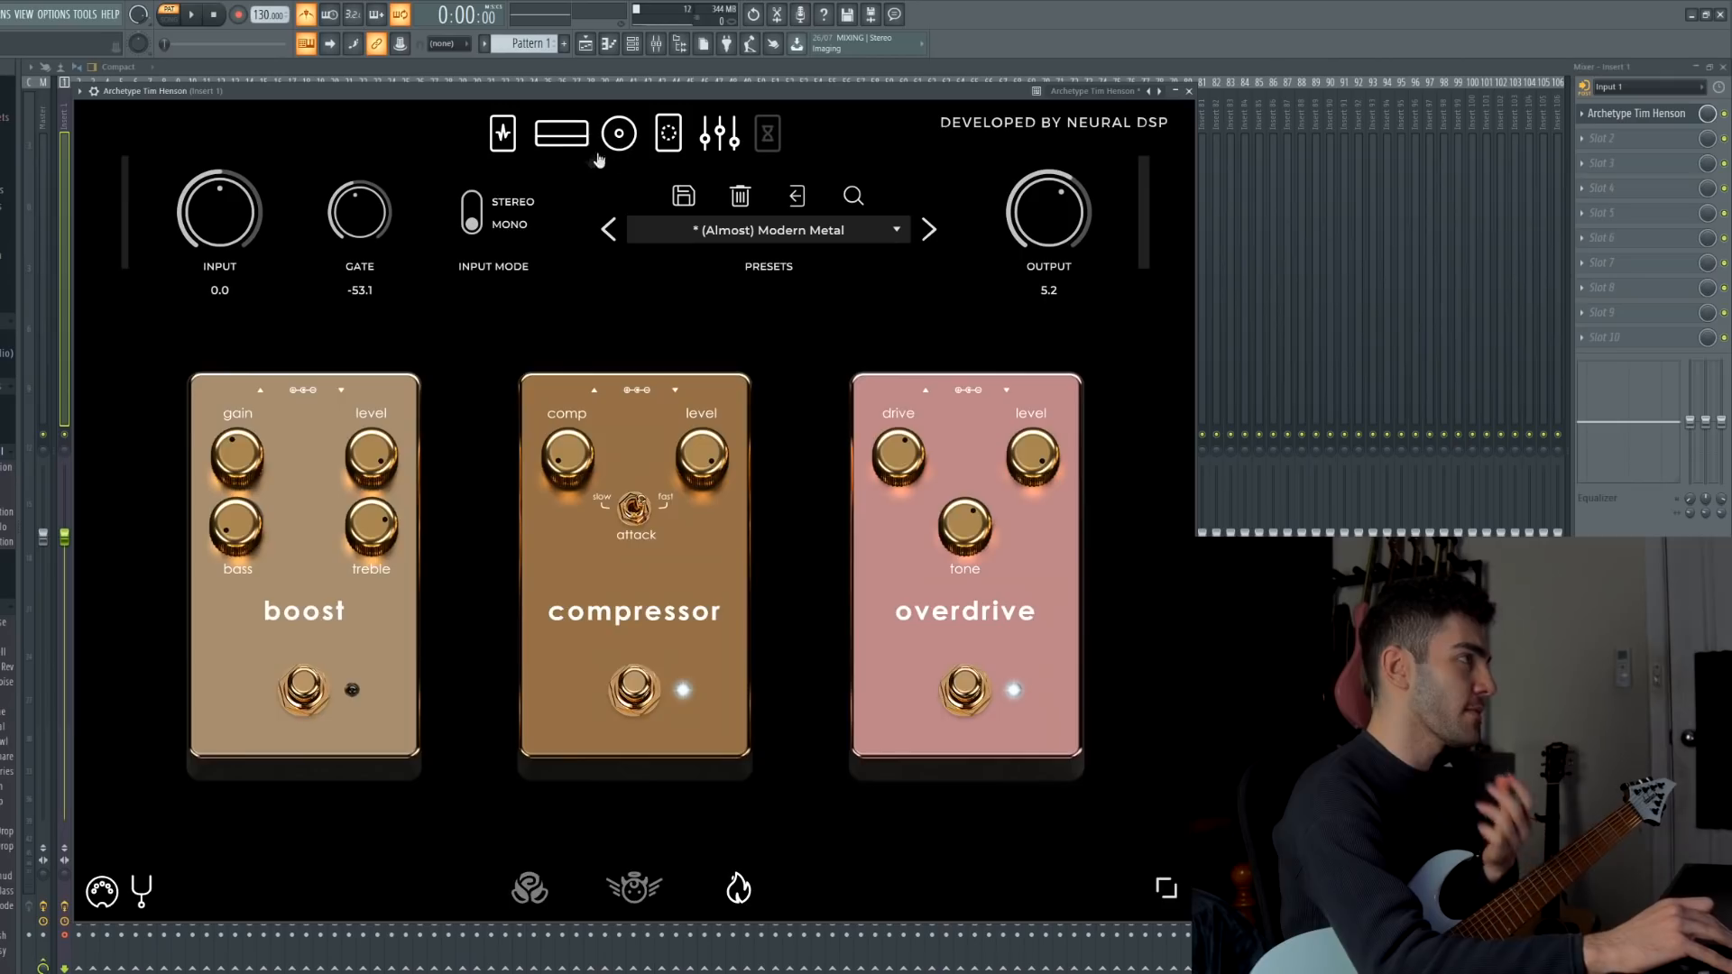
Return to the pink amp section of the (Almost) Modern Metal preset.
left_click(619, 134)
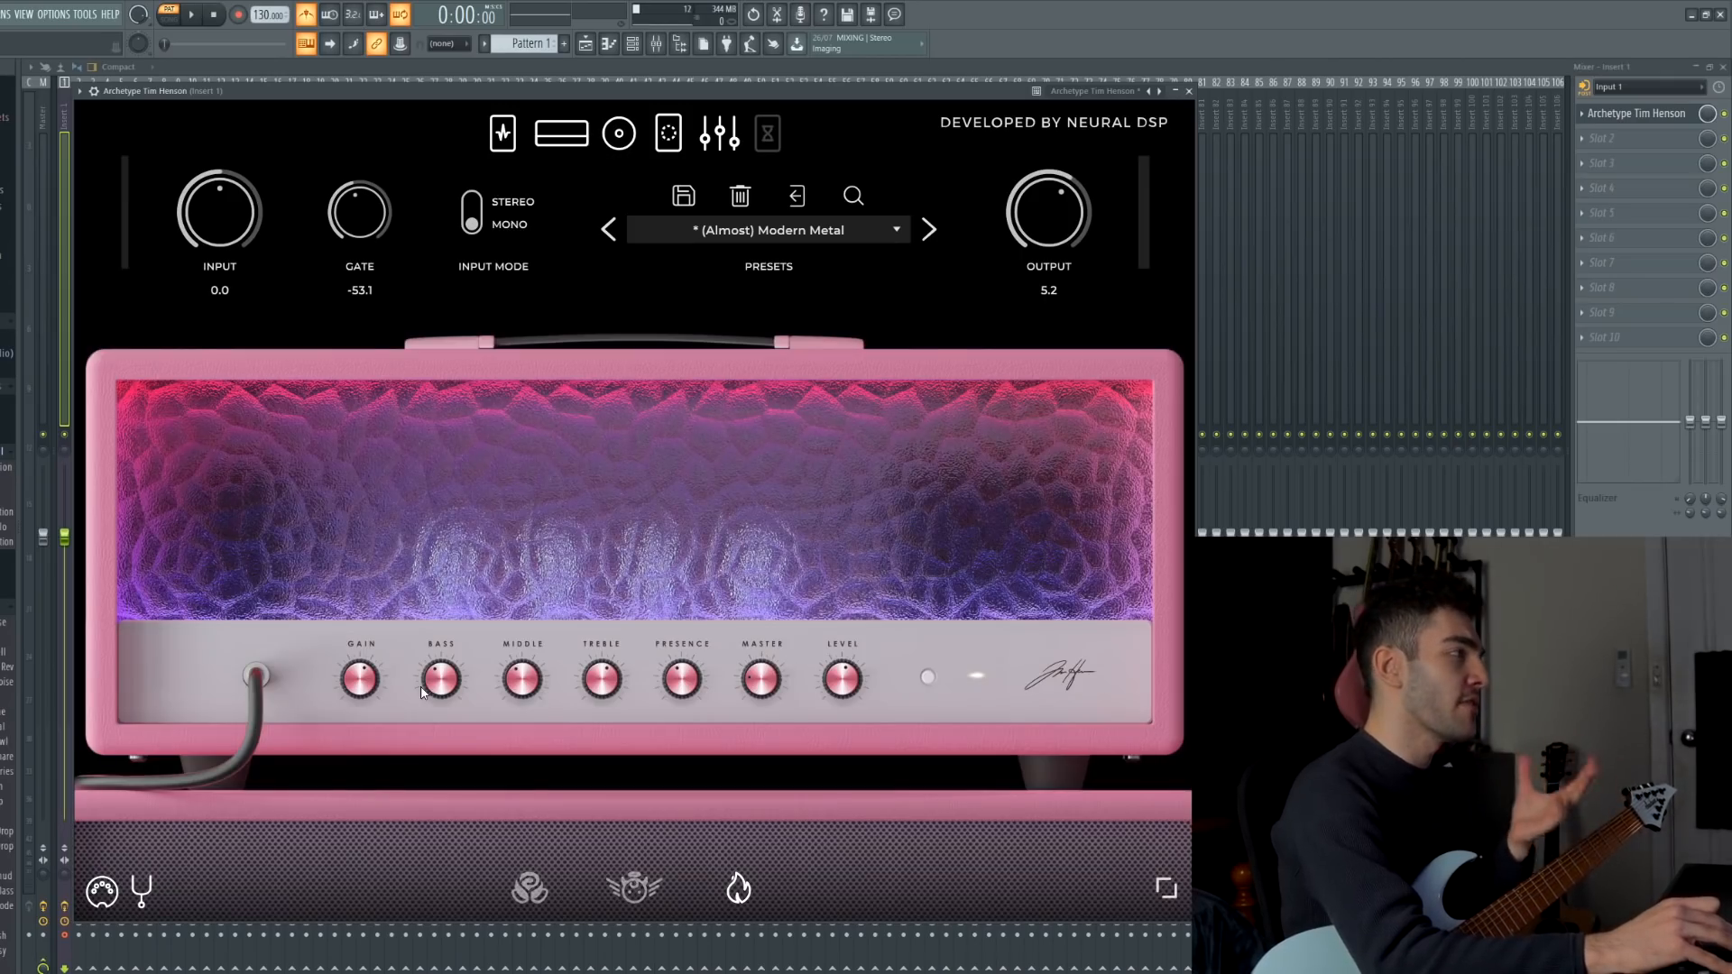
mouse_move(362, 682)
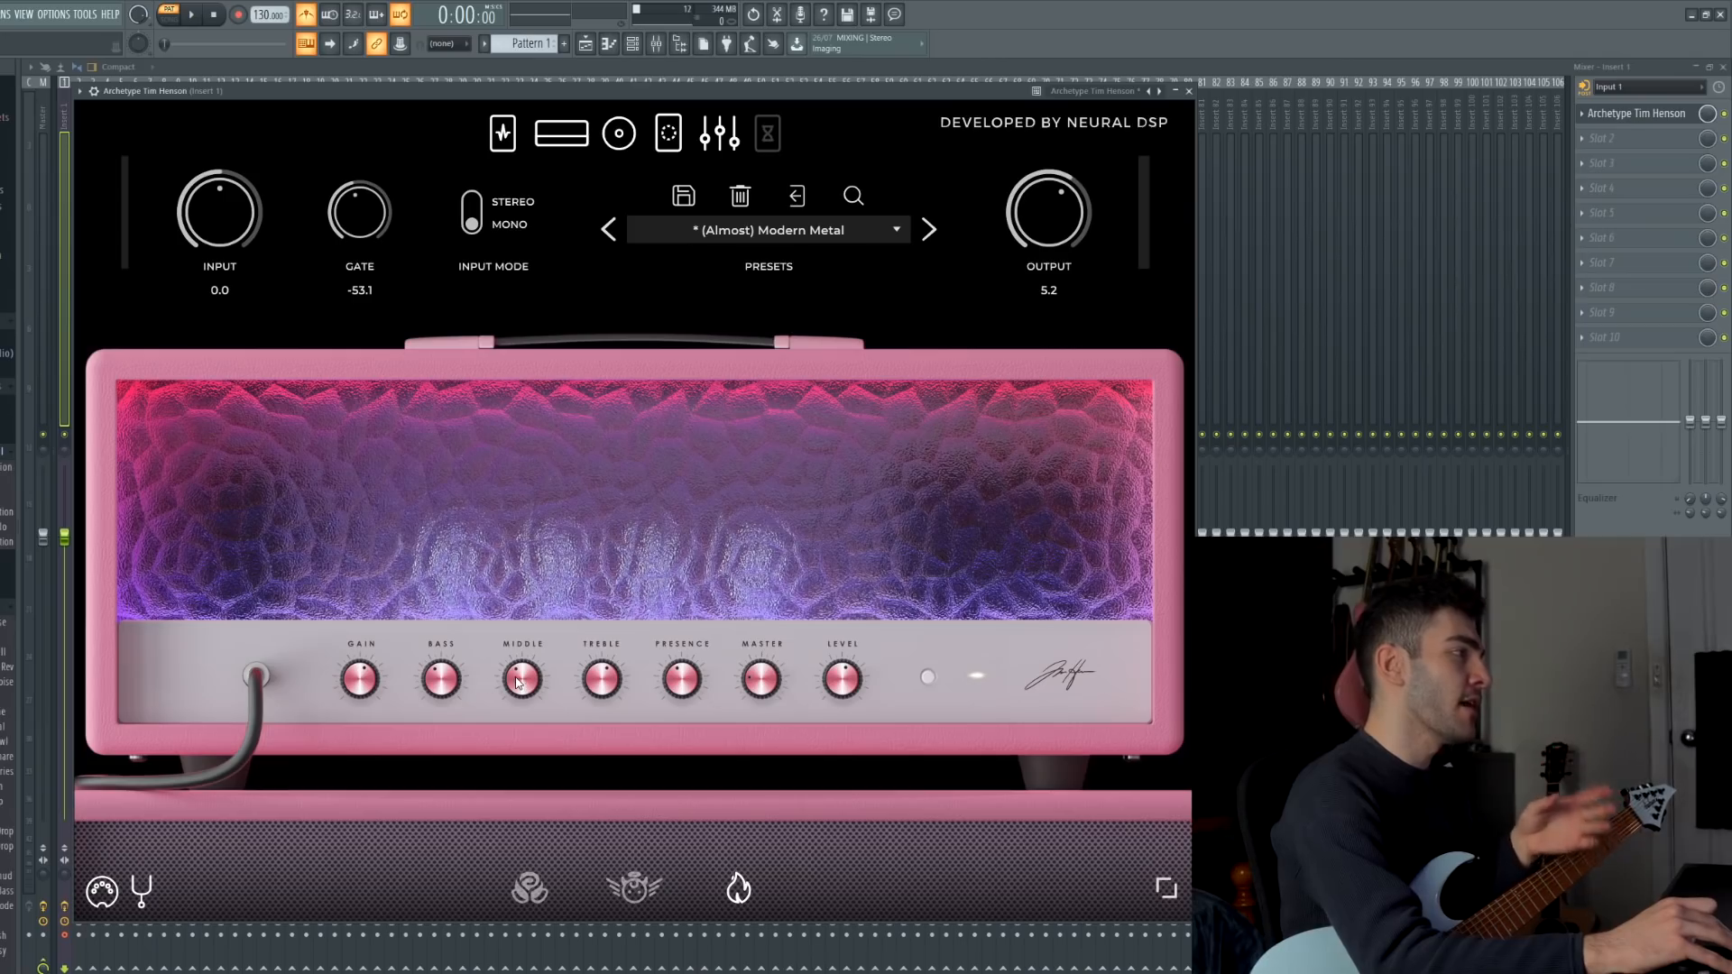
mouse_move(611, 689)
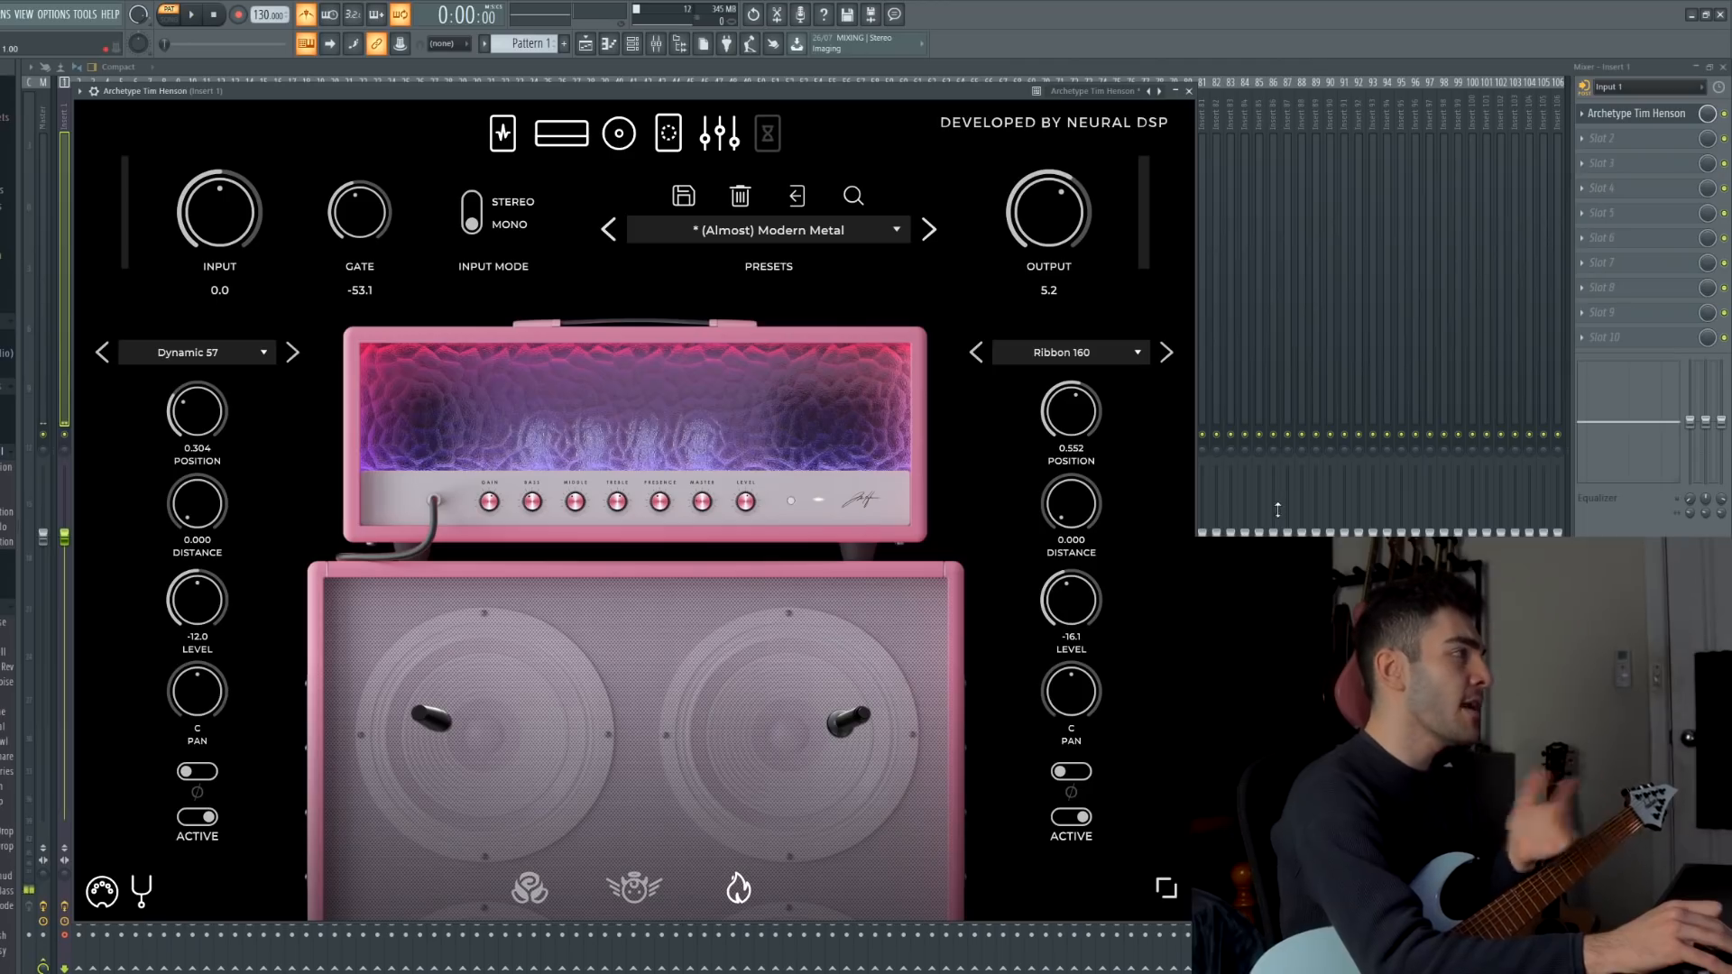
mouse_move(274, 409)
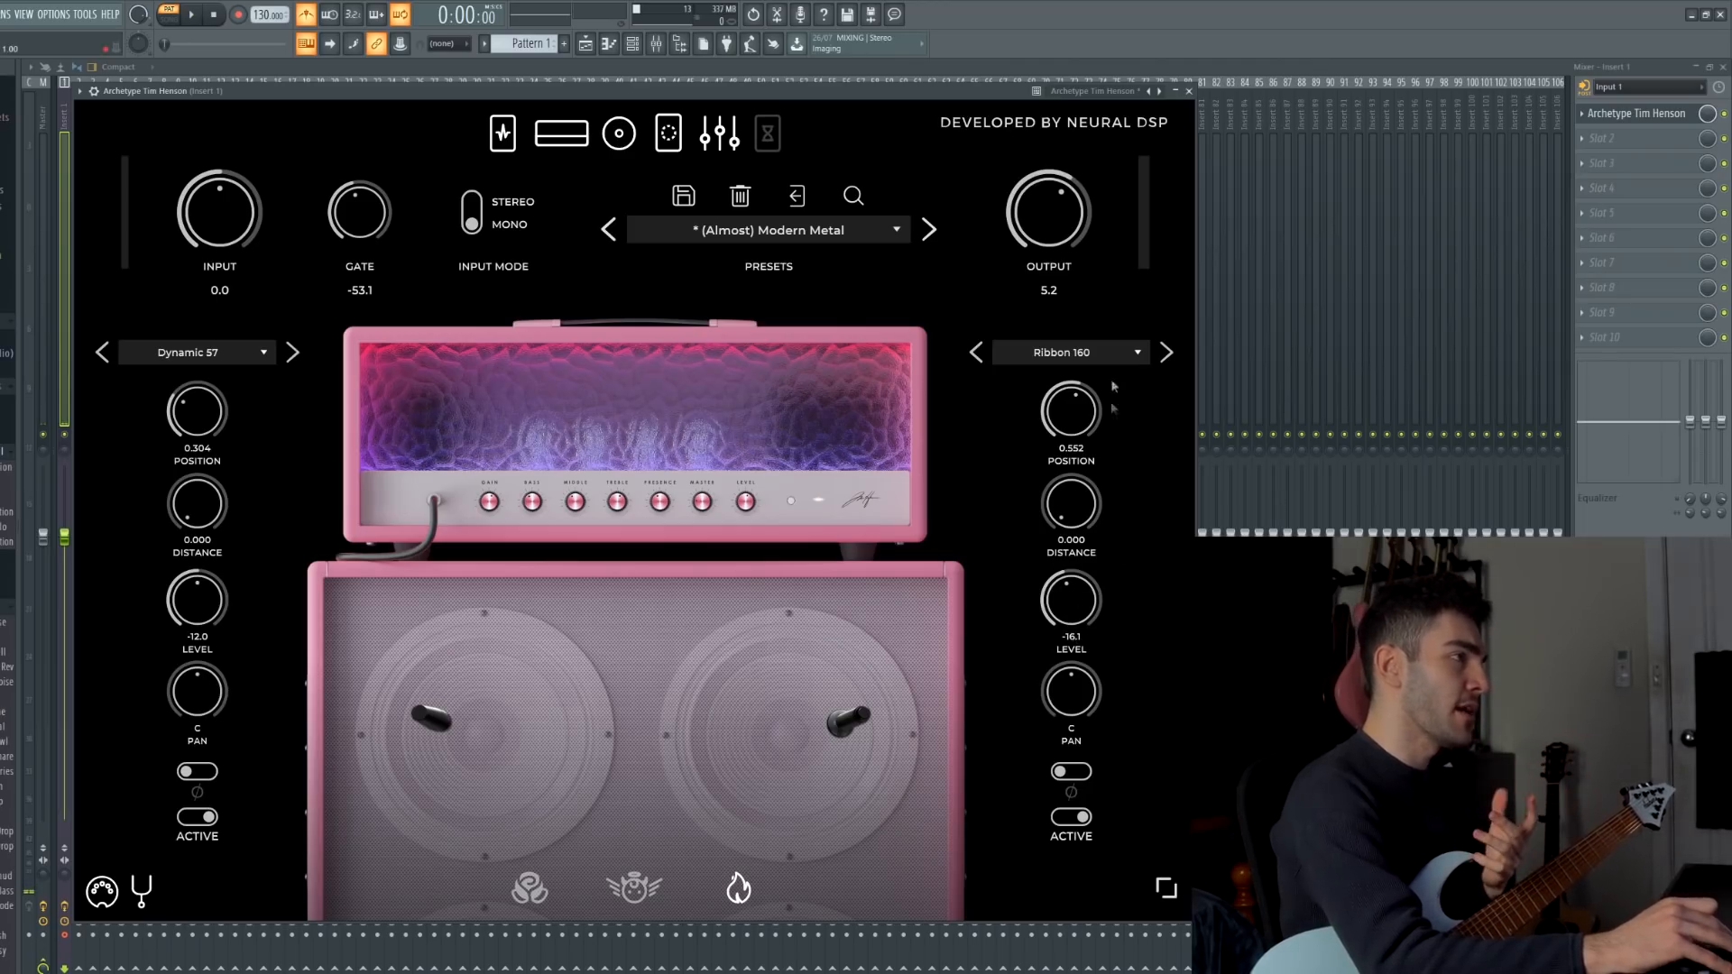
mouse_move(1055, 628)
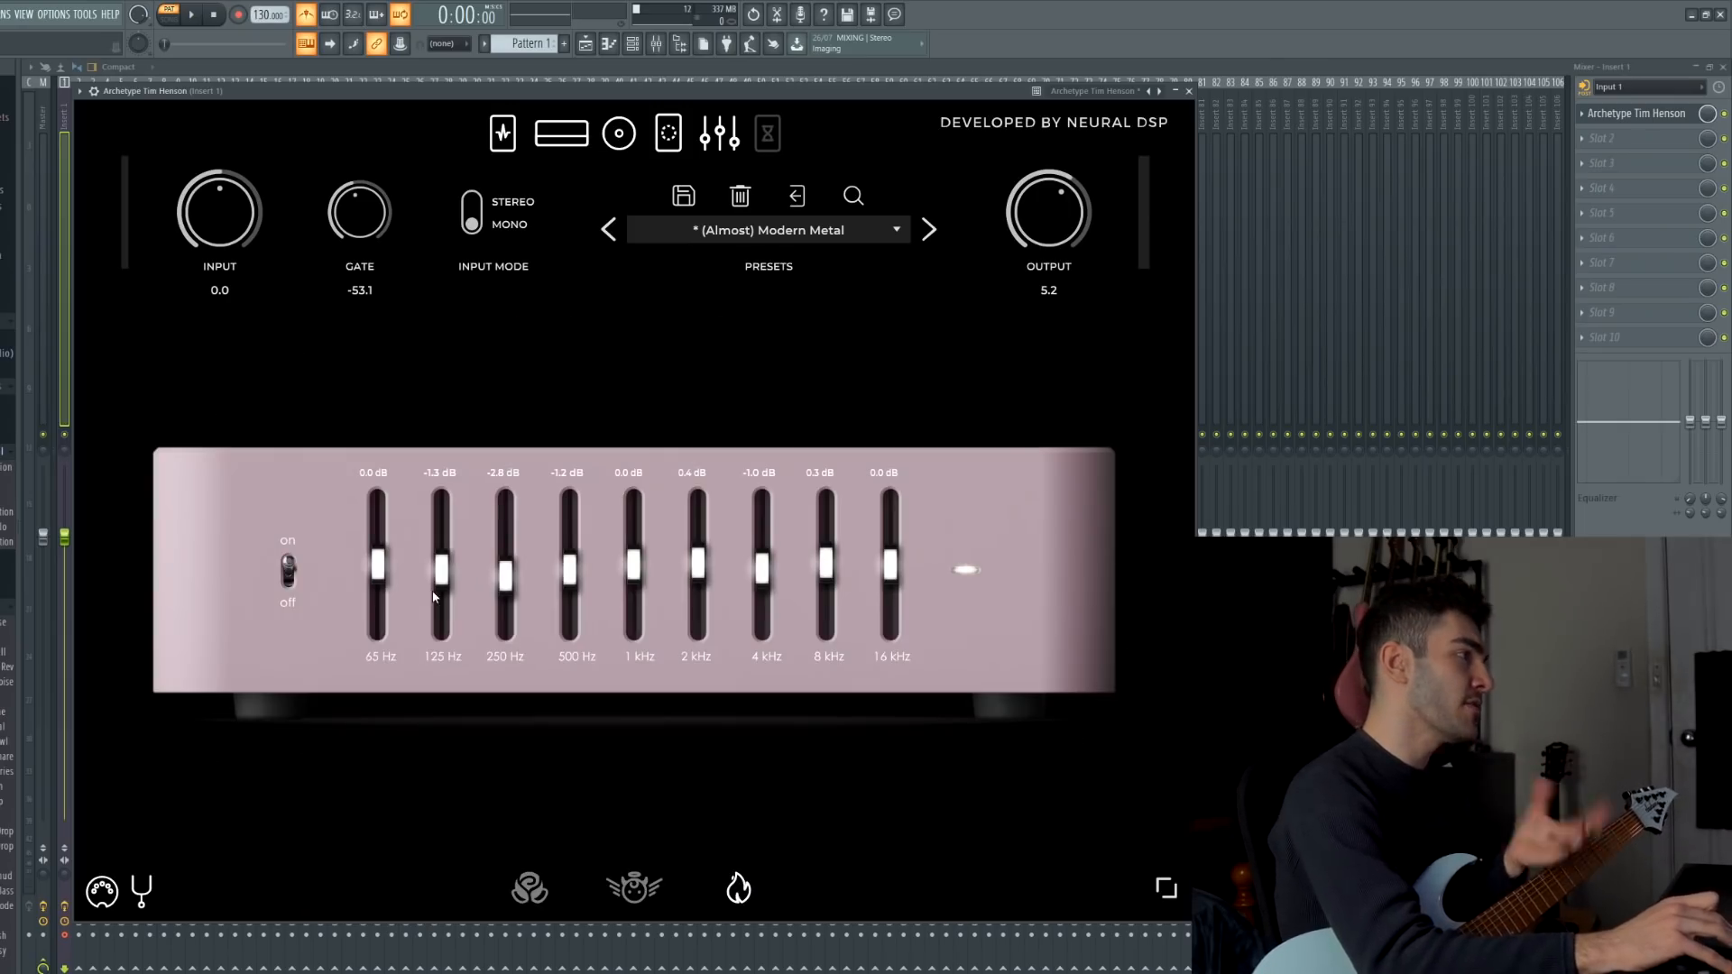
mouse_move(610, 592)
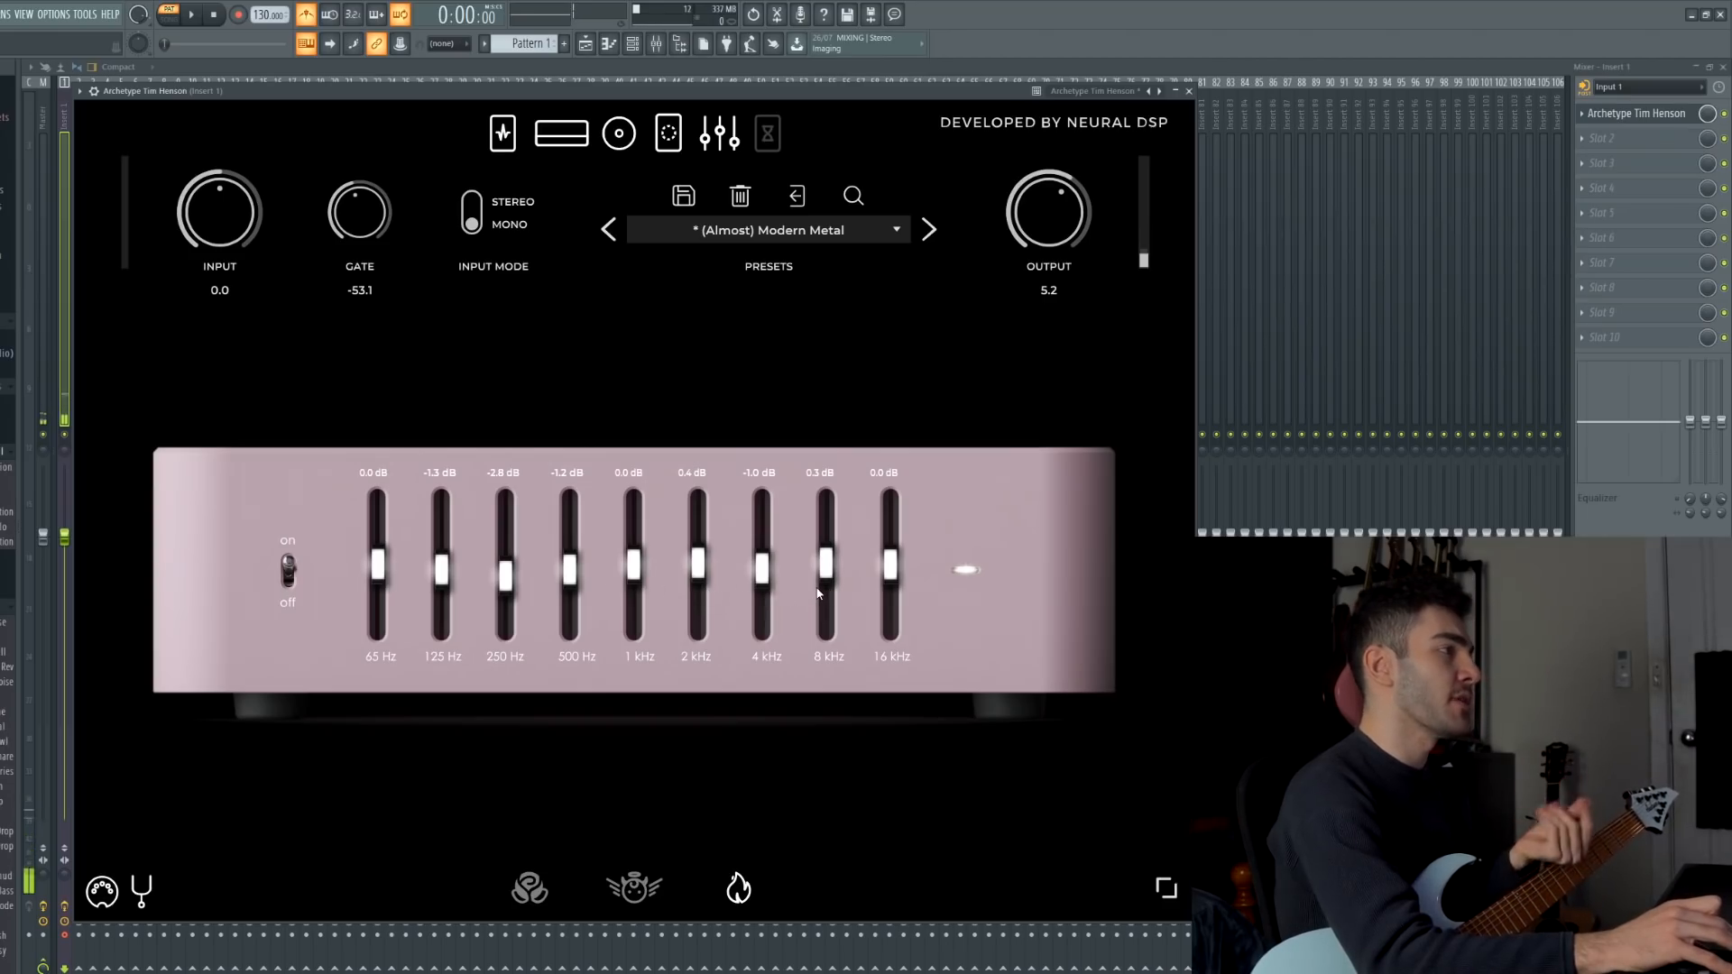
mouse_move(763, 577)
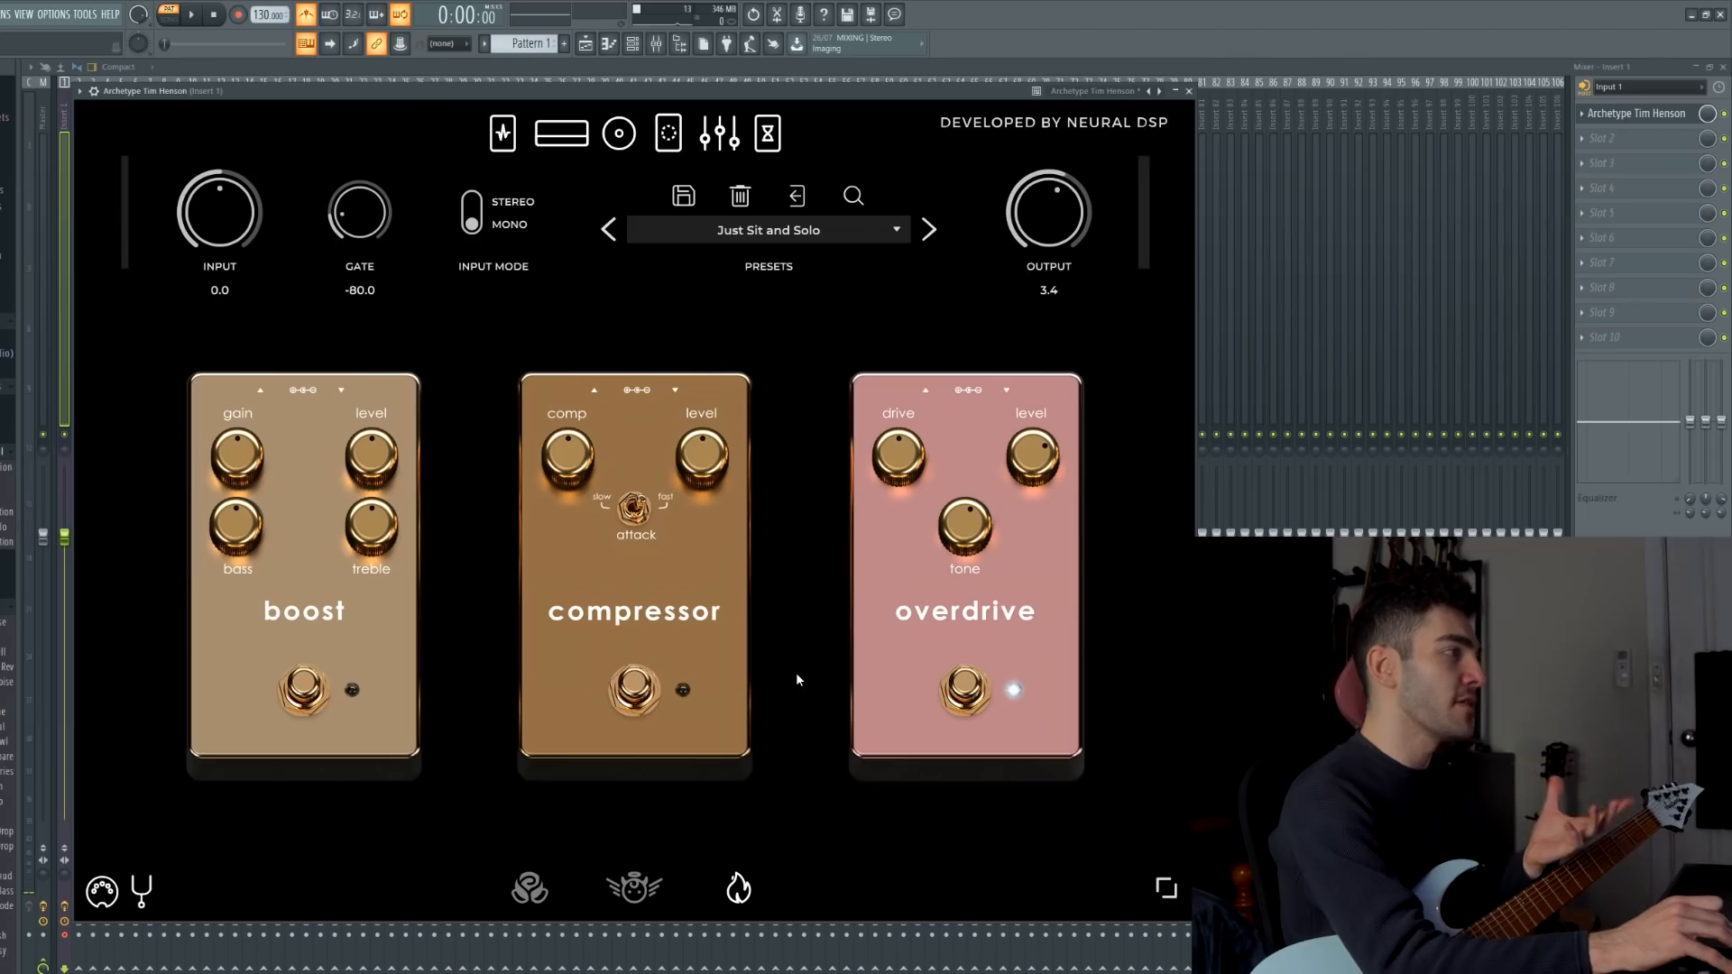
mouse_move(803, 668)
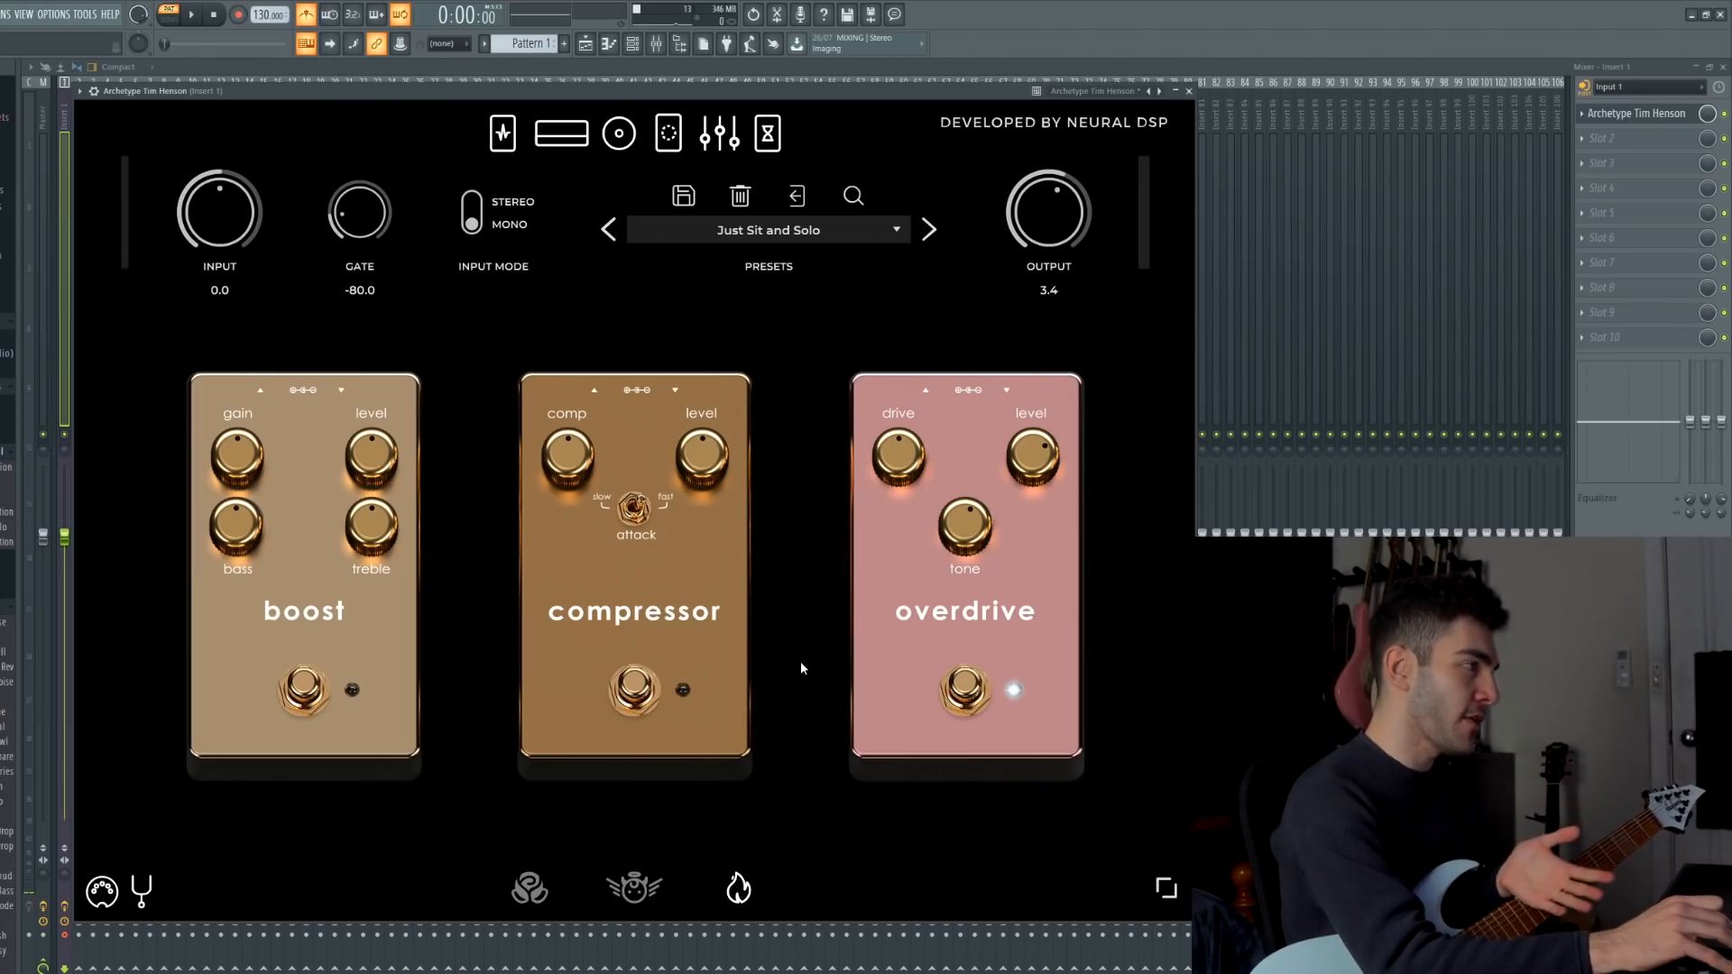
mouse_move(673, 678)
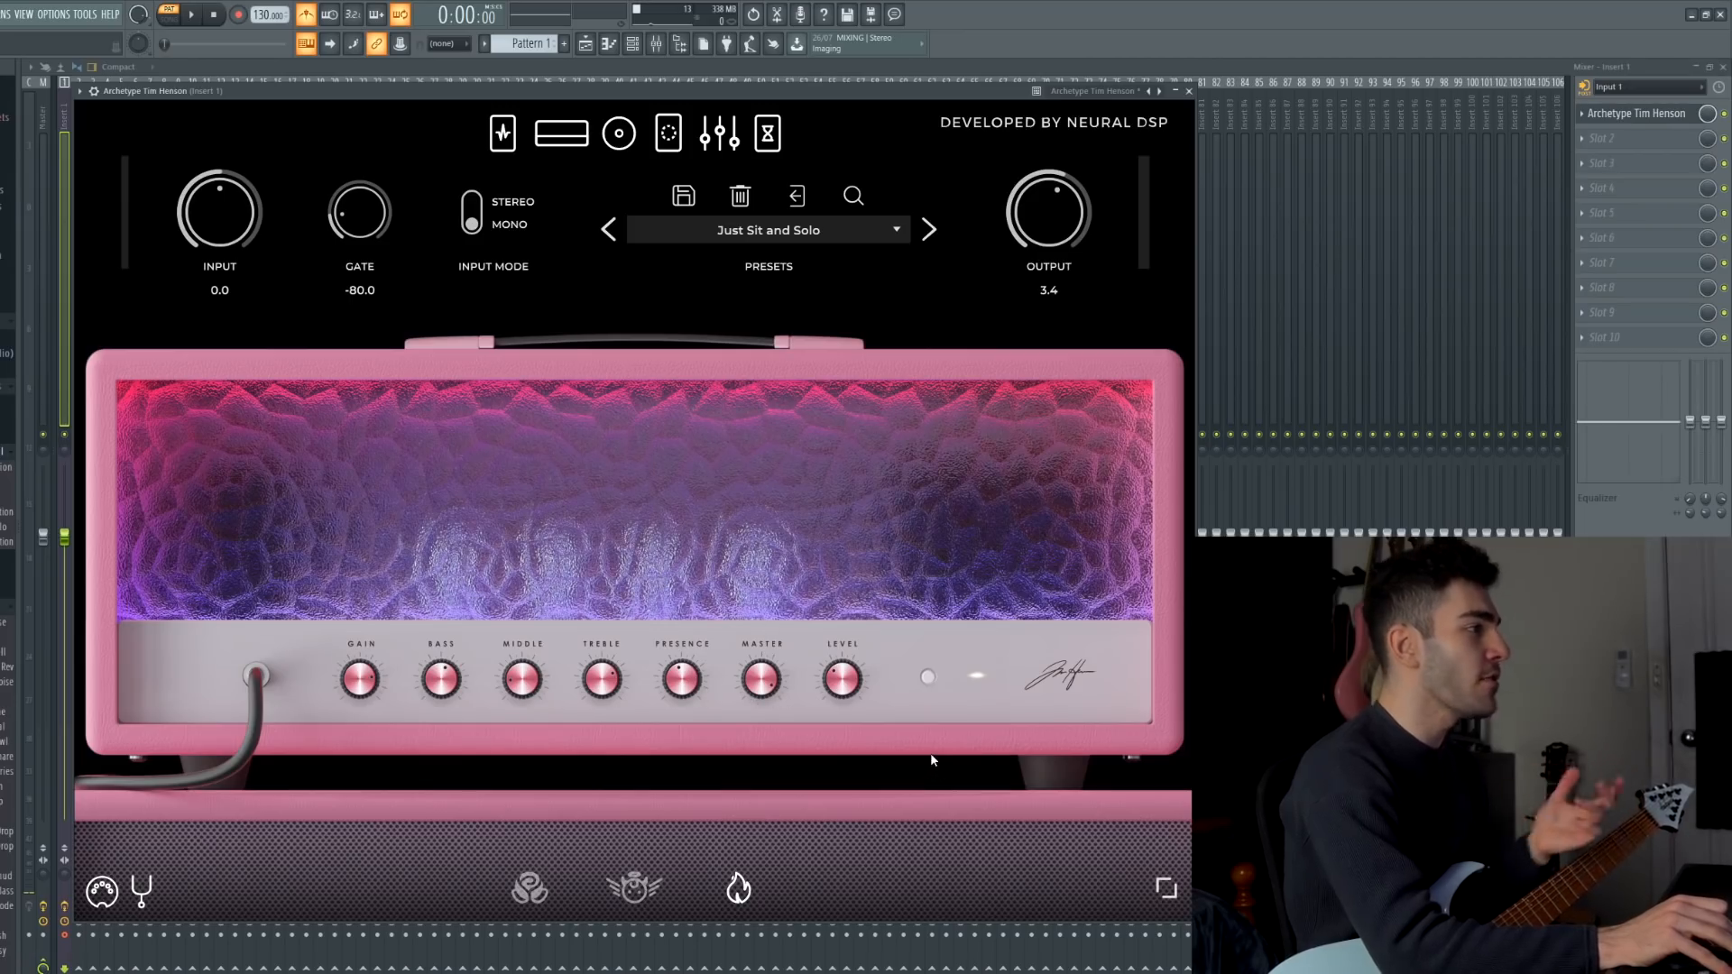
mouse_move(792, 740)
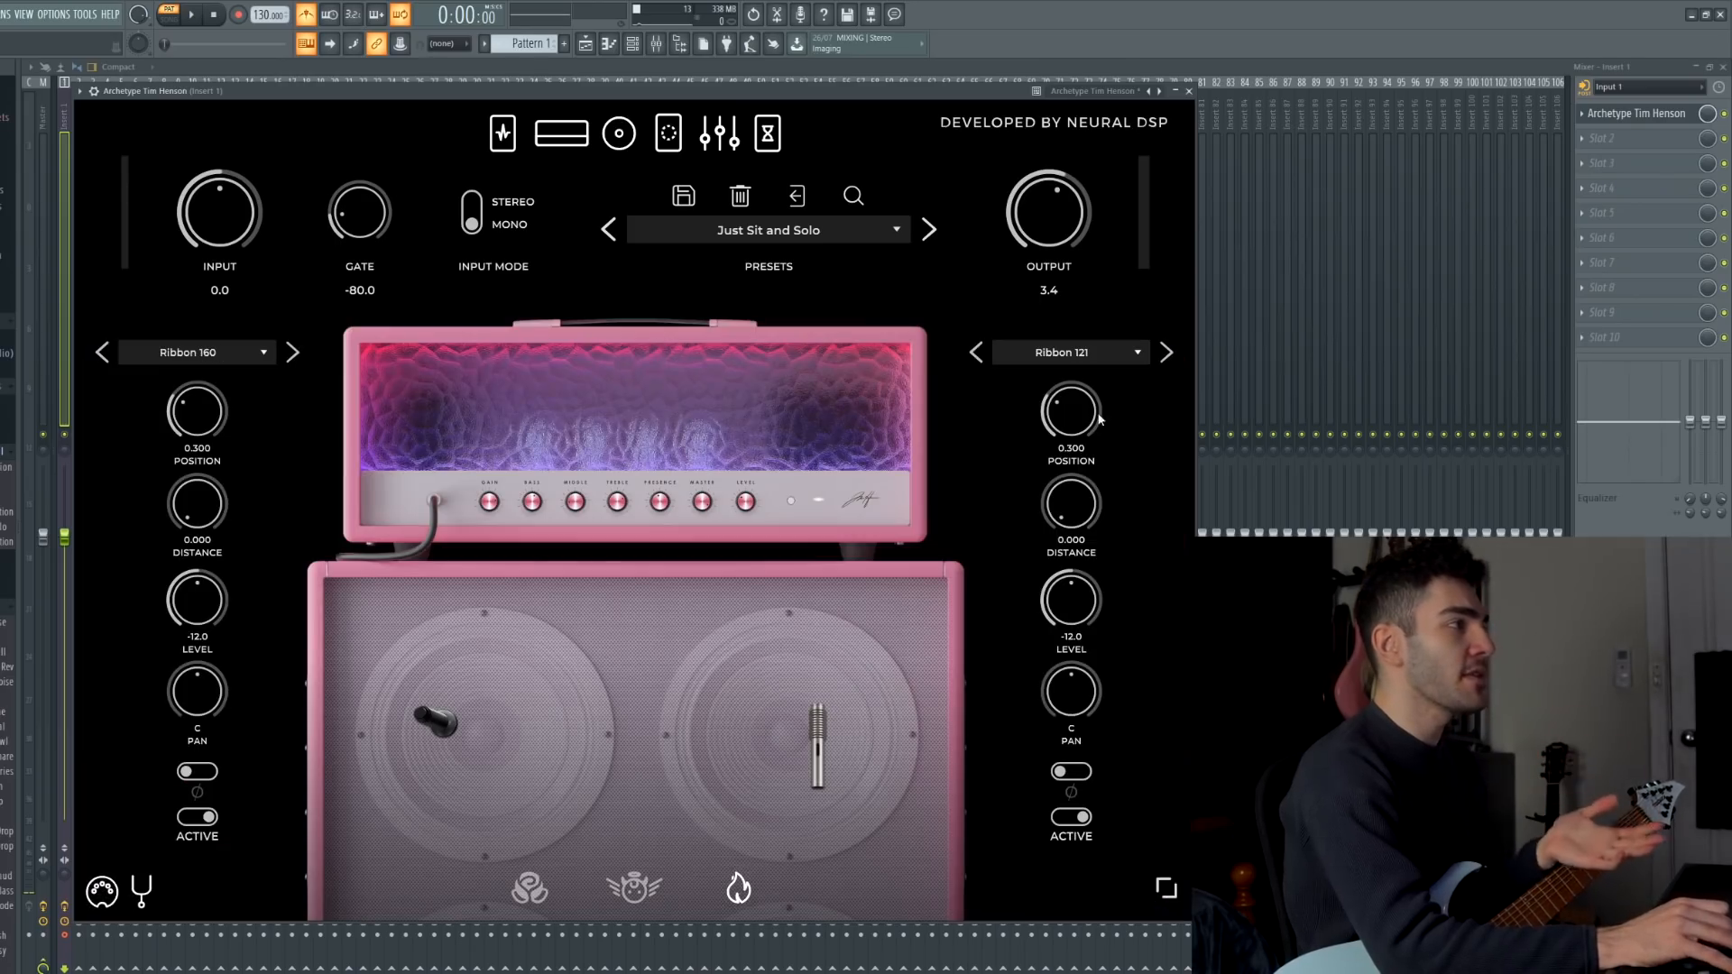
mouse_move(852, 608)
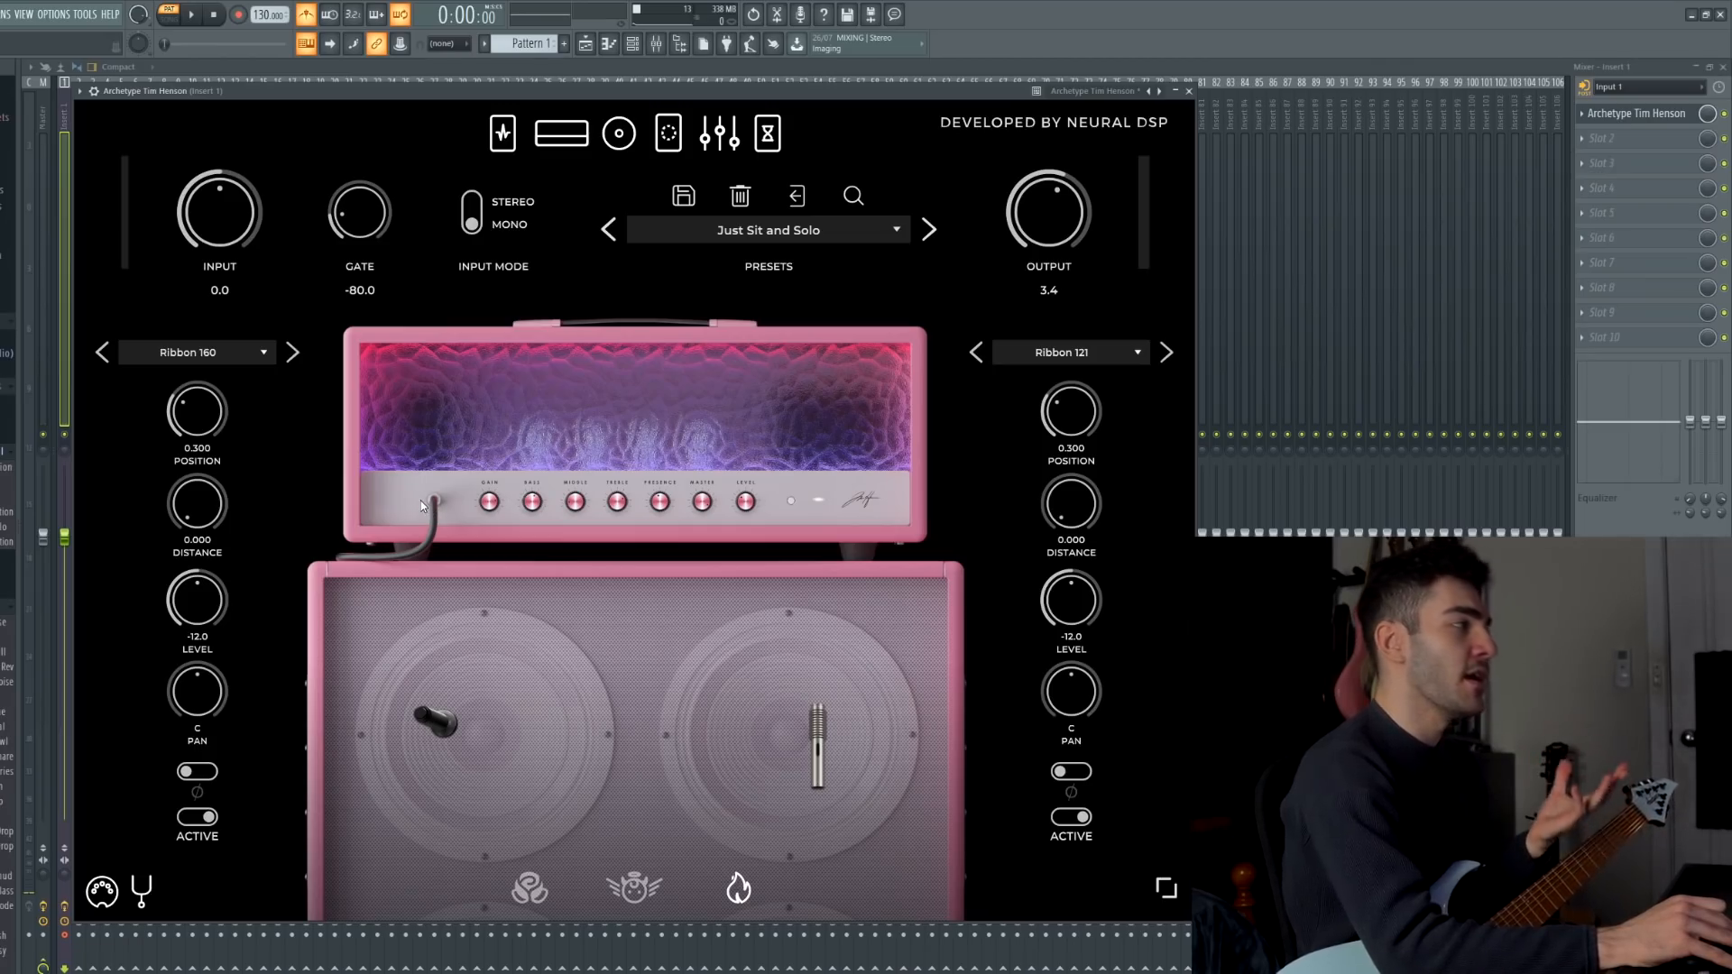
mouse_move(404, 476)
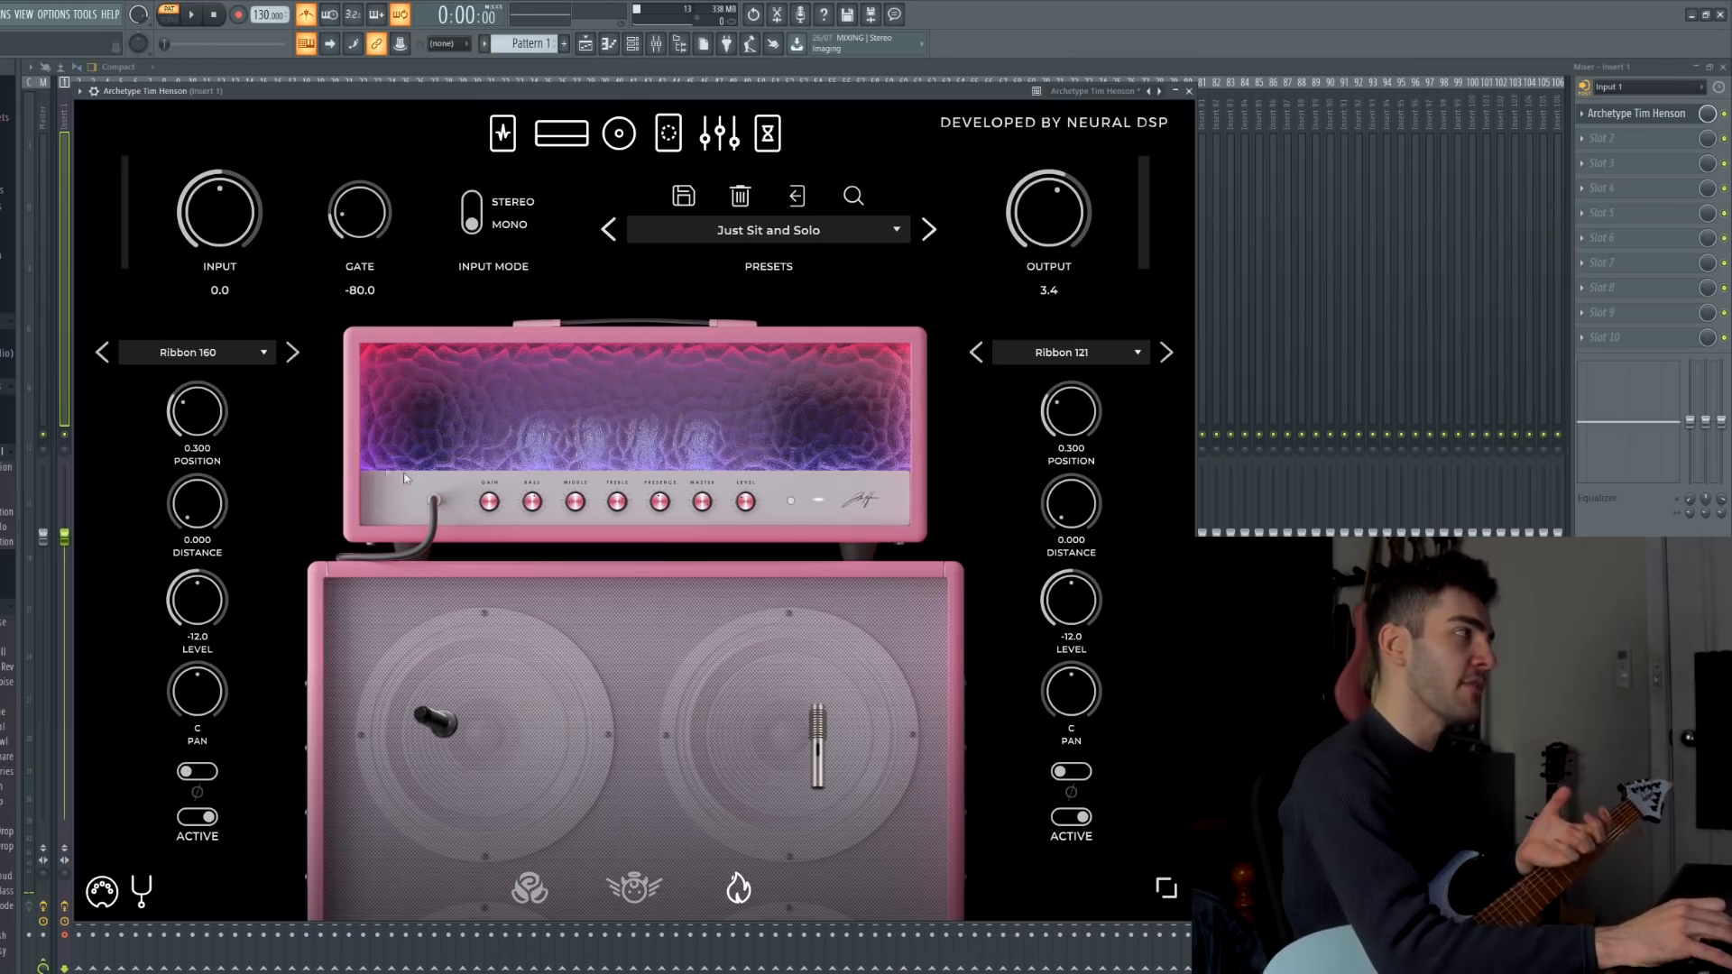
mouse_move(350, 448)
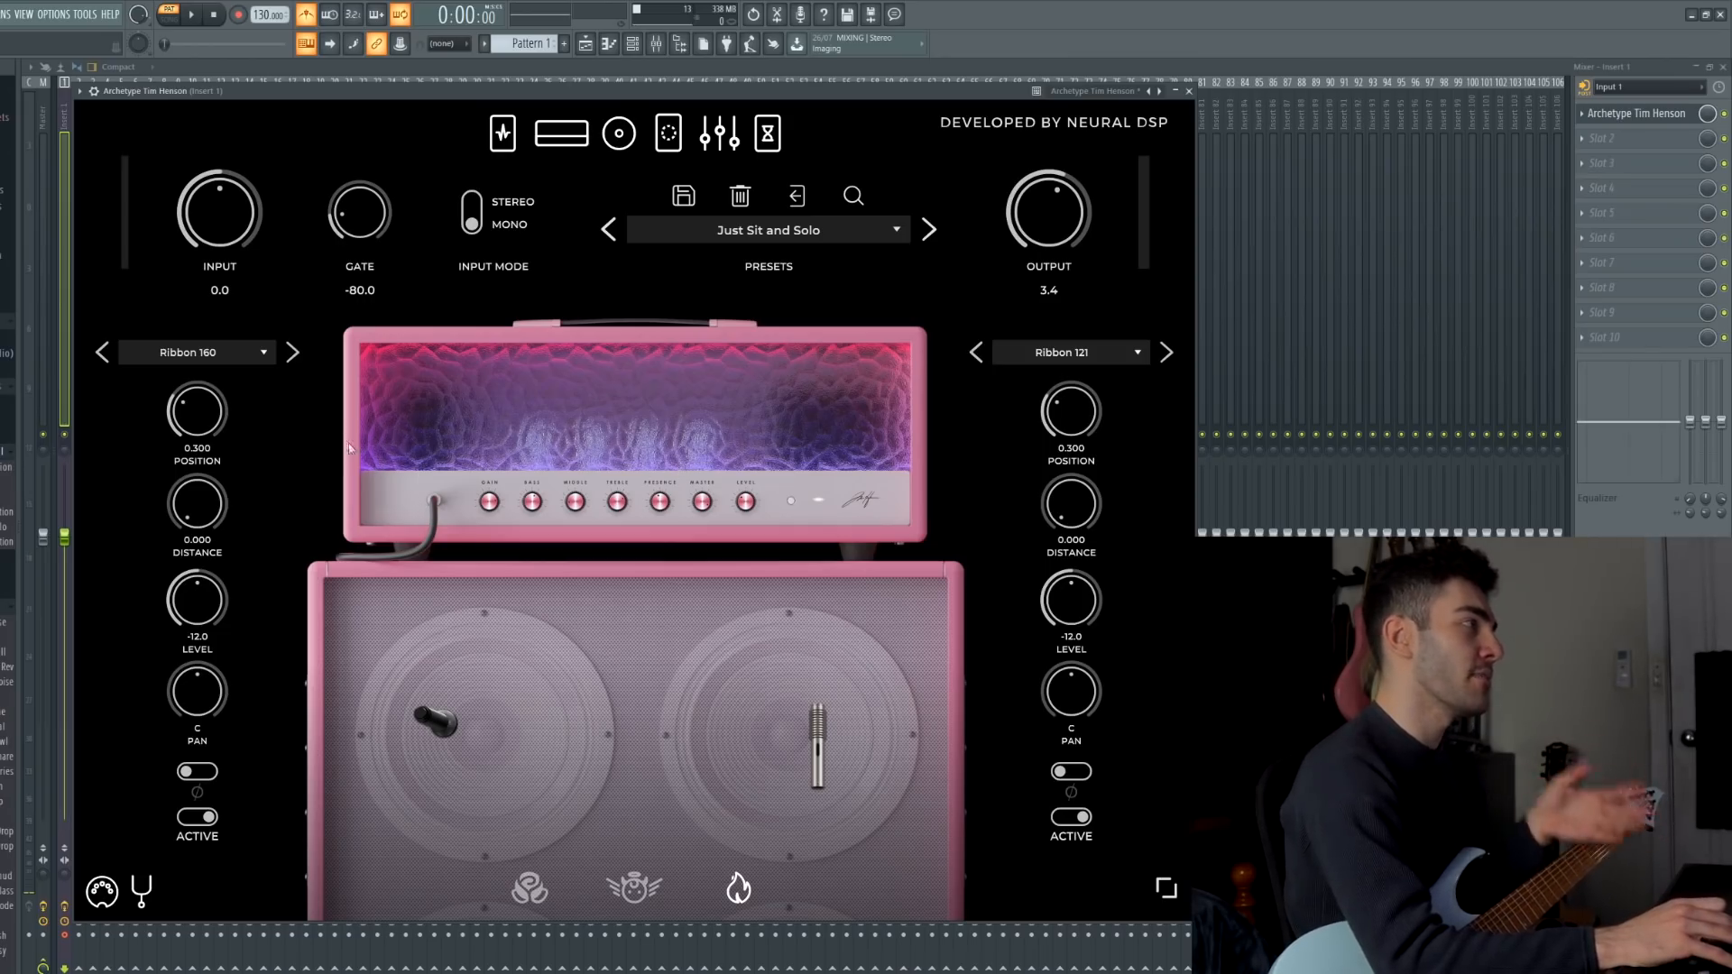
mouse_move(809, 260)
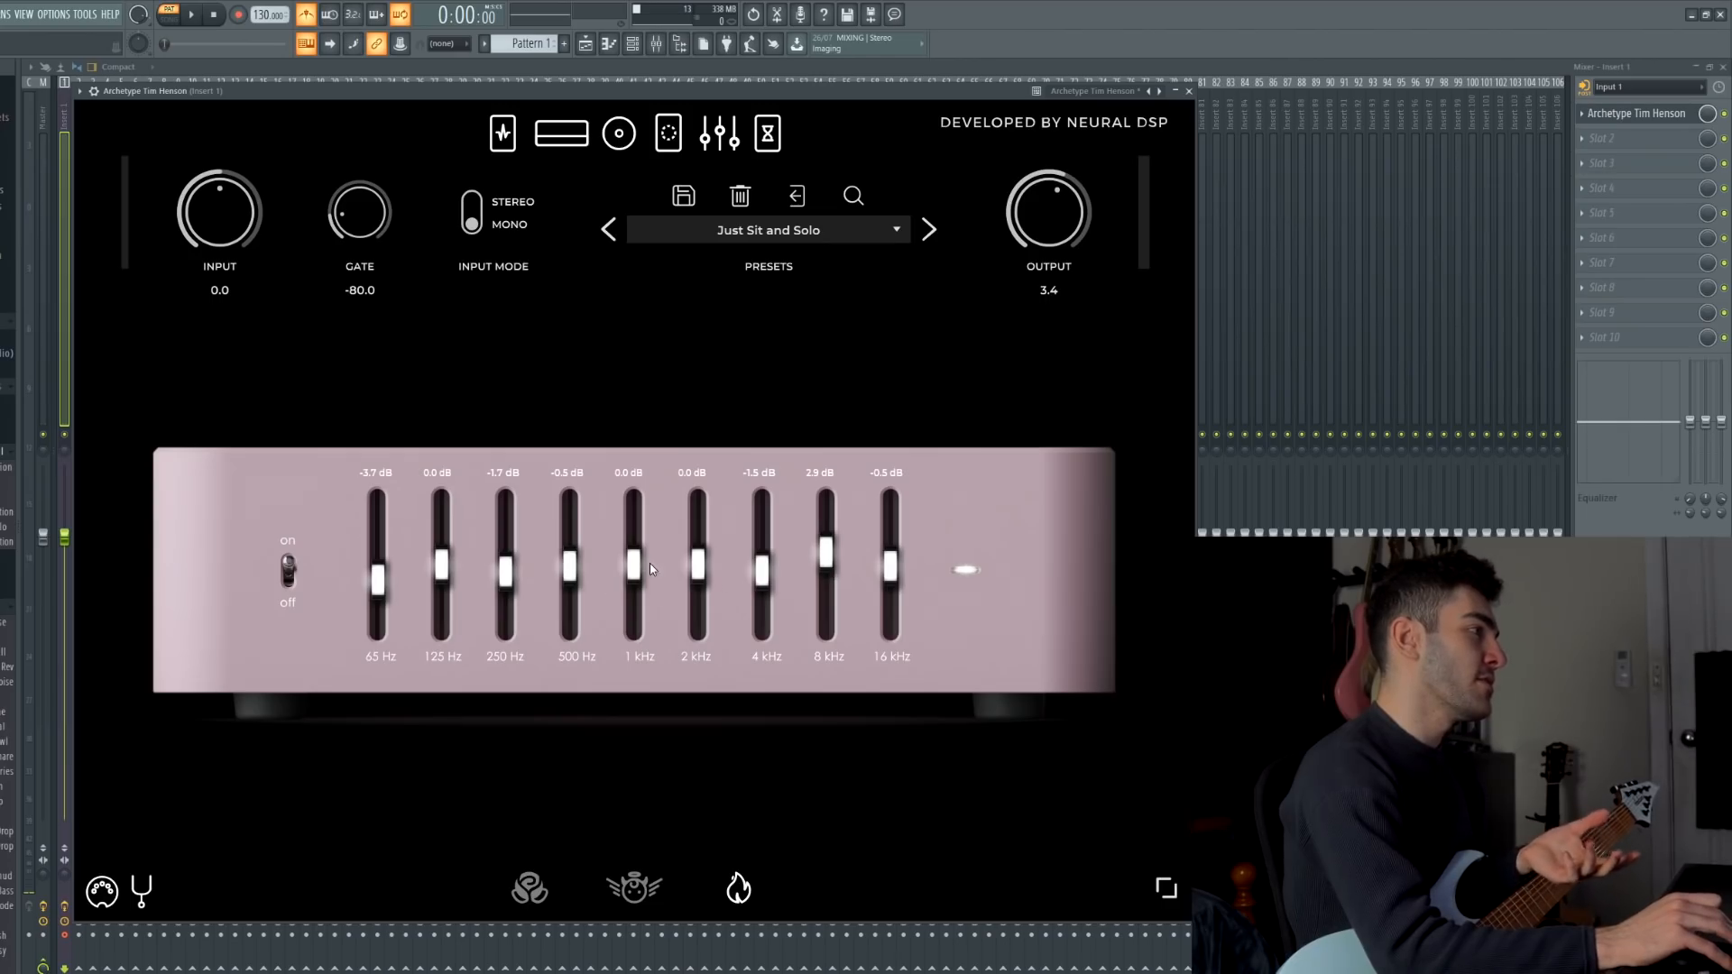
mouse_move(404, 596)
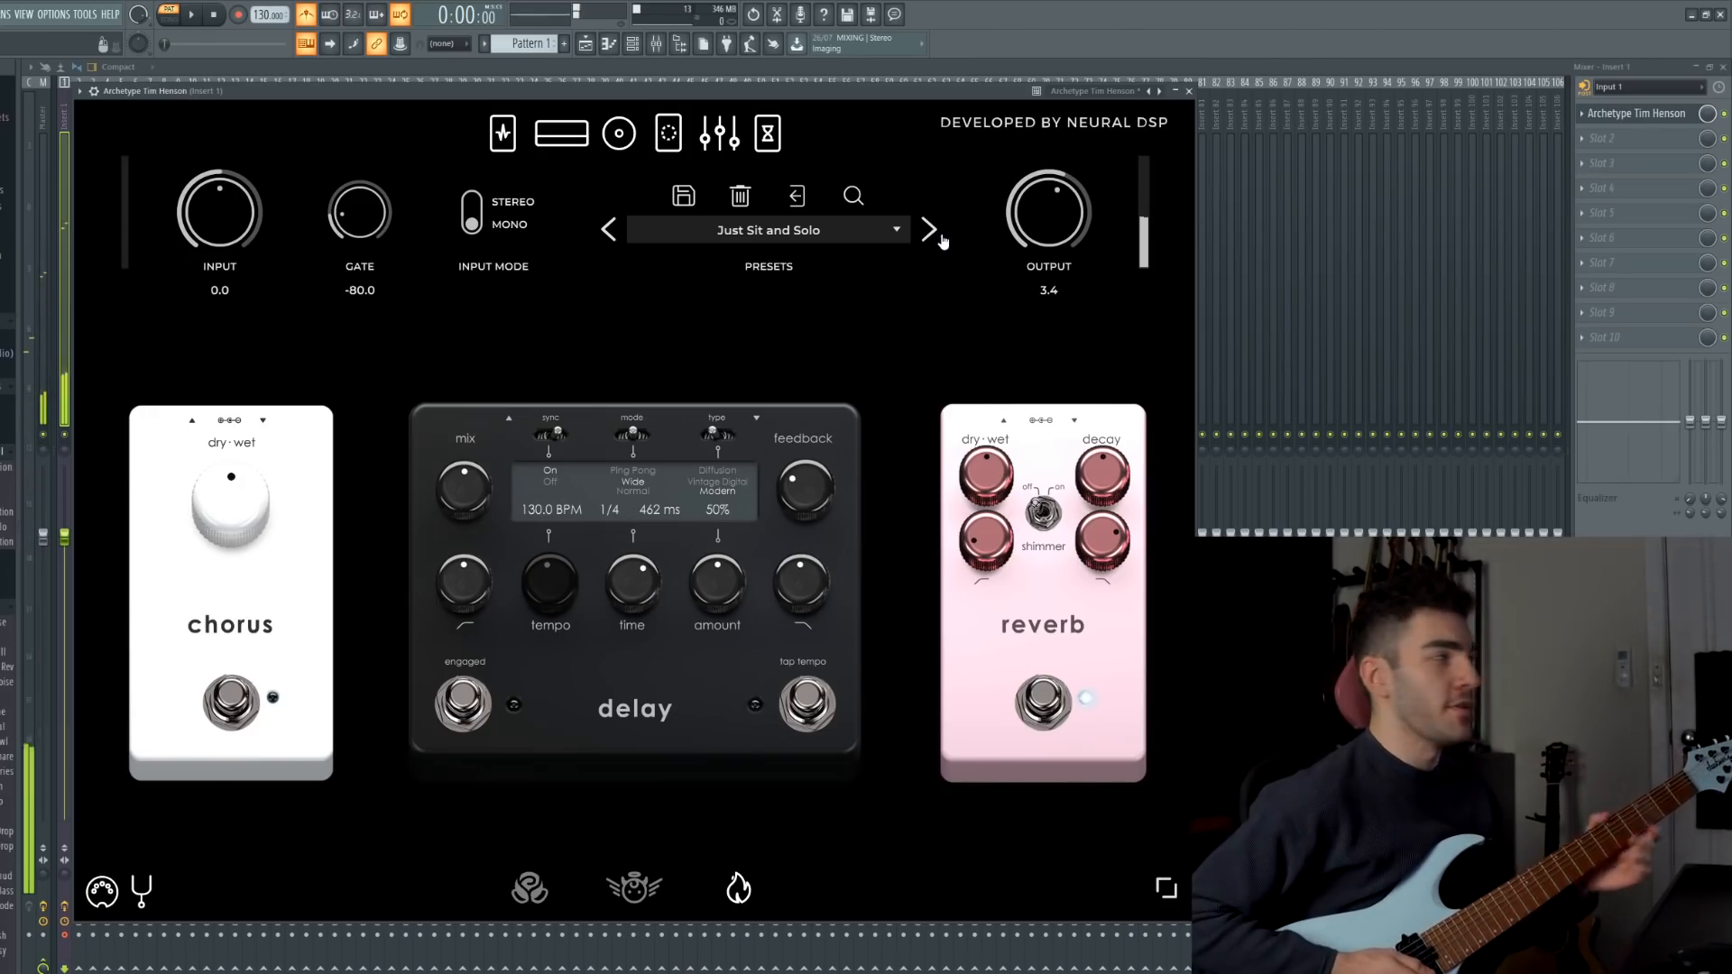
Load the Saturated Space preset and show its cabinet with two Ribbon mics.
left_click(929, 231)
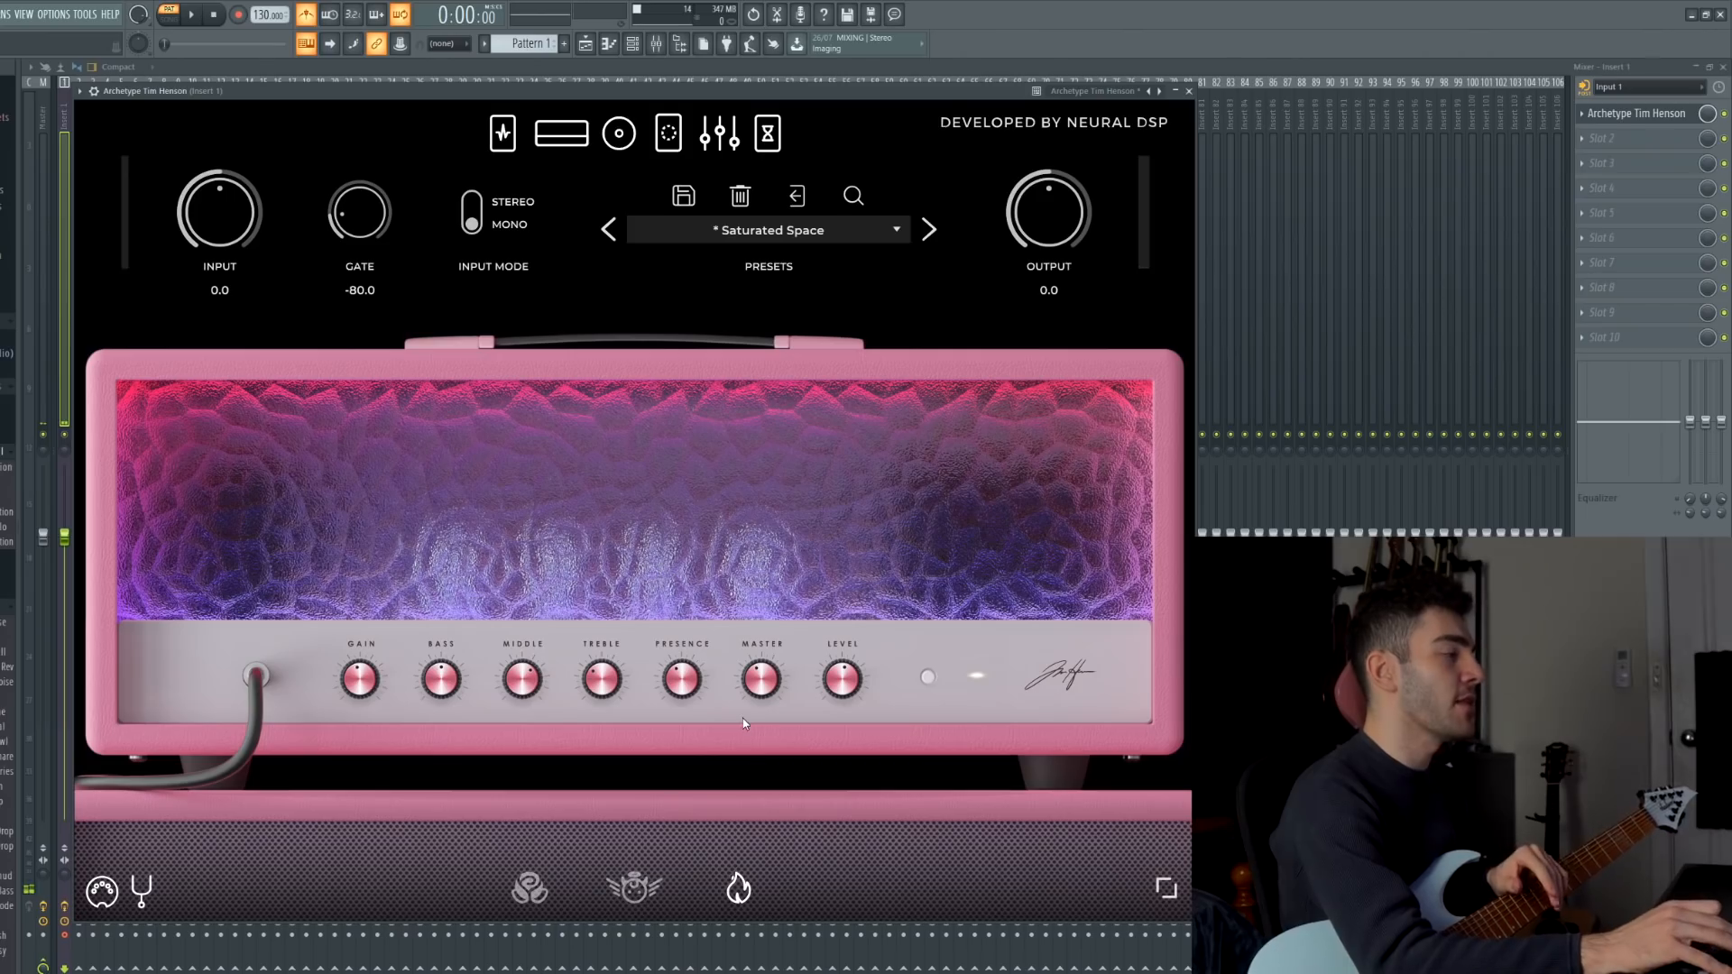
left_click(619, 133)
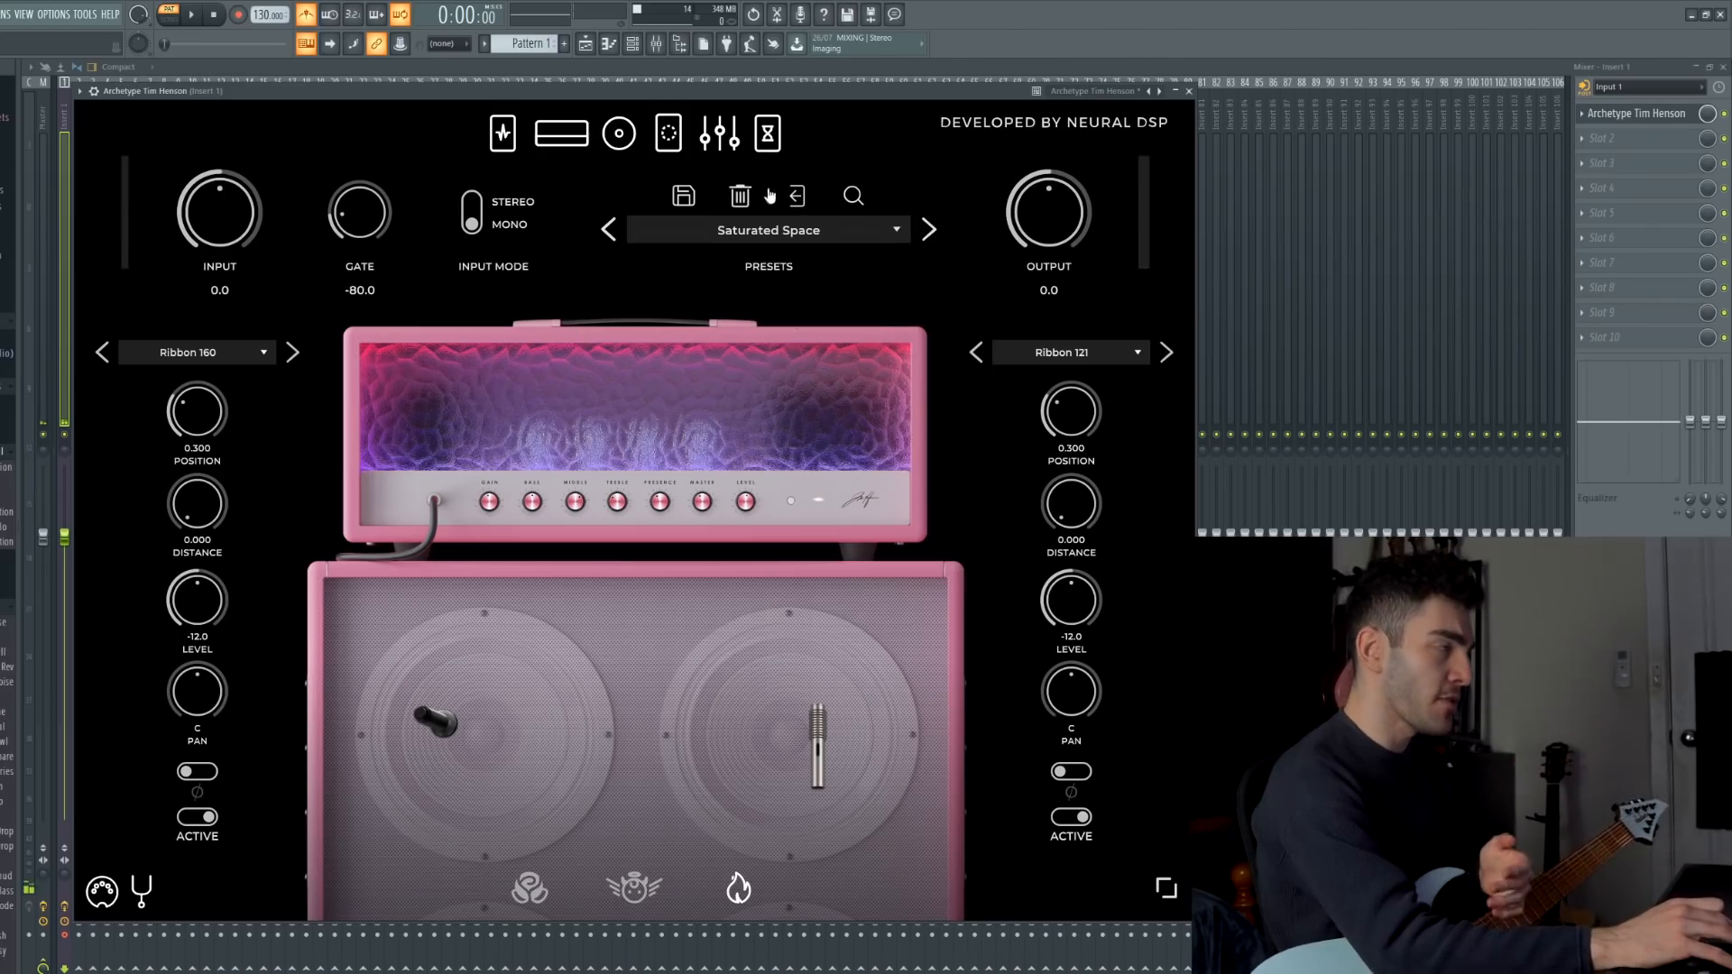
Bring up Saturated Space's post-effects and retime the delay to 1/8D (319 ms).
left_click(718, 134)
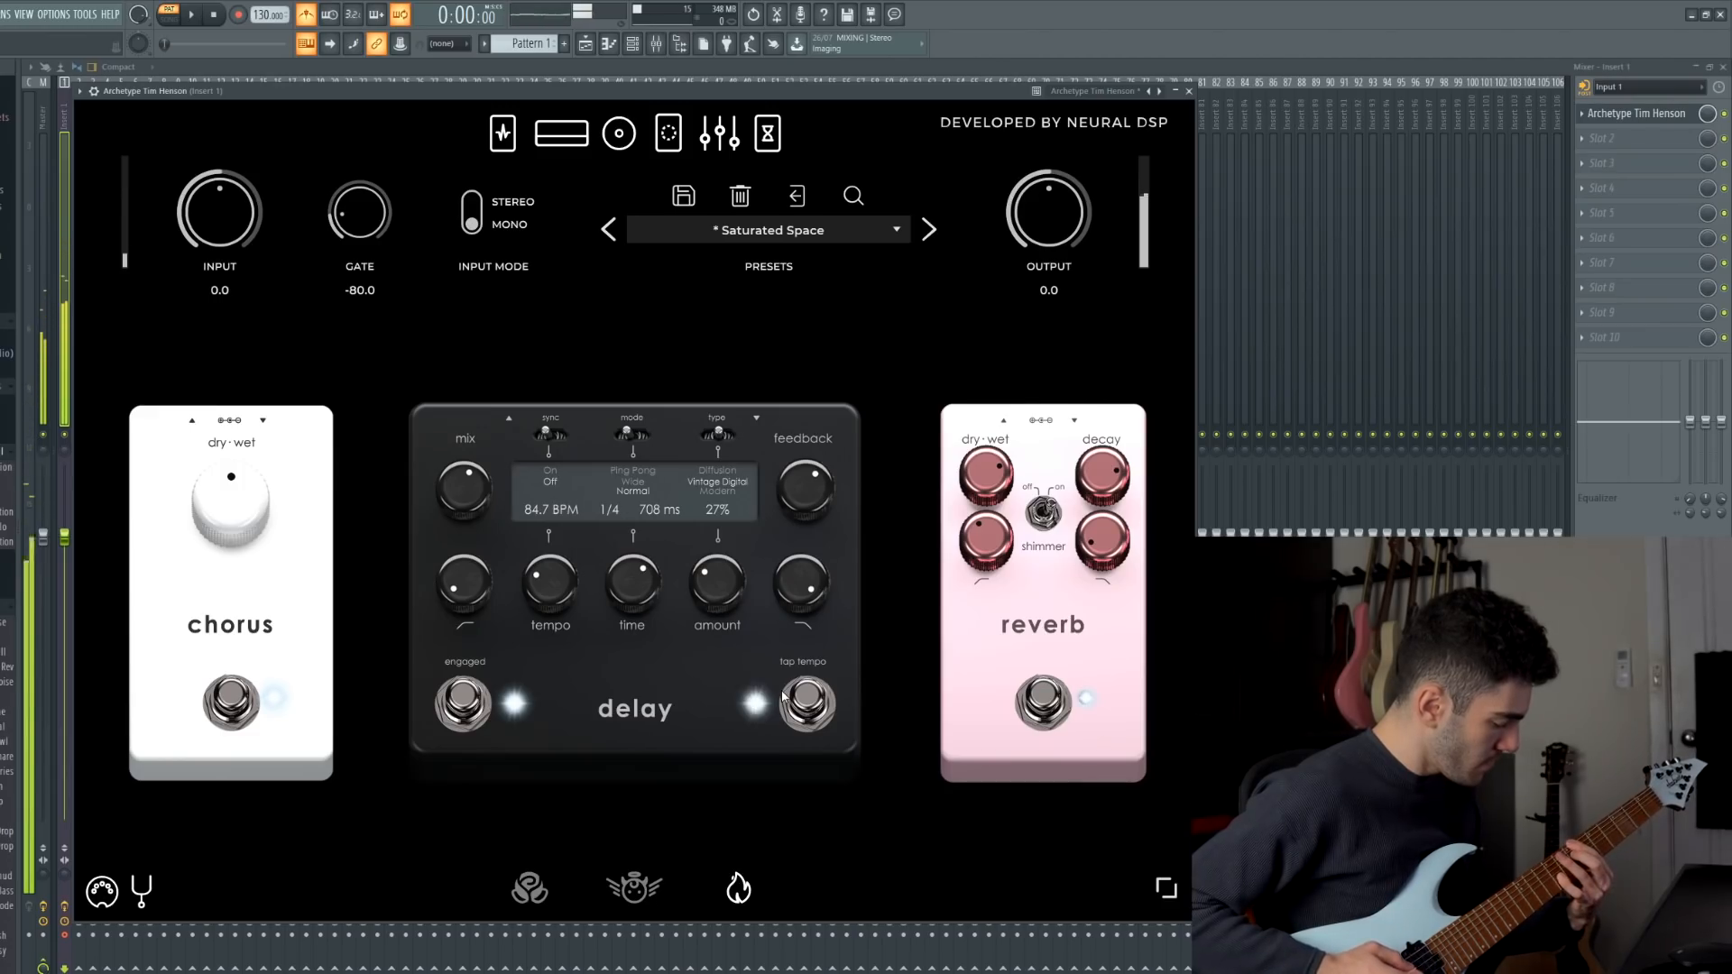
left_click(804, 705)
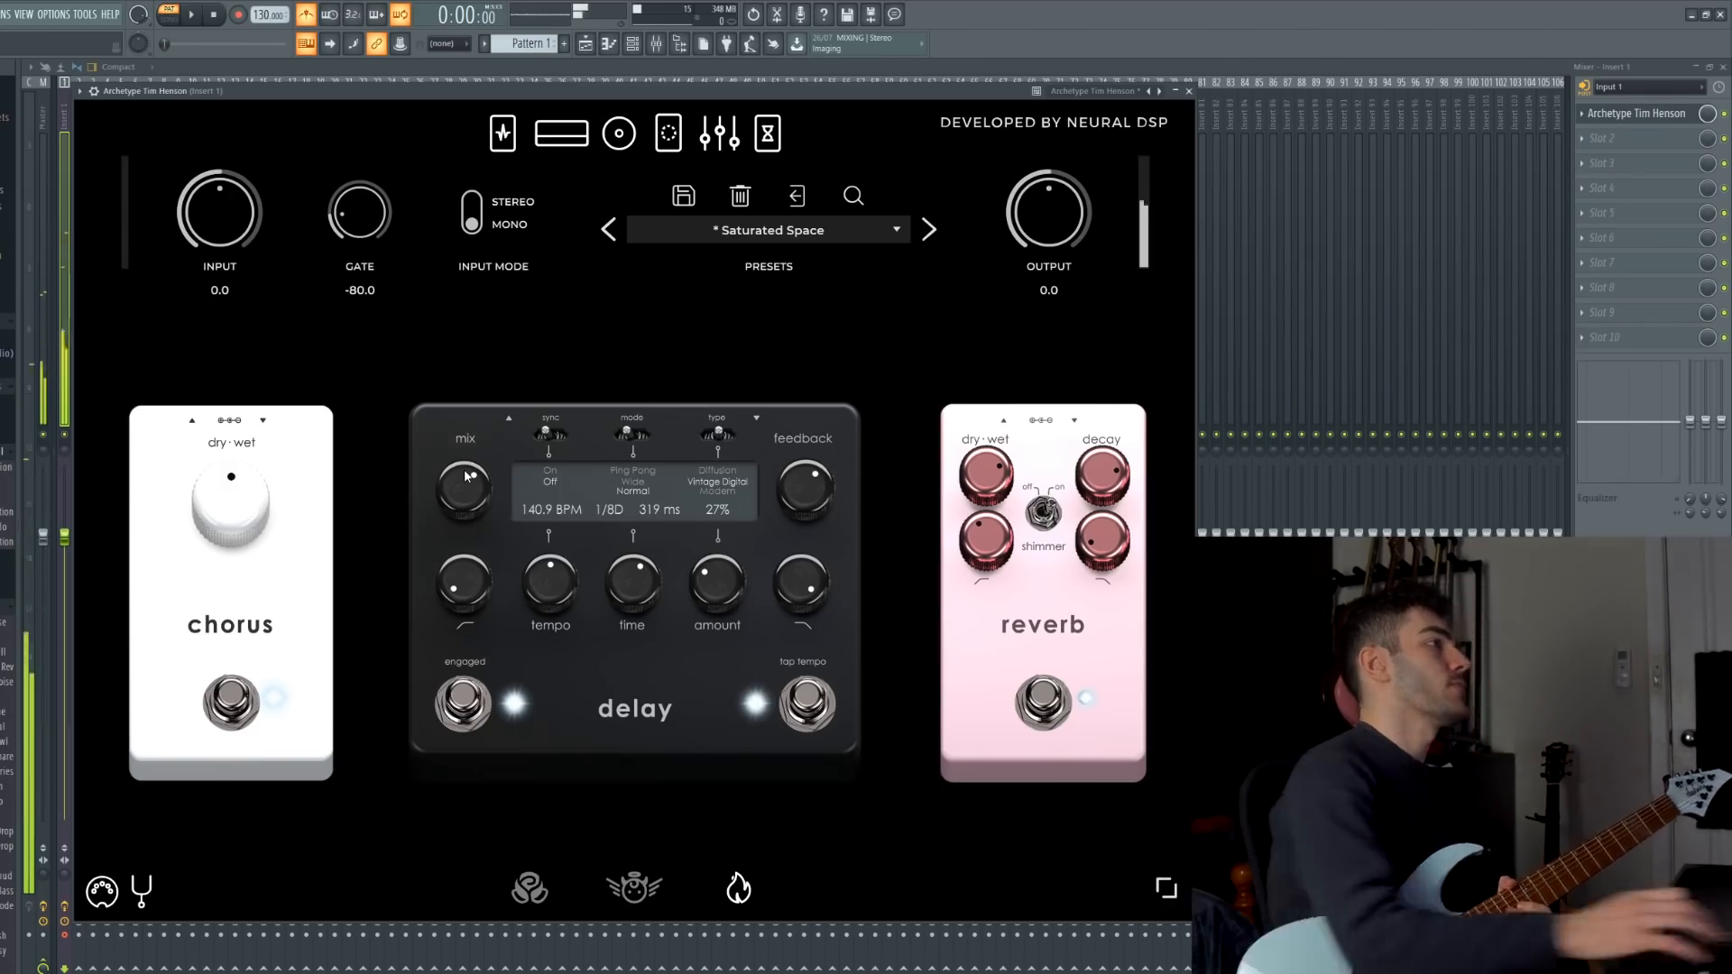
Move on to the Tele Flavoured Jam preset via the Tele amp icon.
left_click(609, 230)
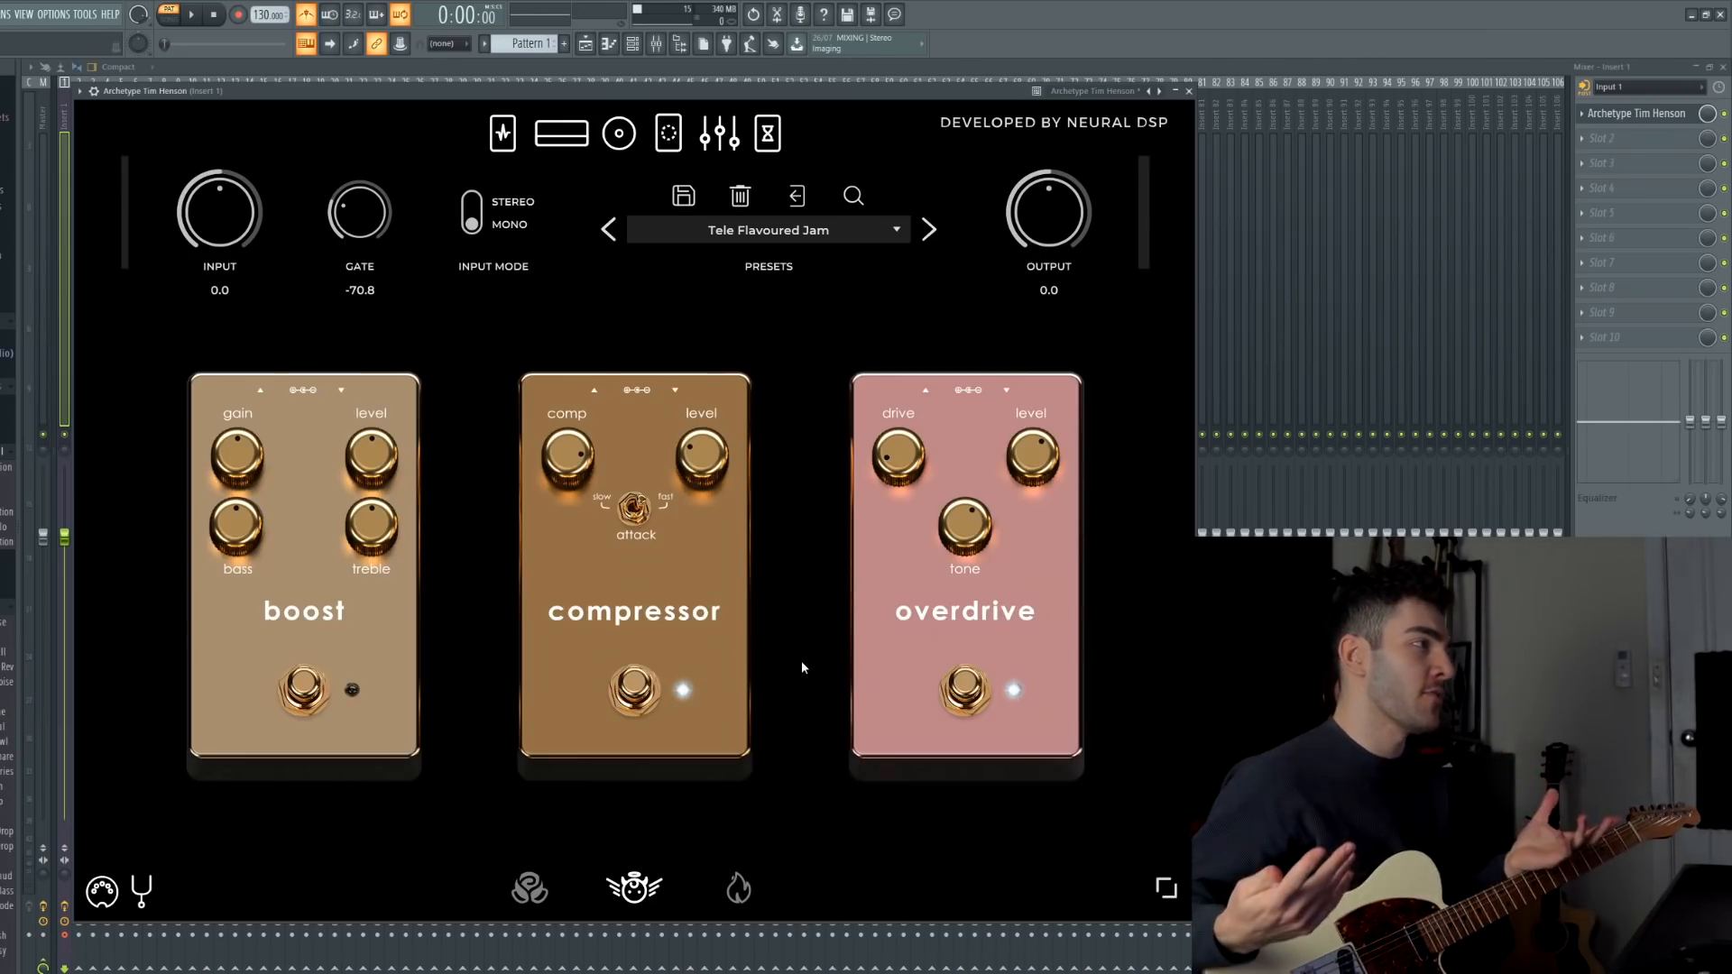
mouse_move(1014, 656)
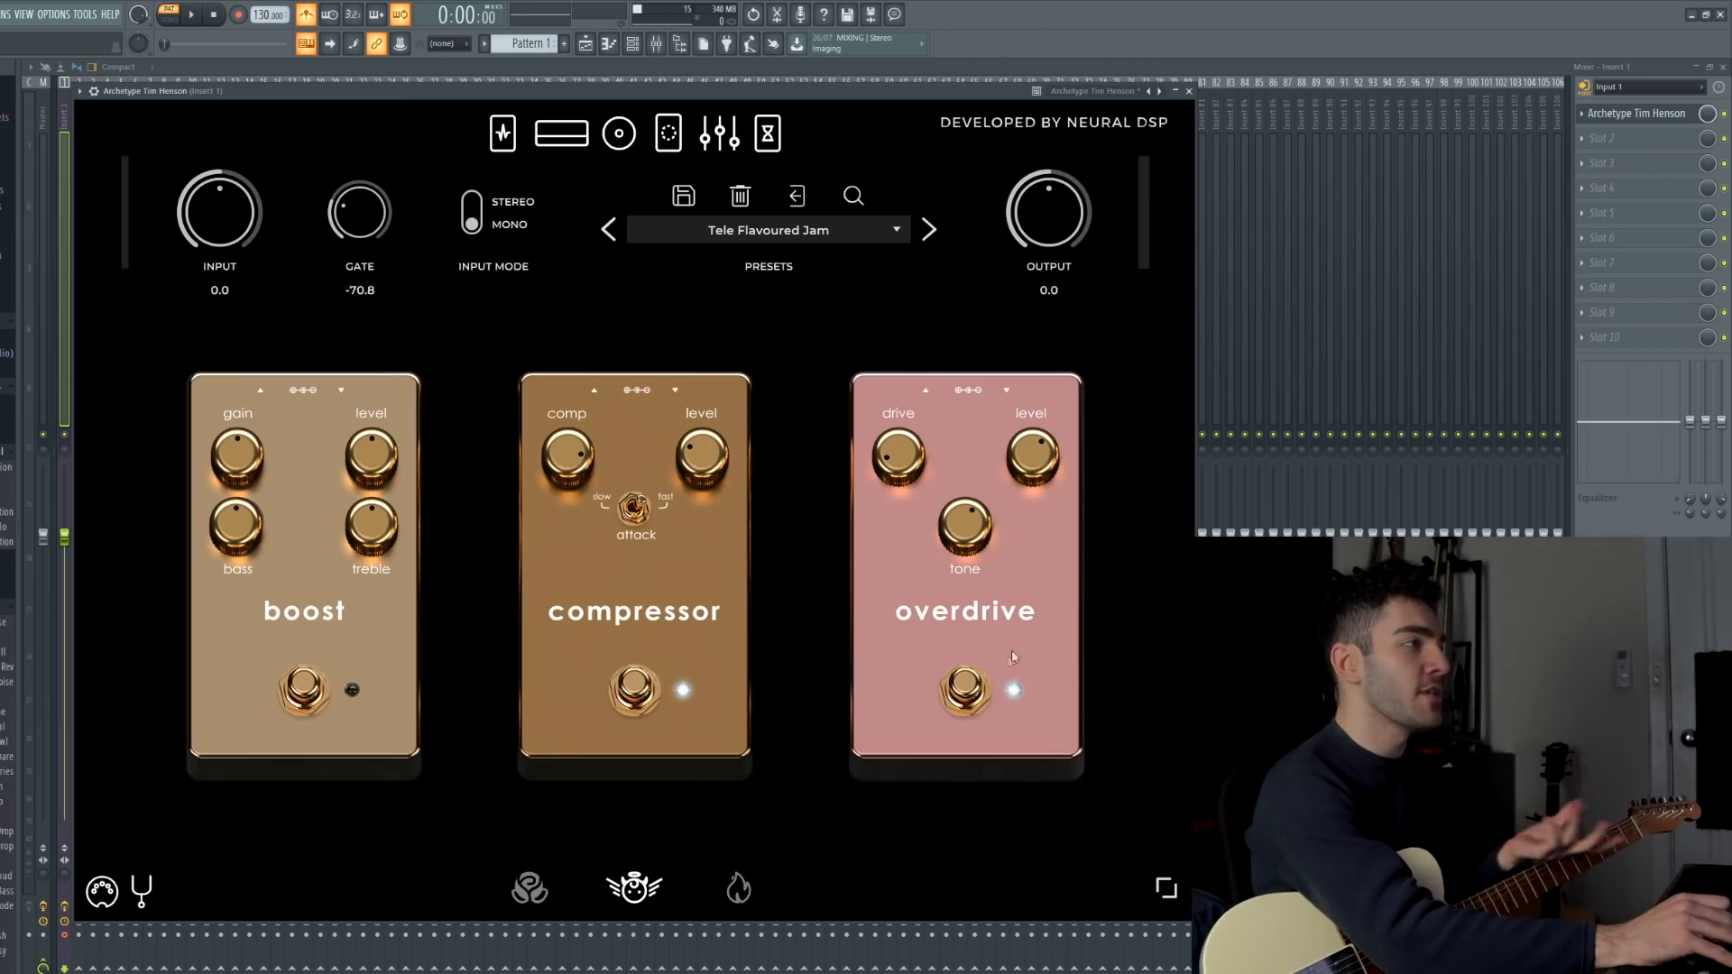
Show the white amp head, then its cabinet with Dynamic 57 and Ribbon 121 mics.
left_click(563, 133)
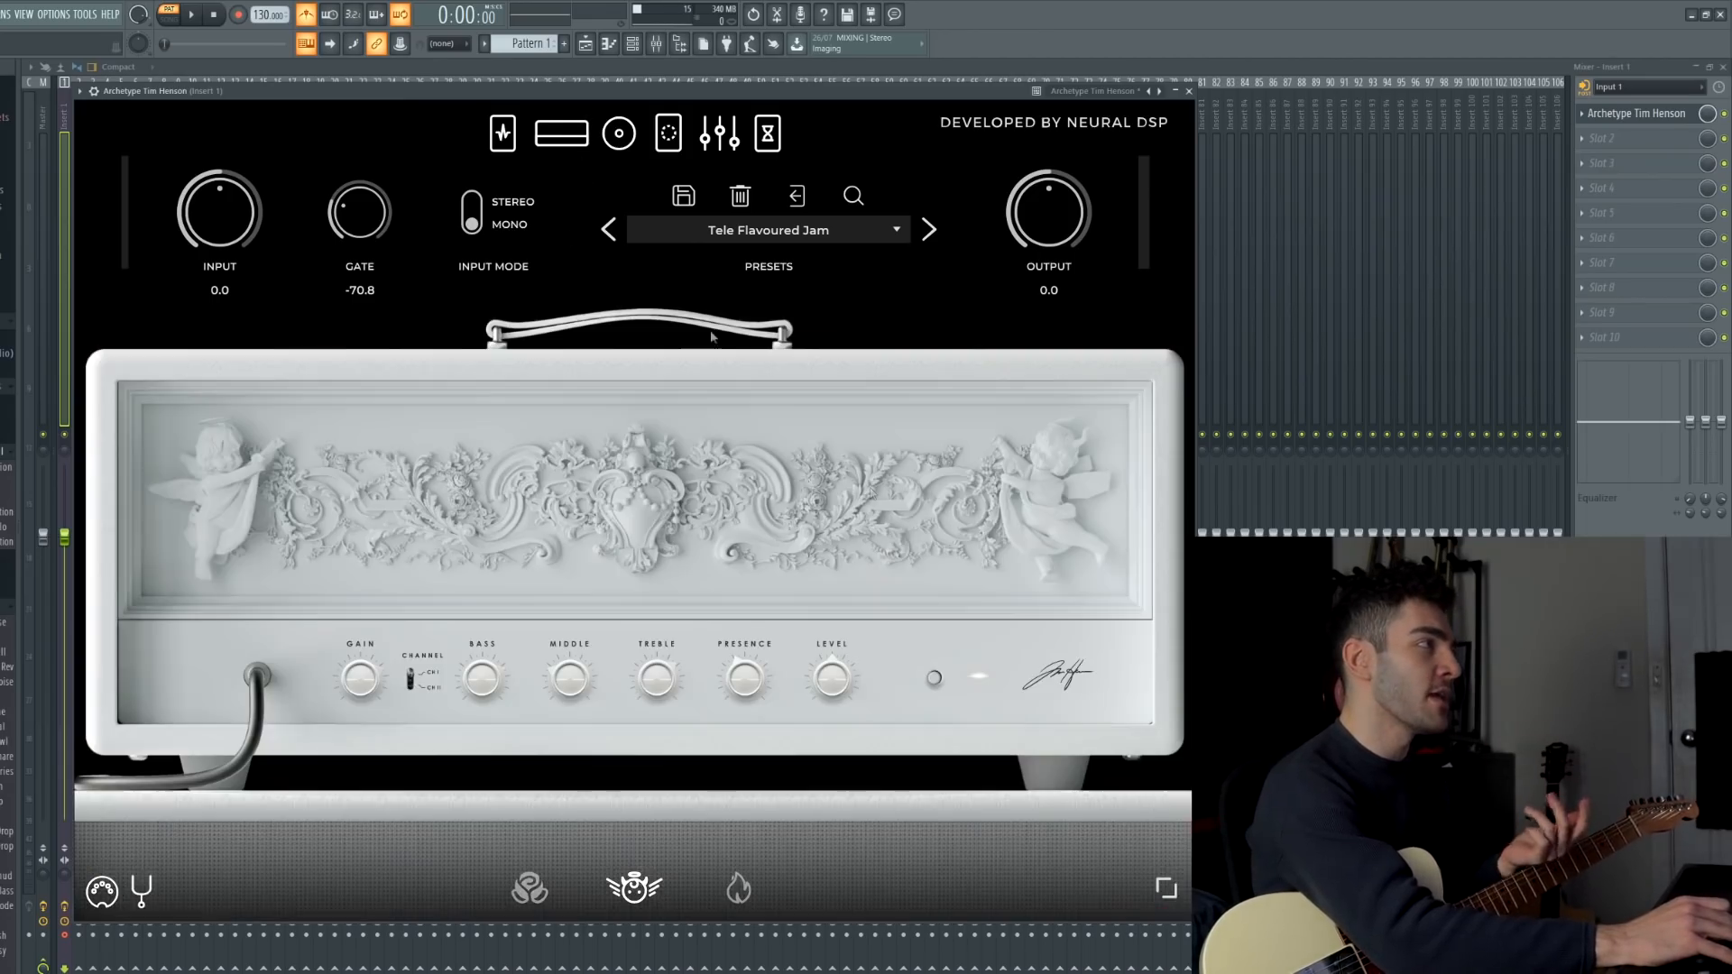
left_click(408, 696)
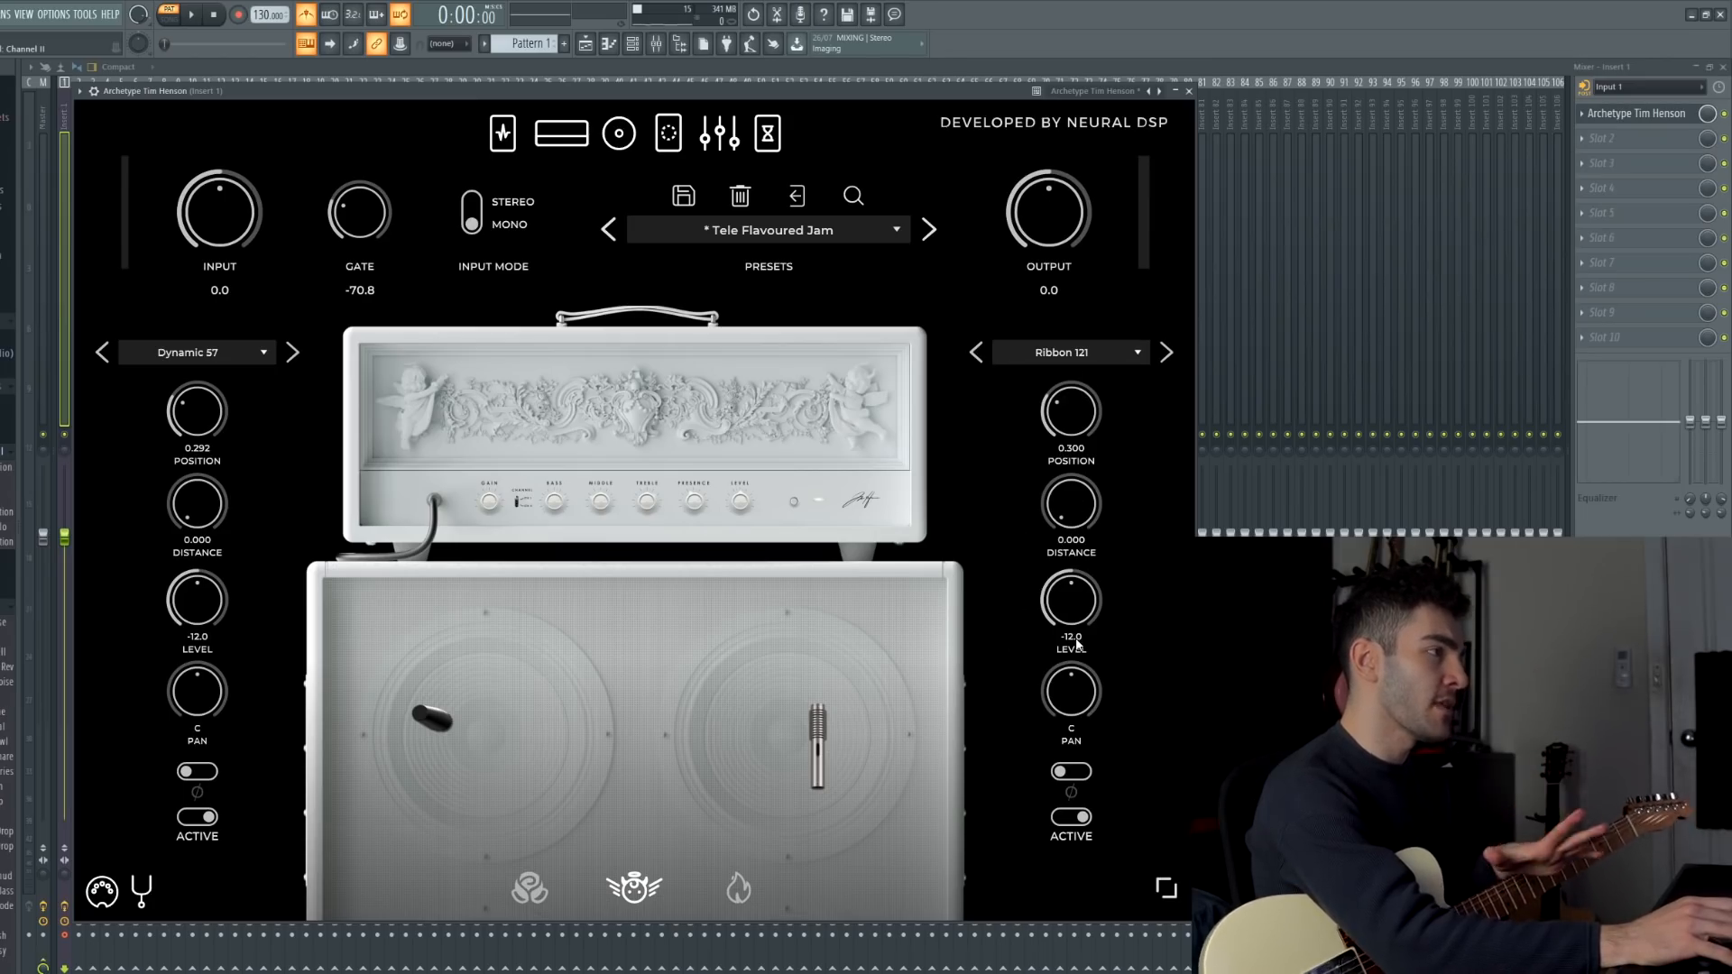
Review the flat EQ and the chorus, delay and reverb pedals, then pick the acoustic amp sim.
left_click(718, 134)
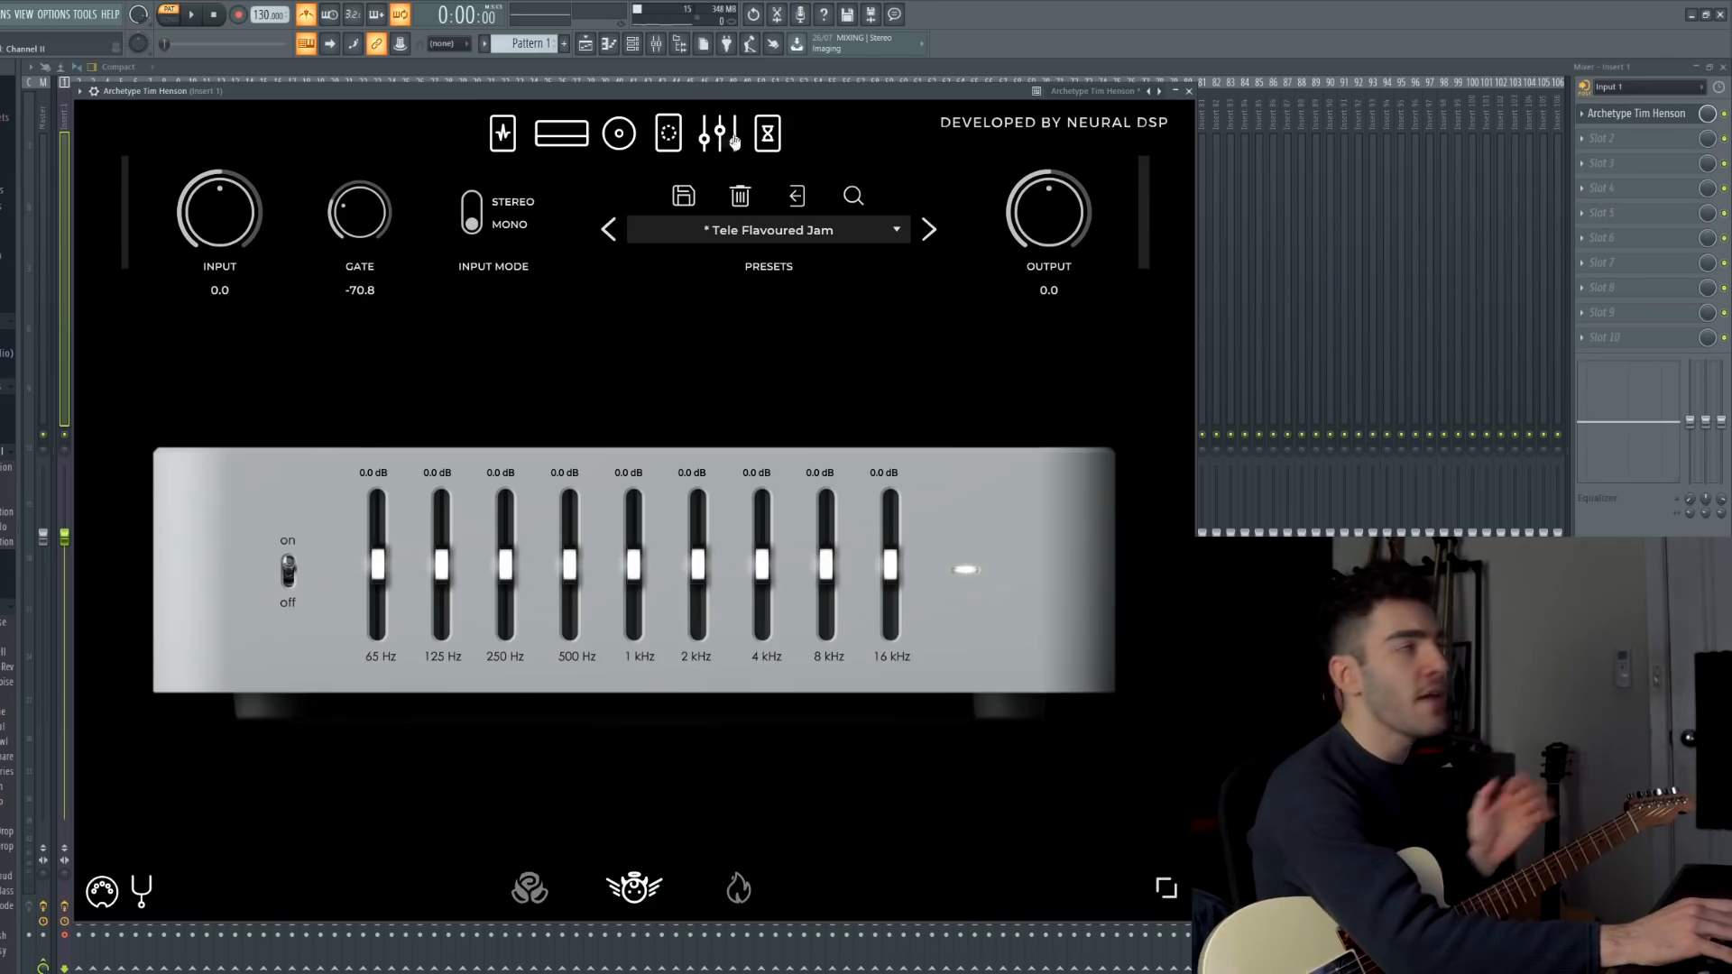
left_click(718, 133)
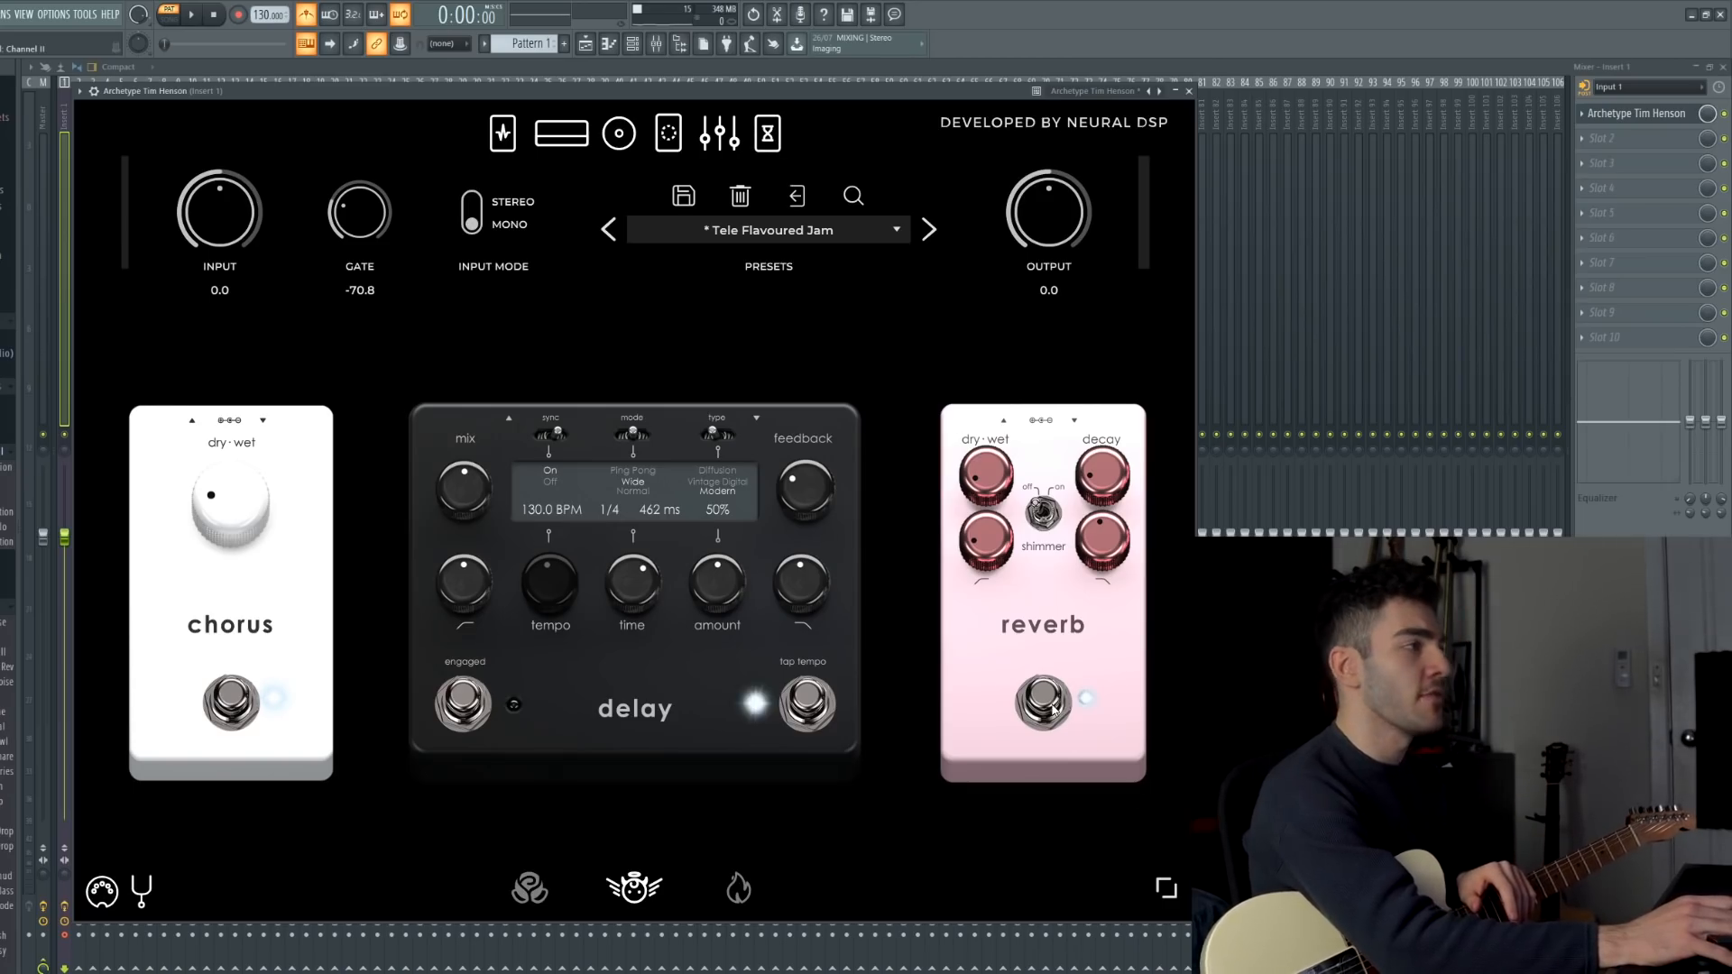
left_click(561, 134)
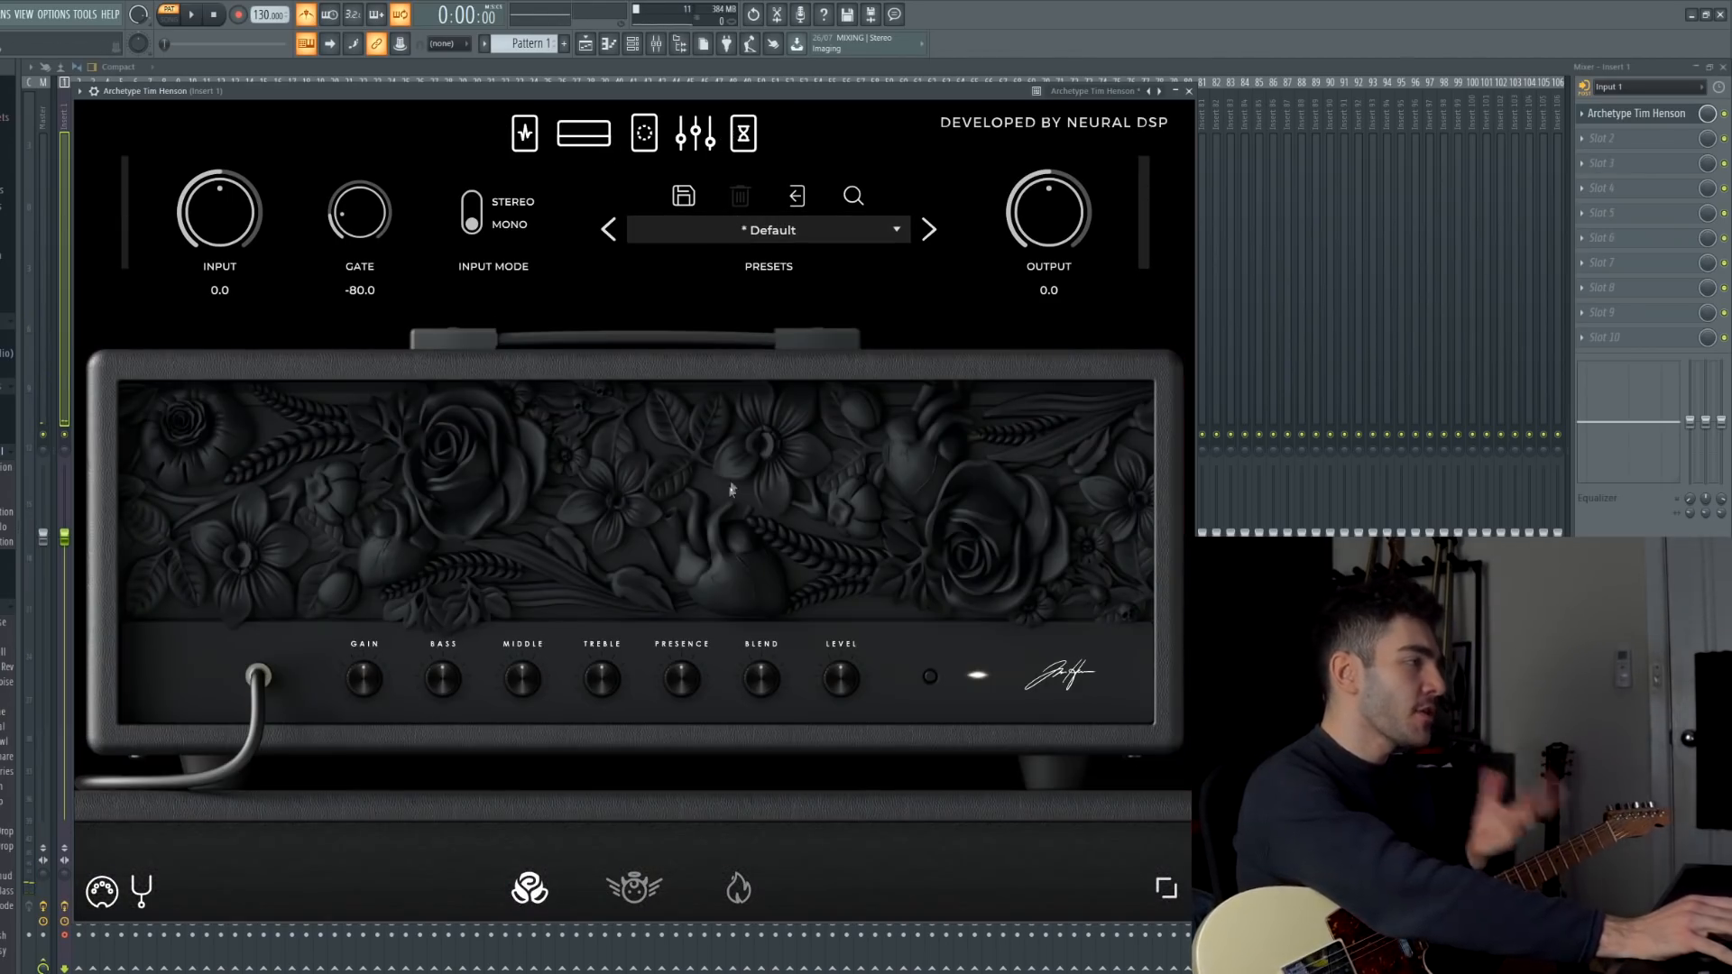
Check the acoustic sim's effects pedals and return to its amp head.
left_click(584, 134)
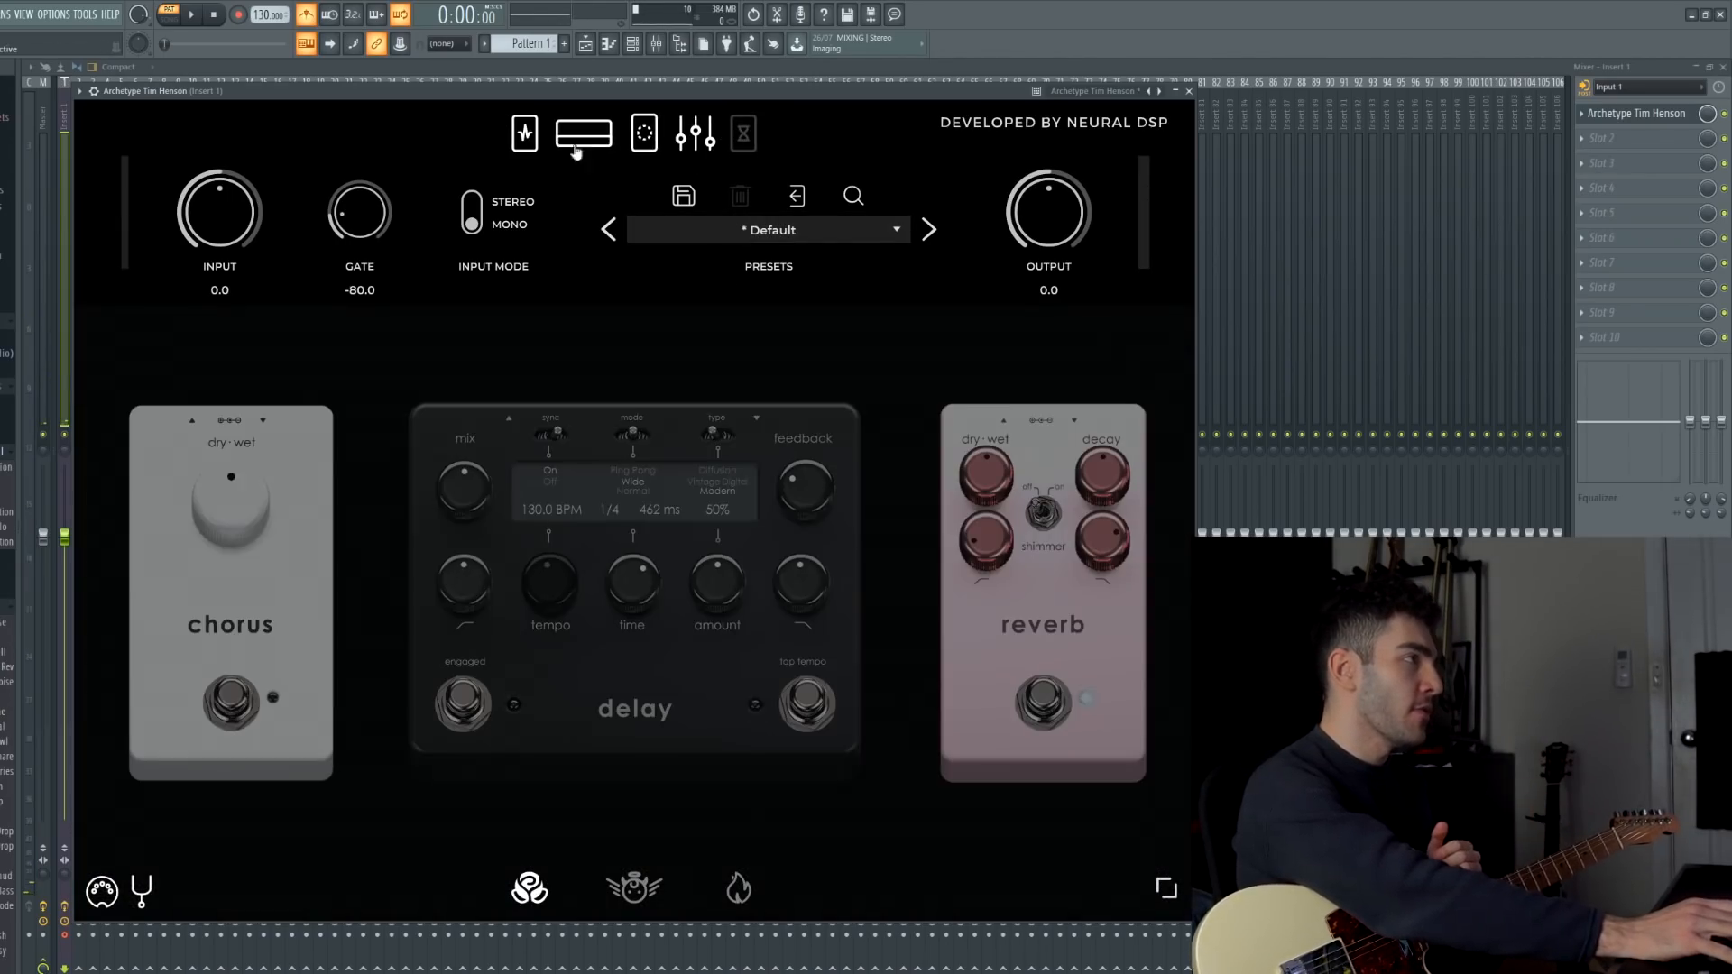
left_click(583, 134)
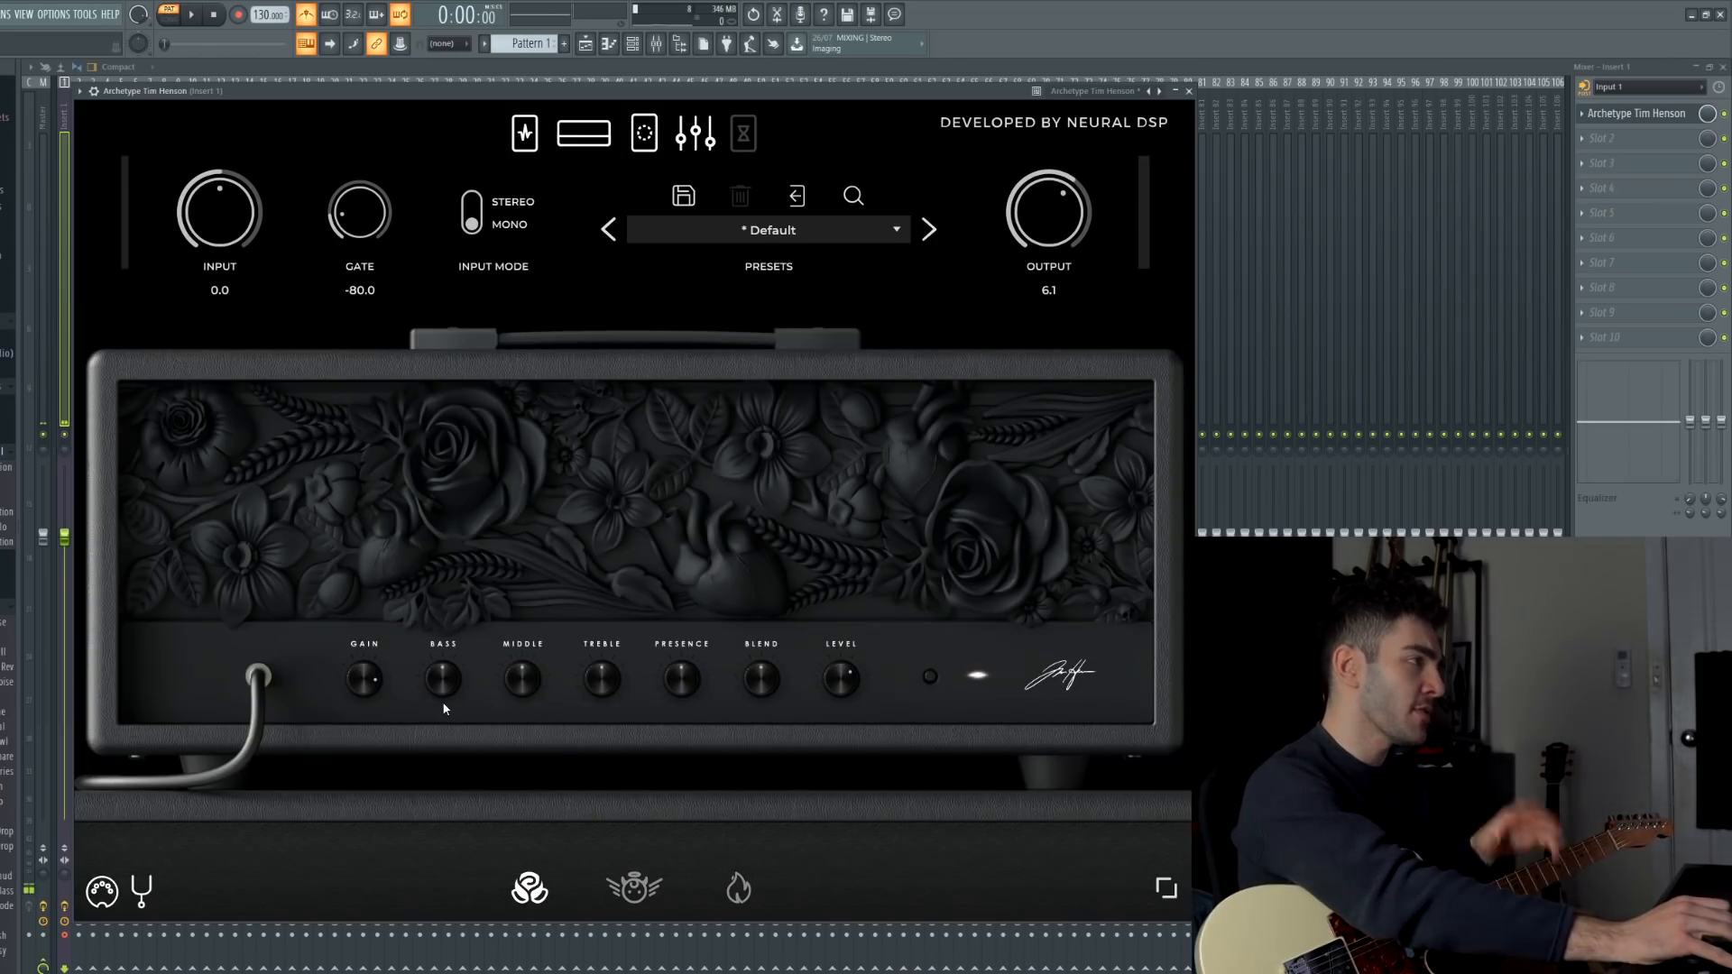
mouse_move(749, 700)
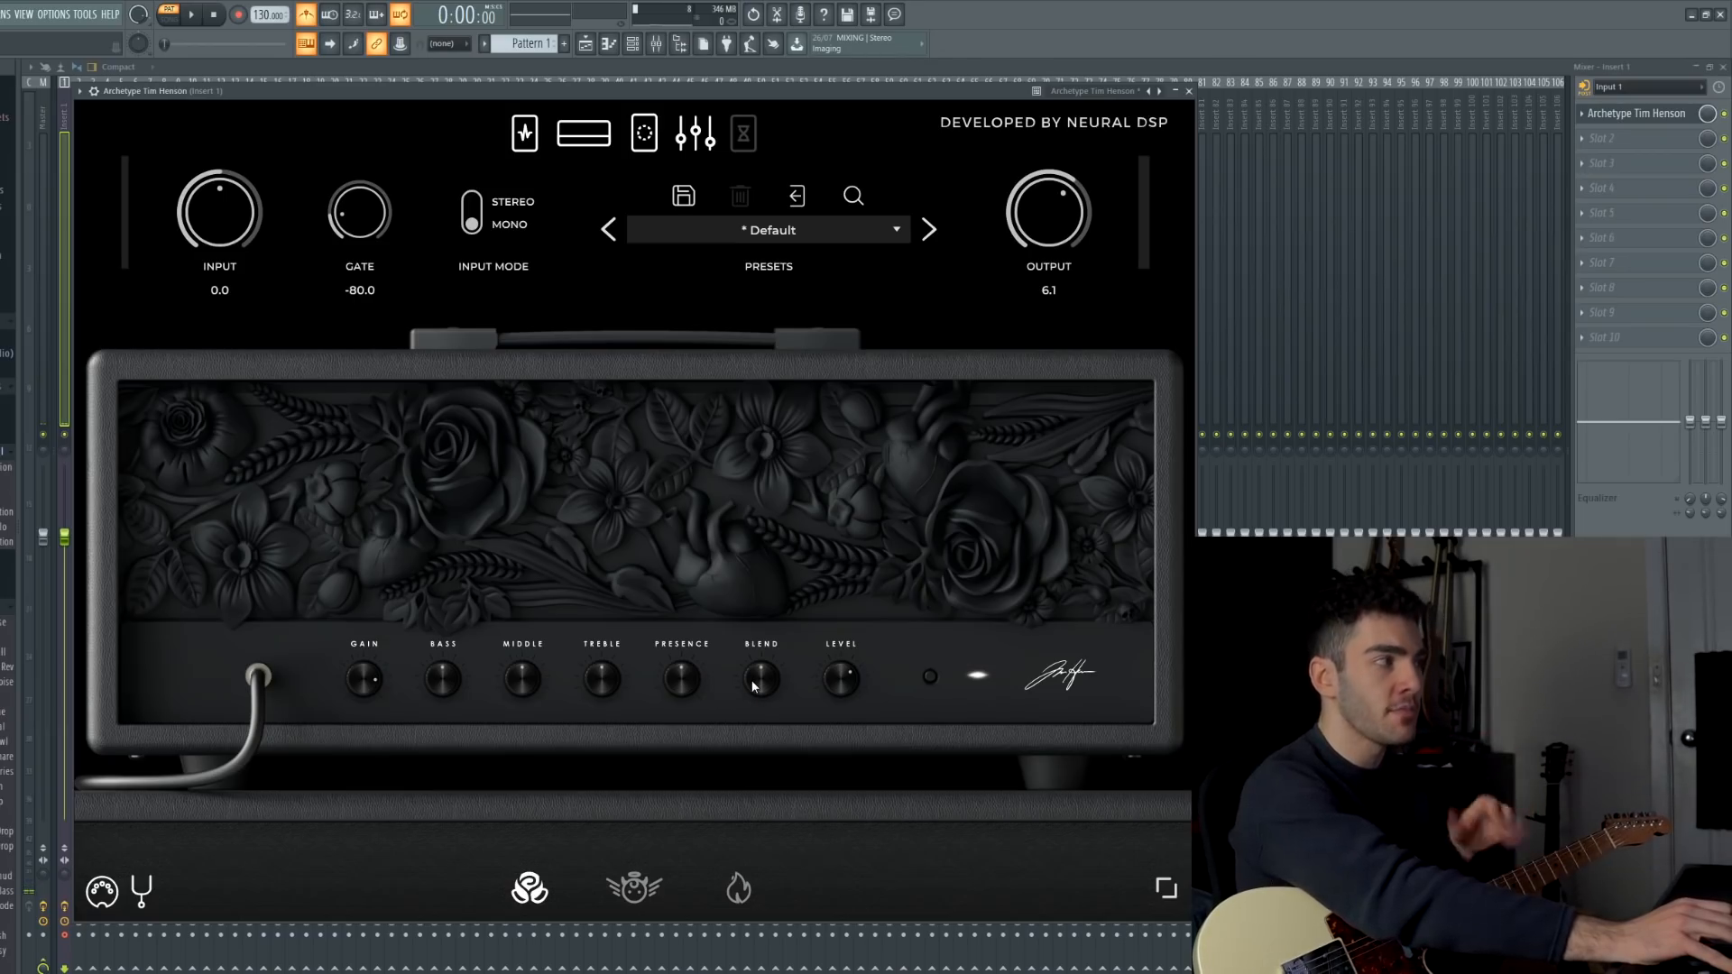
mouse_move(758, 691)
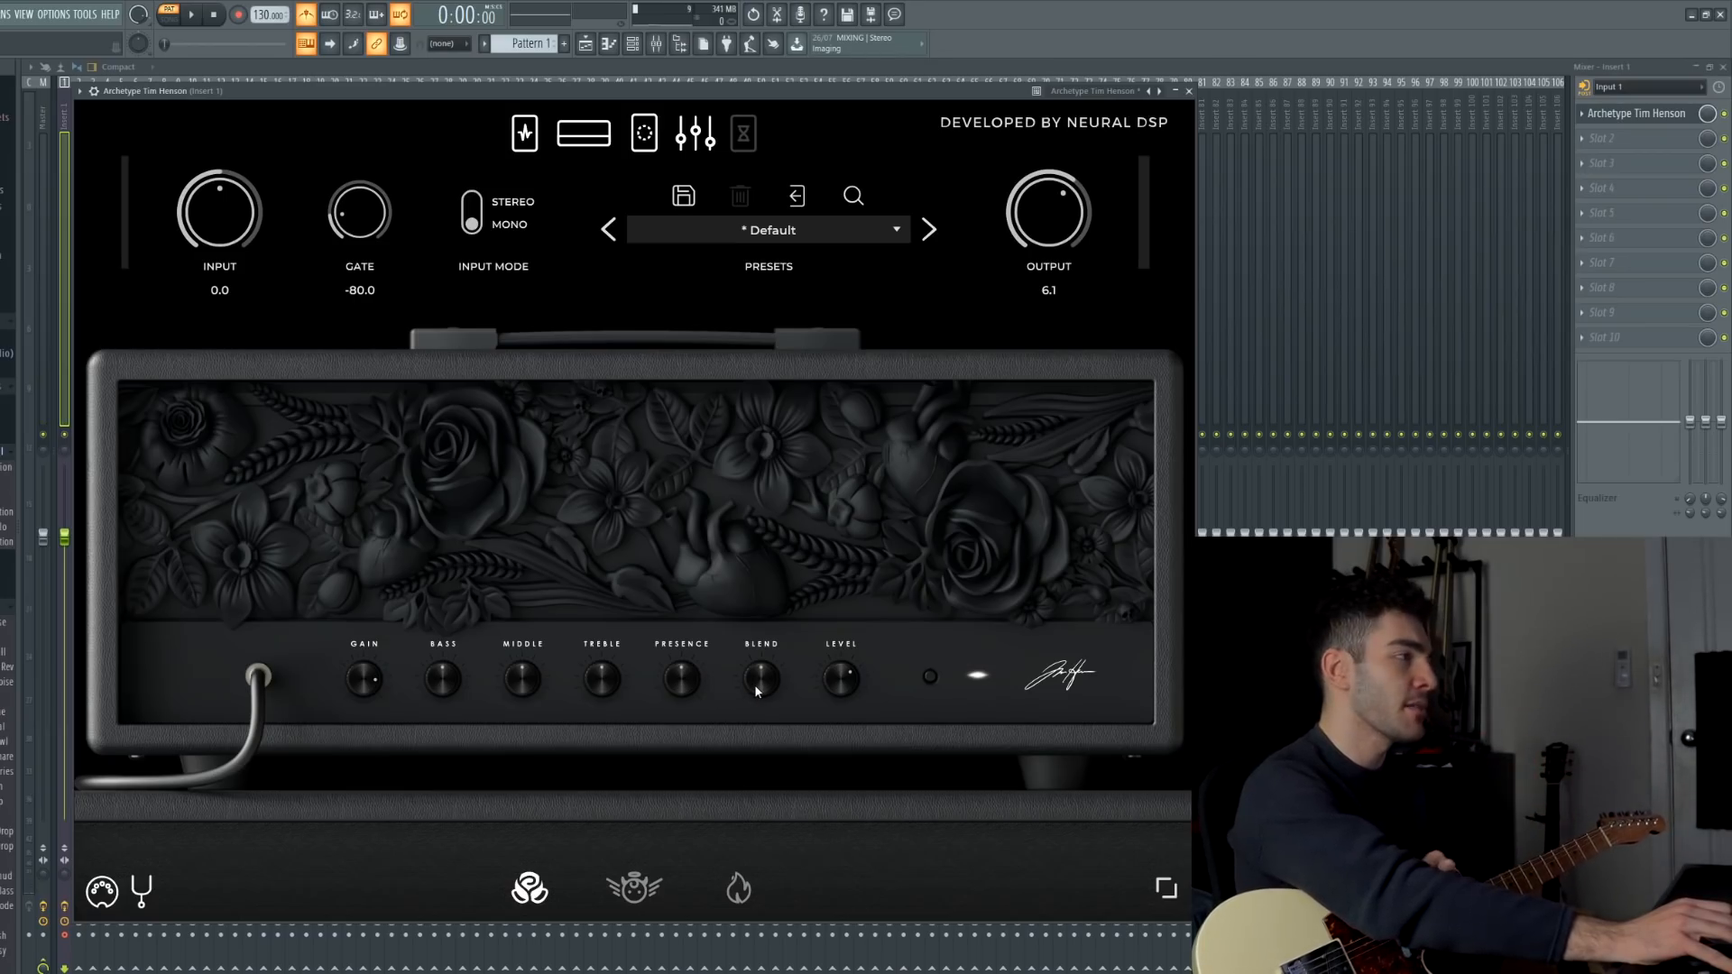
mouse_move(722, 296)
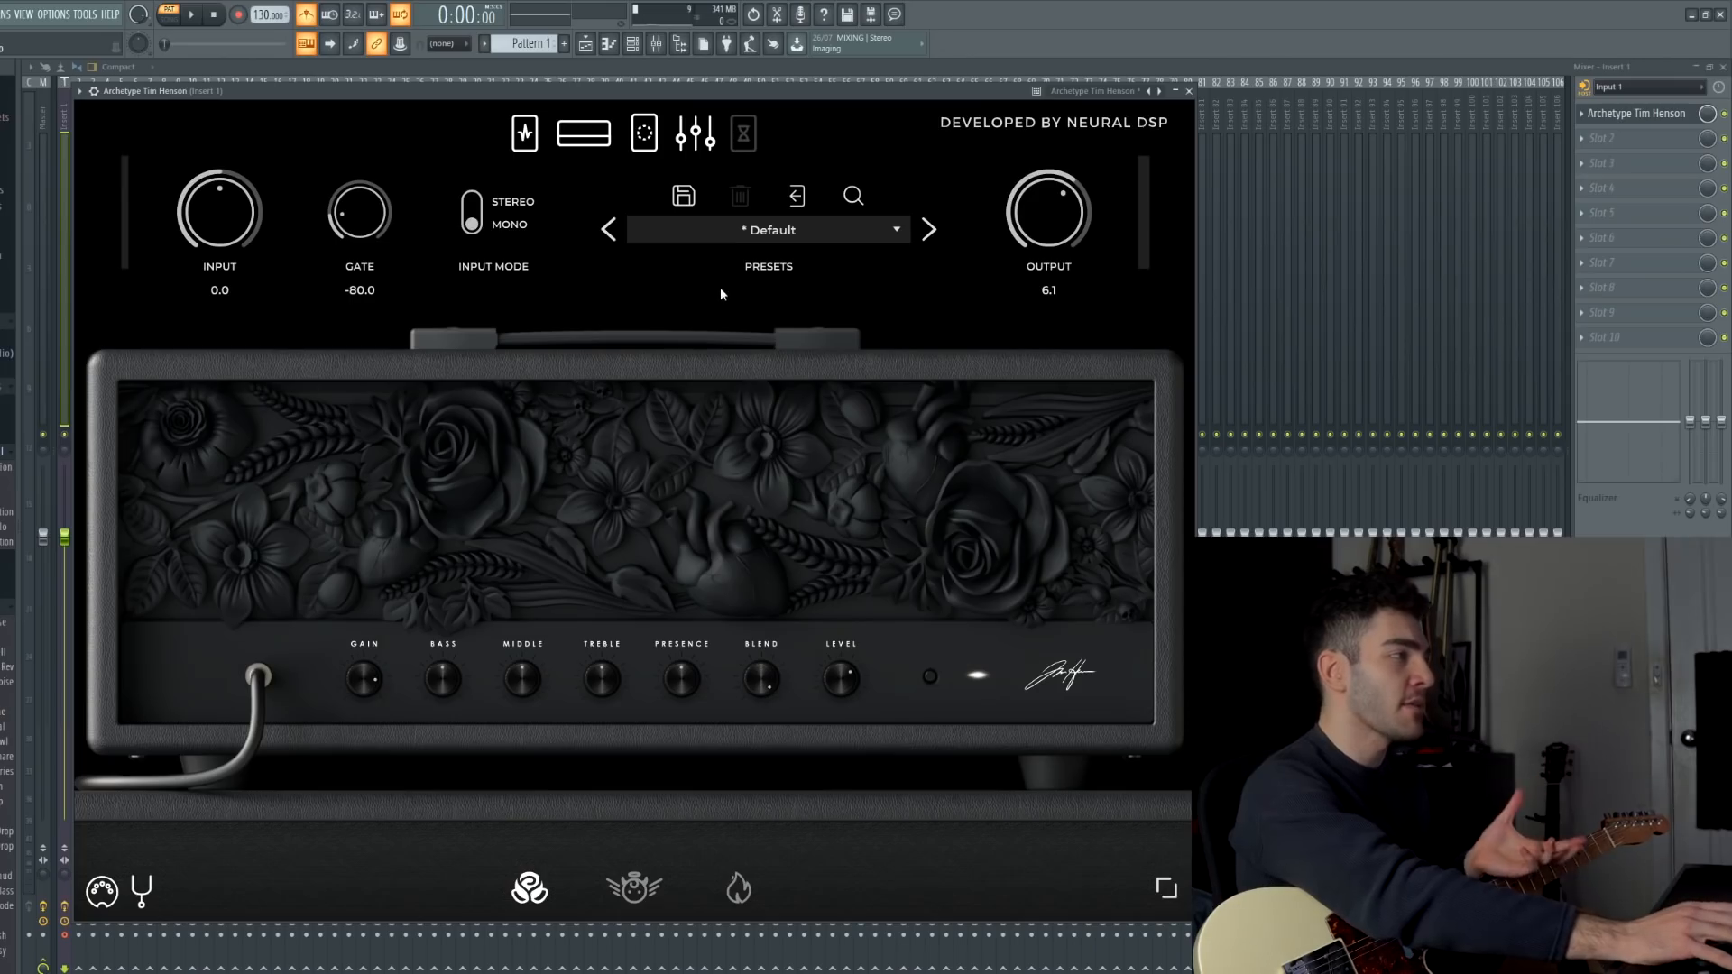
mouse_move(689, 341)
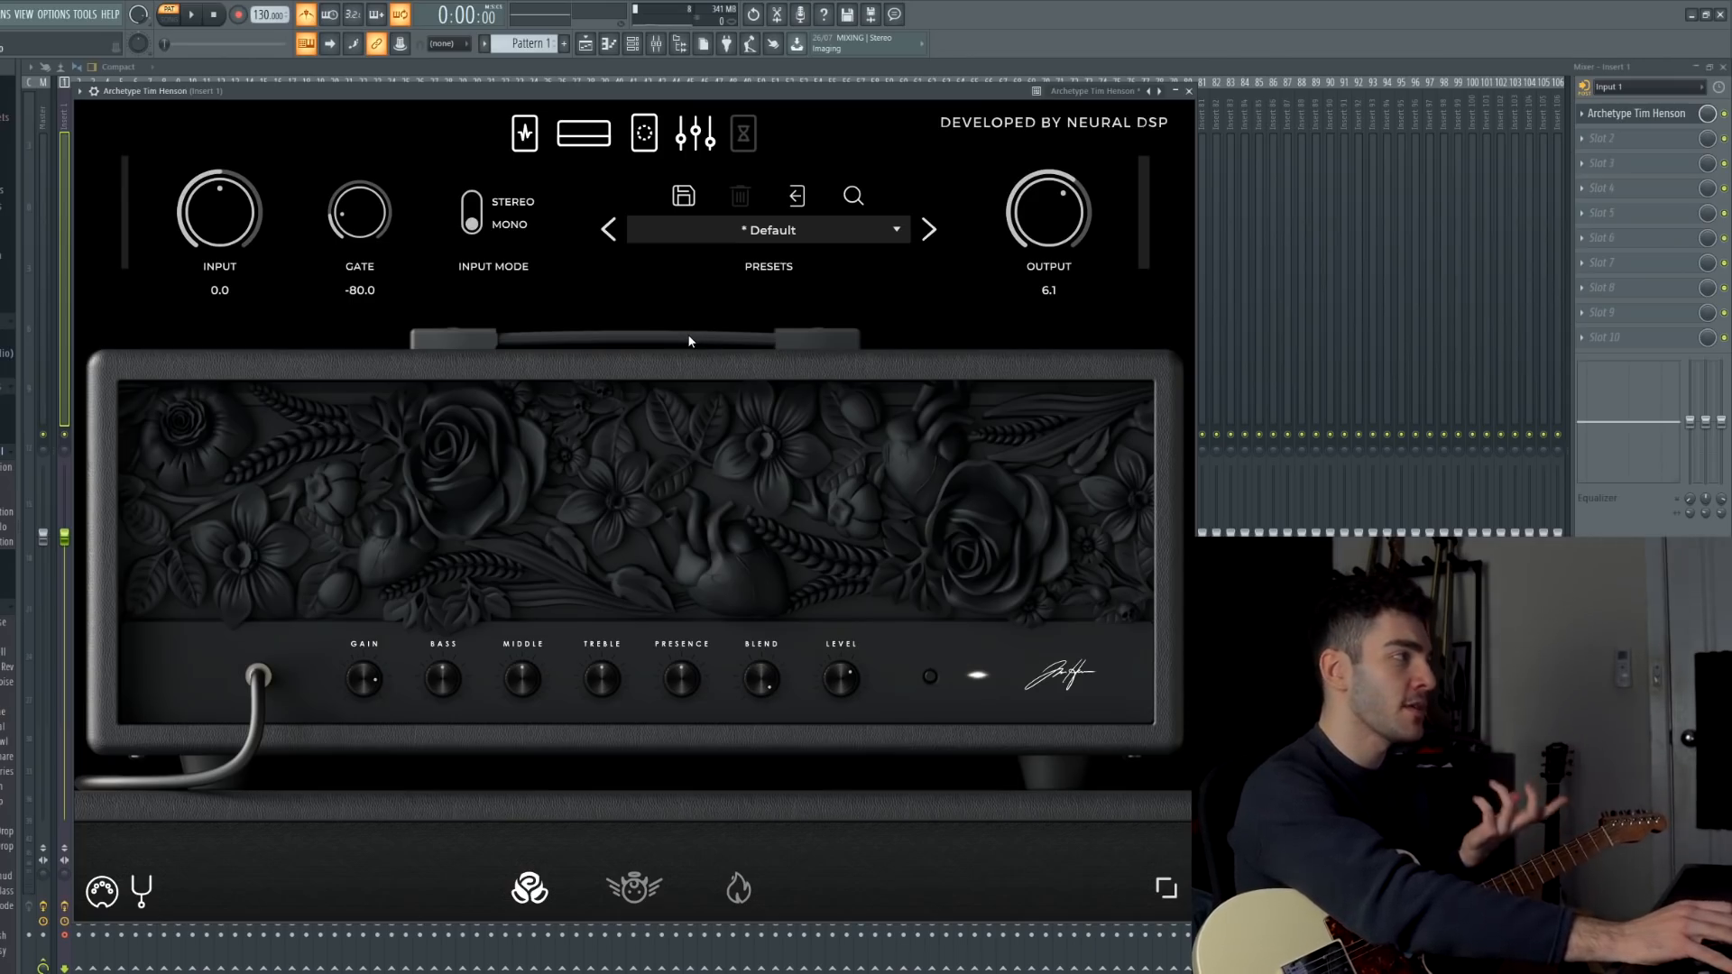